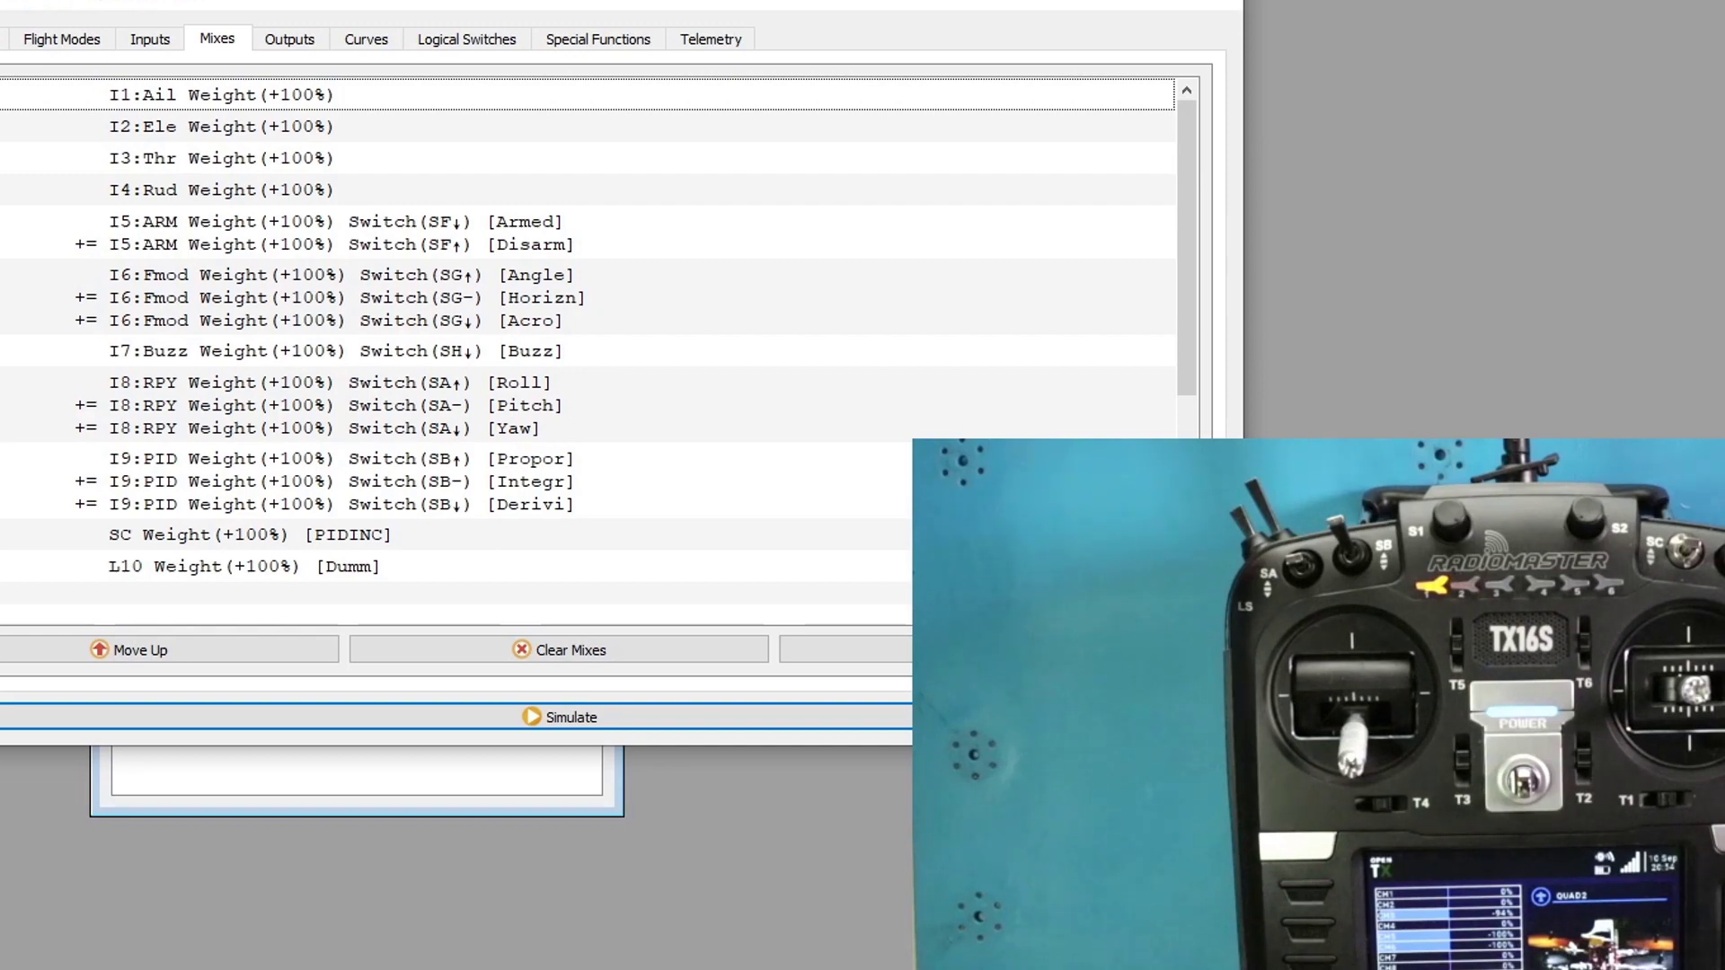
- Review the QUAD2 model's inputs, logical switches L01–L09 and the special functions overriding CH11
{"action": "left_click", "coordinate": [365, 180]}
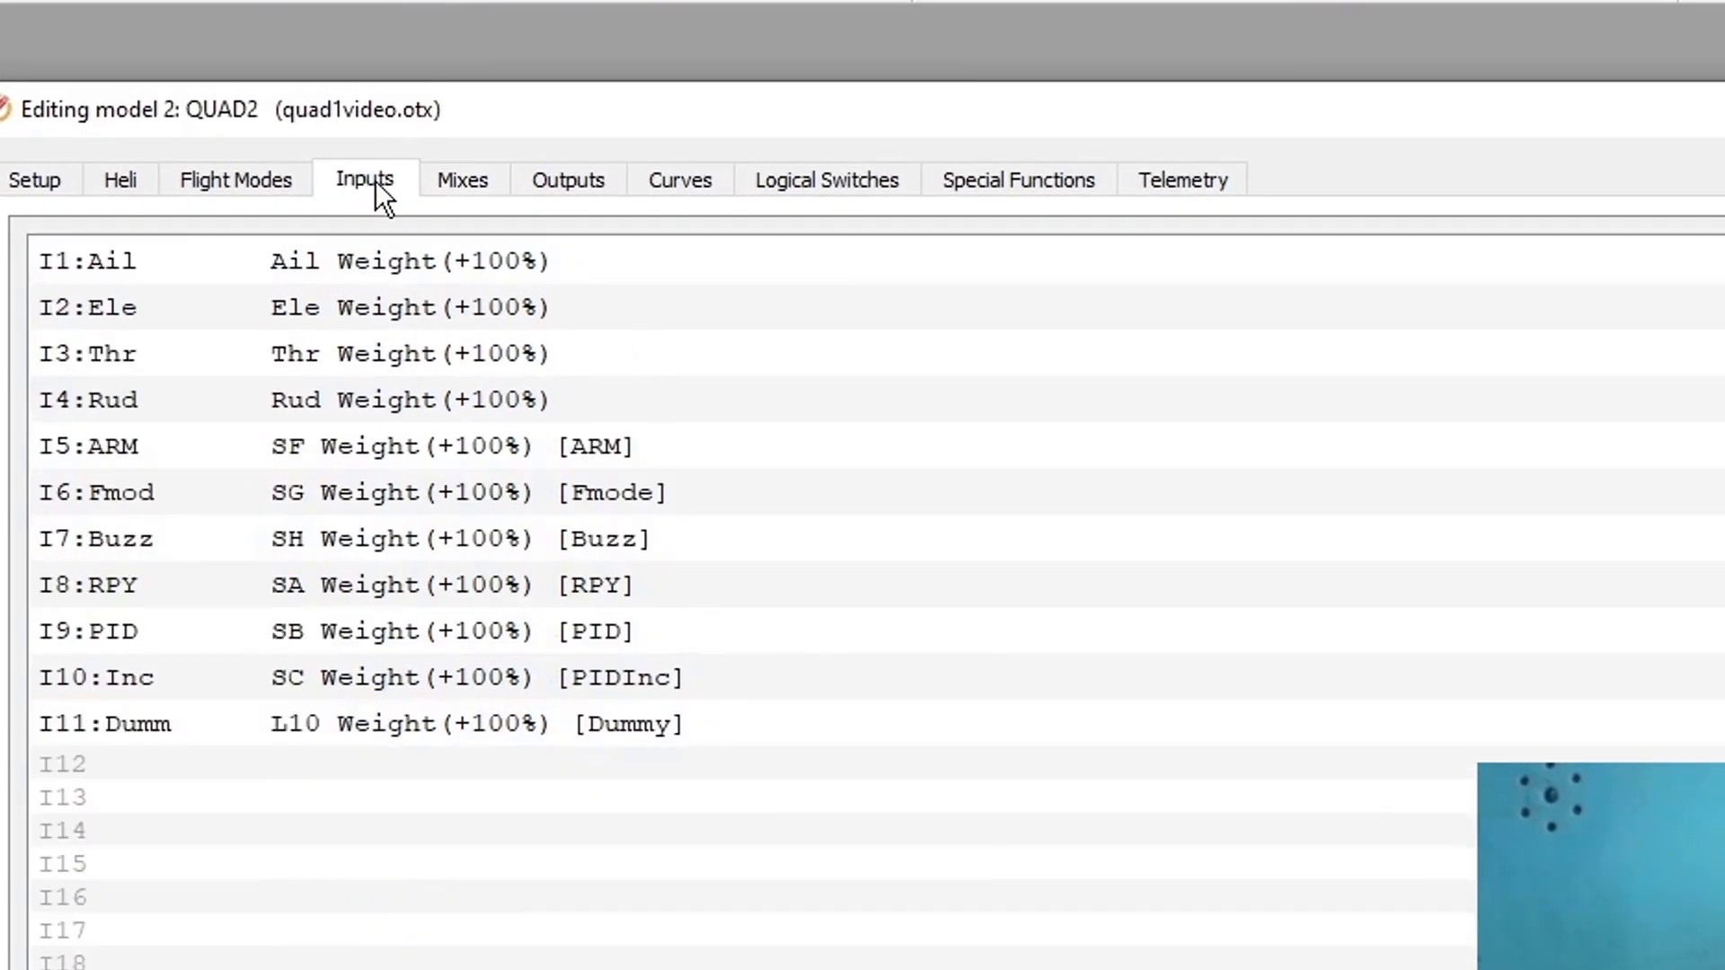
{"action": "left_click", "coordinate": [826, 180]}
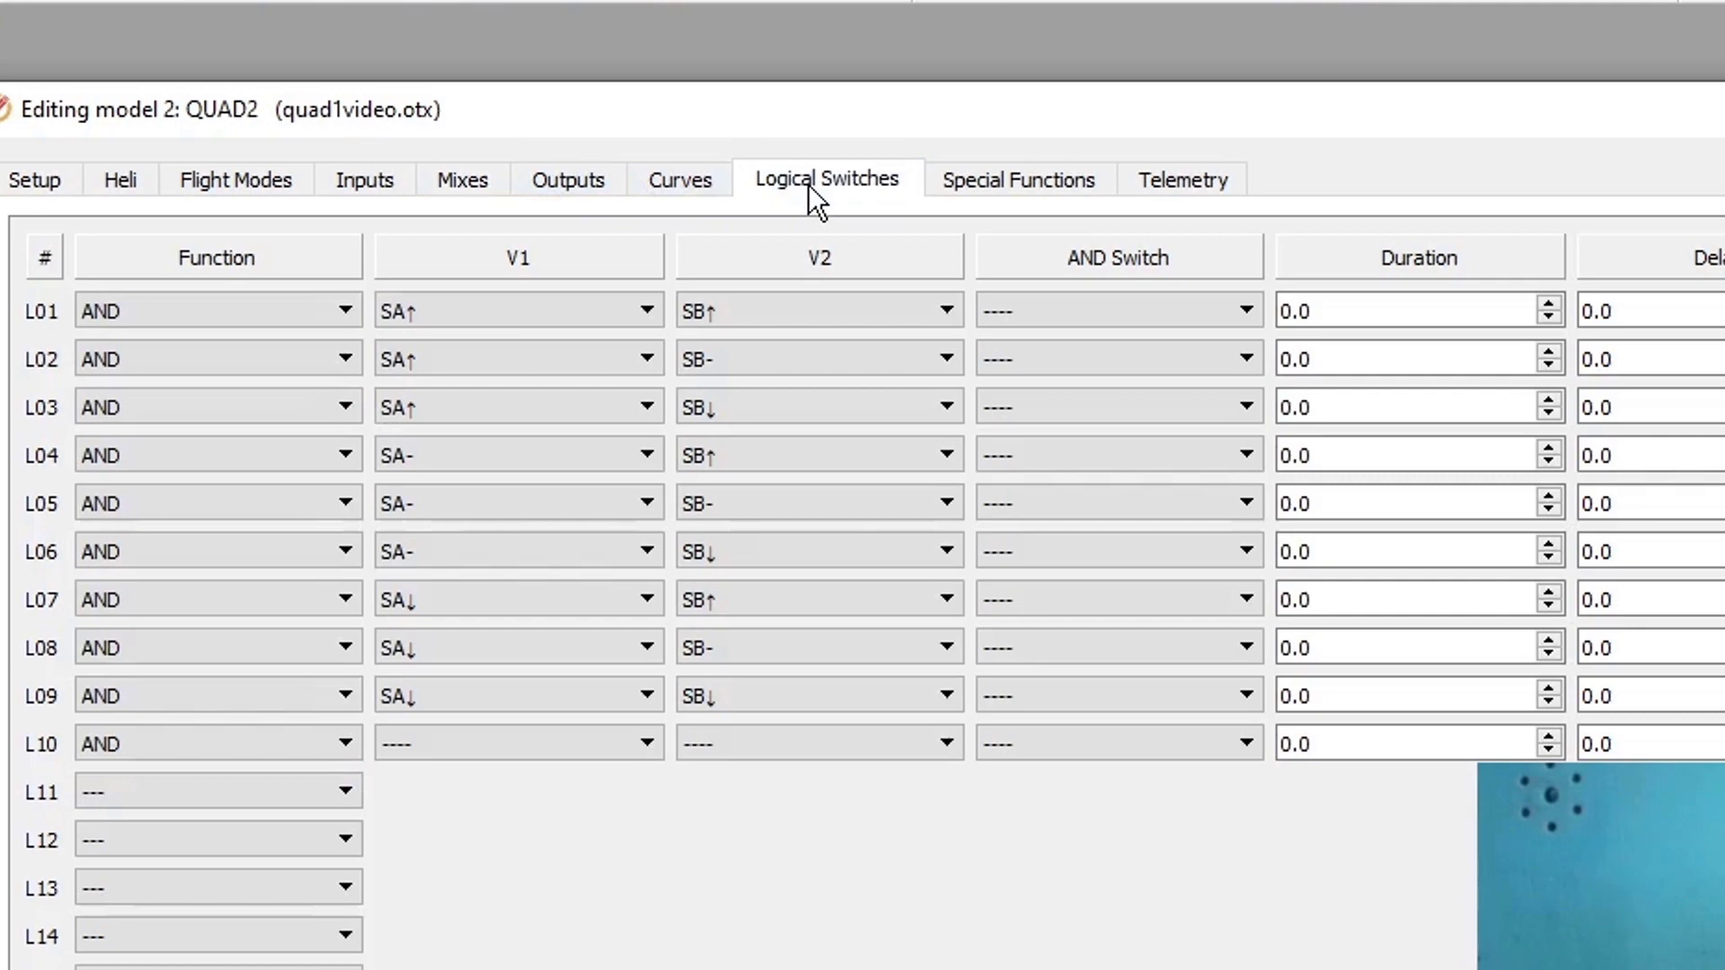
{"action": "left_click", "coordinate": [1017, 179]}
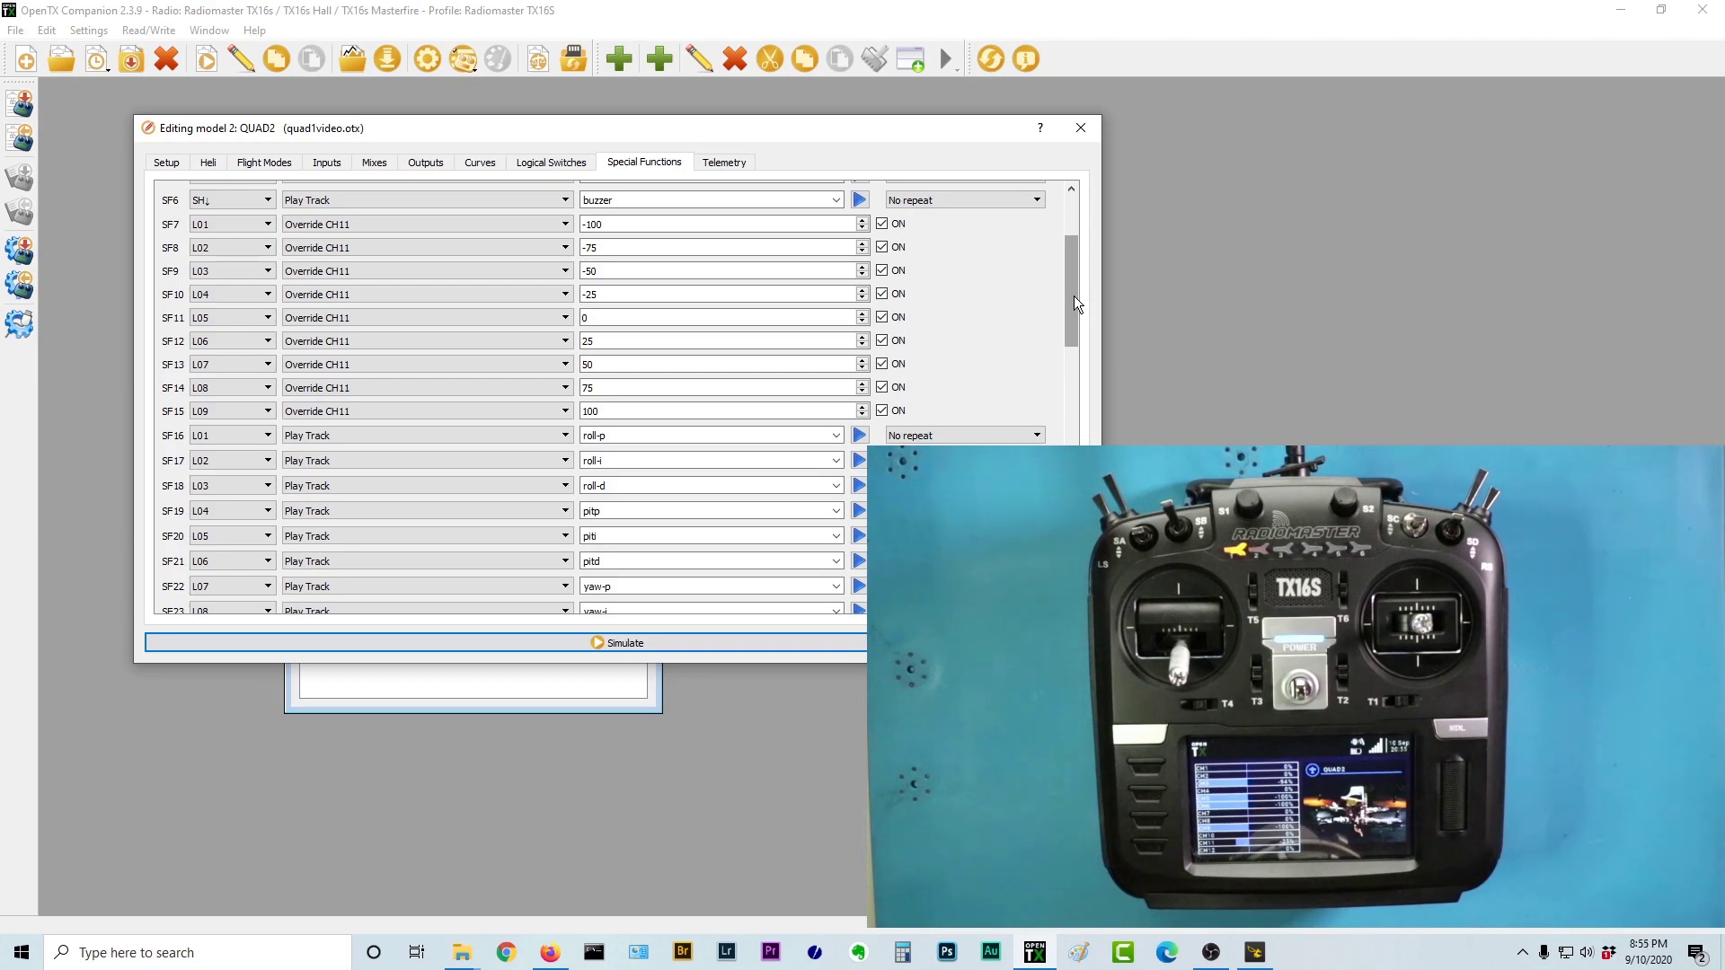
{"action": "scroll", "scroll_direction": "down", "scroll_amount": 3}
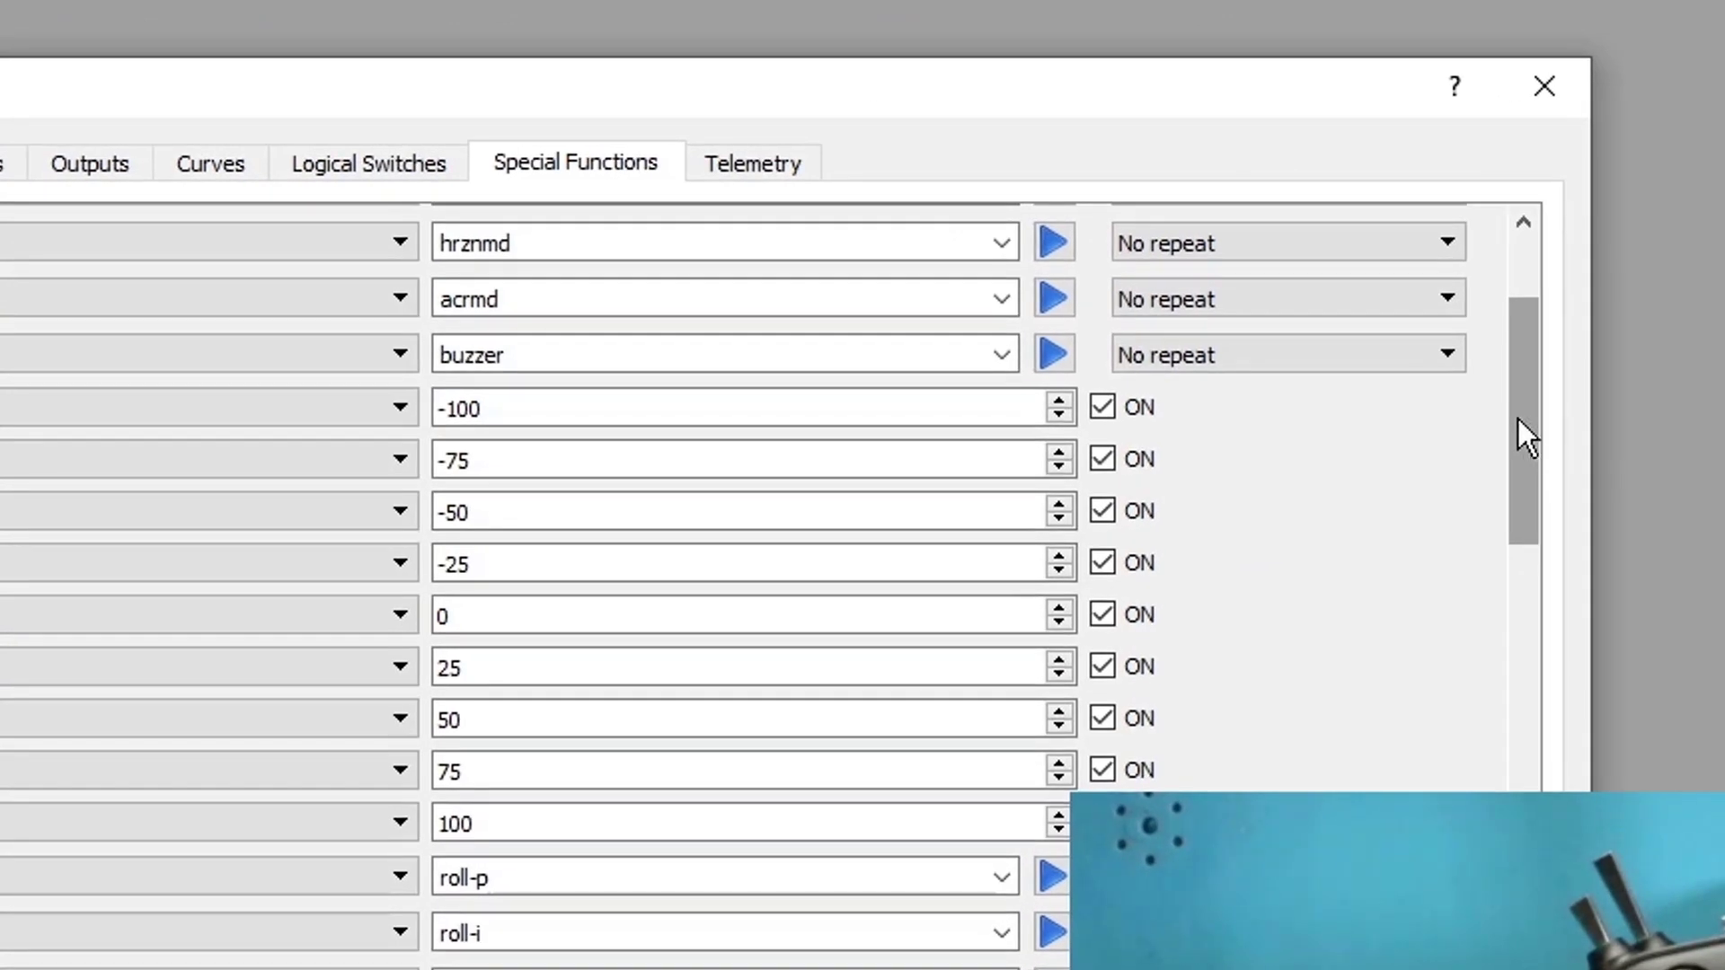
{"action": "left_click", "coordinate": [366, 163]}
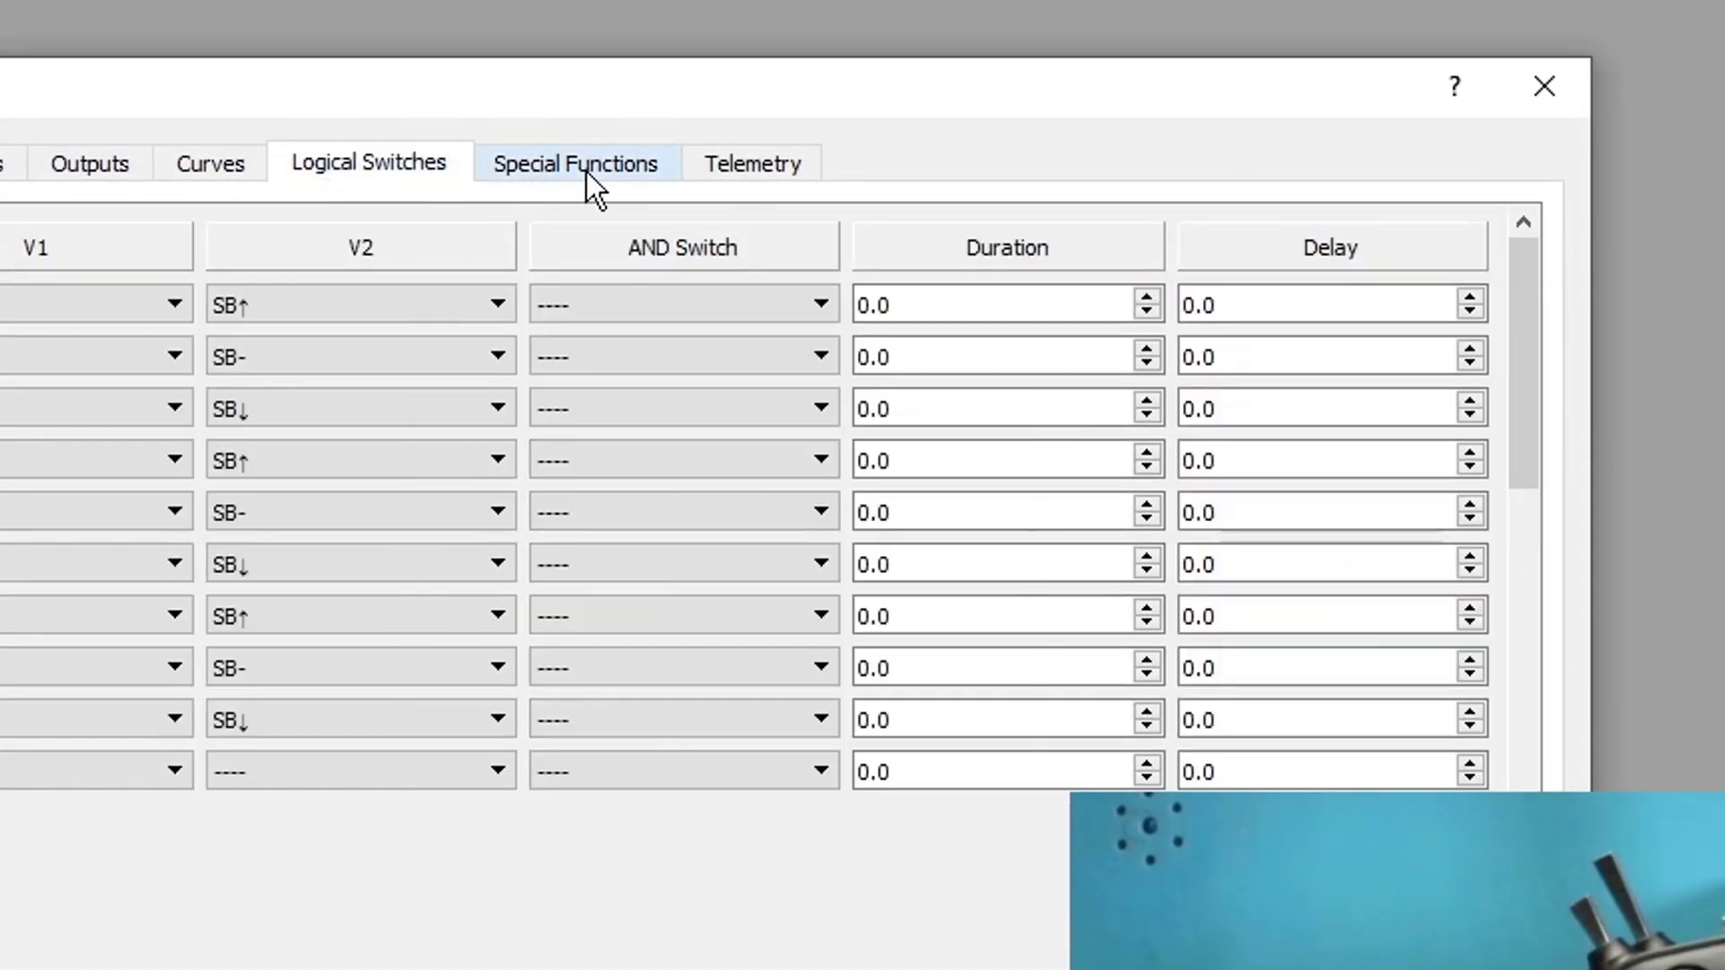
{"action": "left_click", "coordinate": [573, 164]}
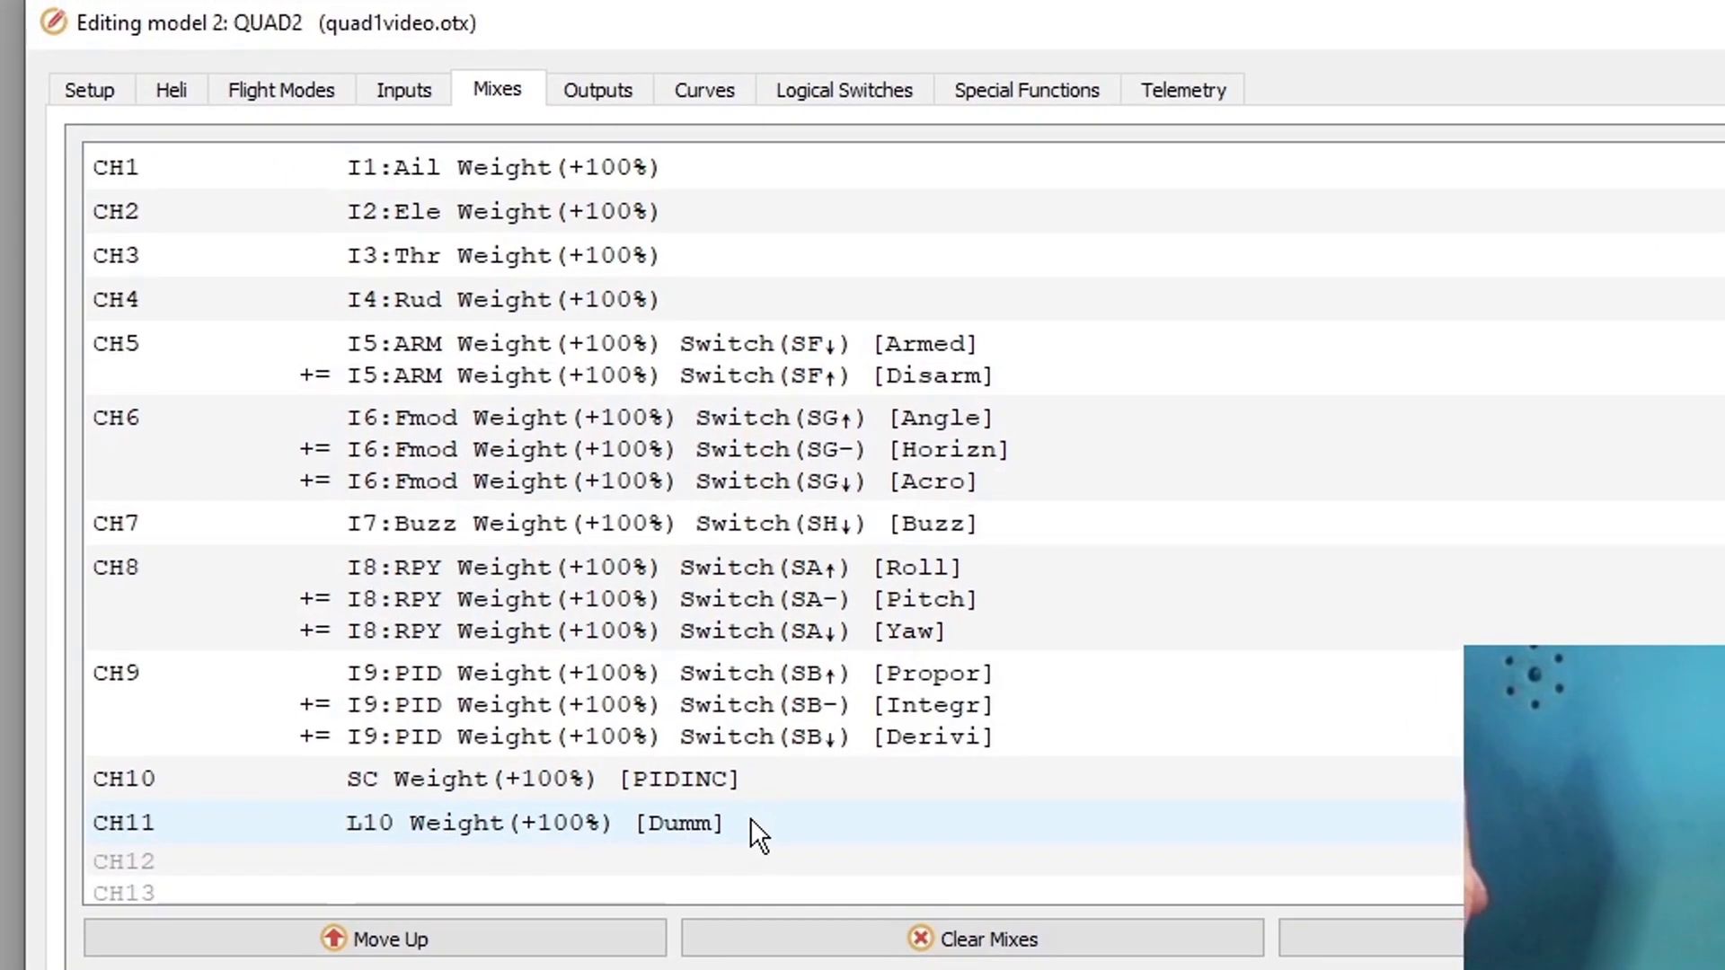
- Review SF7–SF15 overriding CH11, then check the logical switch conditions
{"action": "left_click", "coordinate": [1025, 90]}
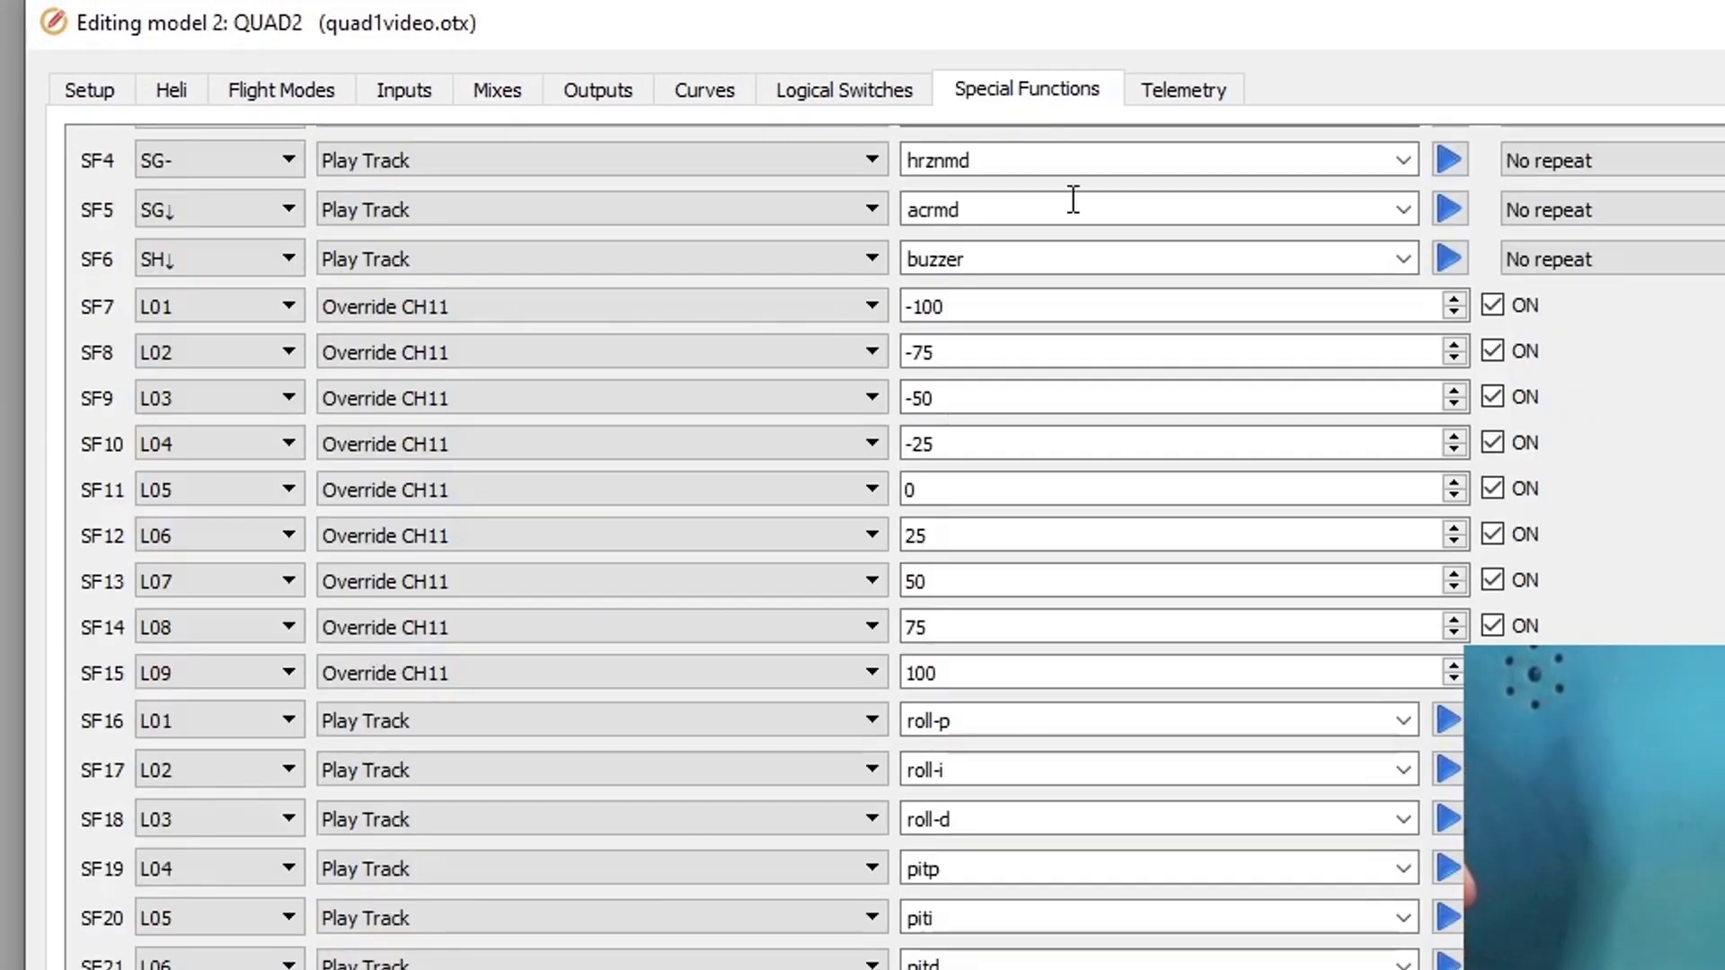
{"action": "left_click", "coordinate": [600, 352]}
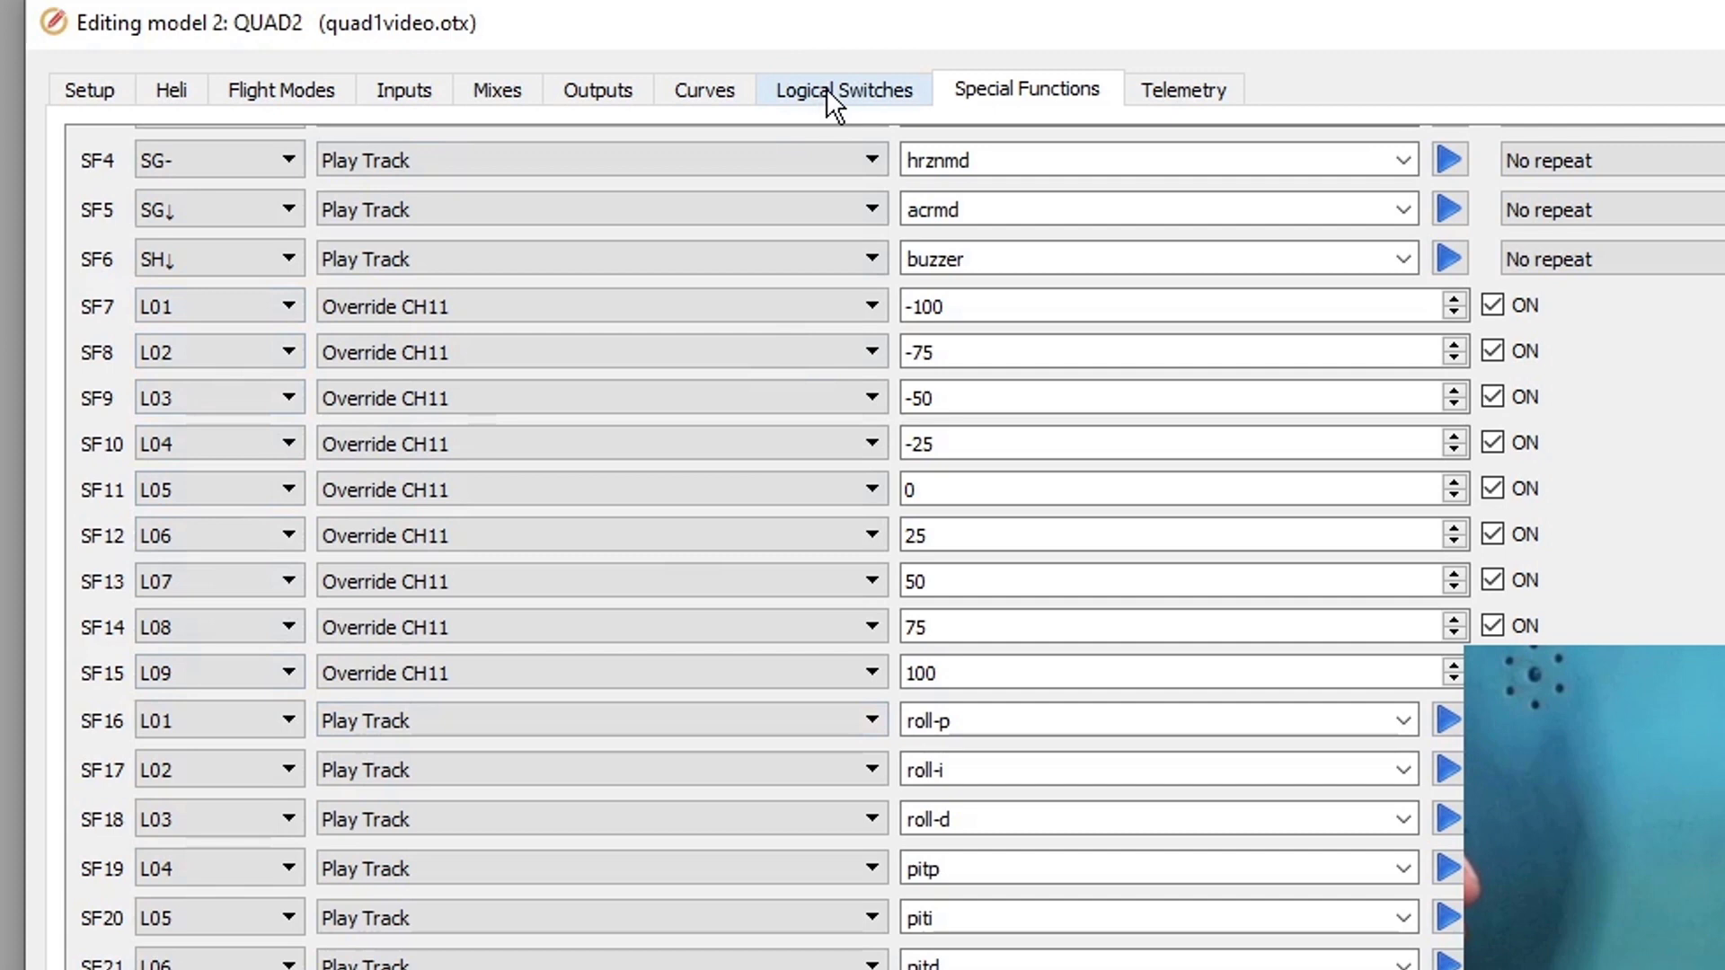
{"action": "left_click", "coordinate": [845, 90]}
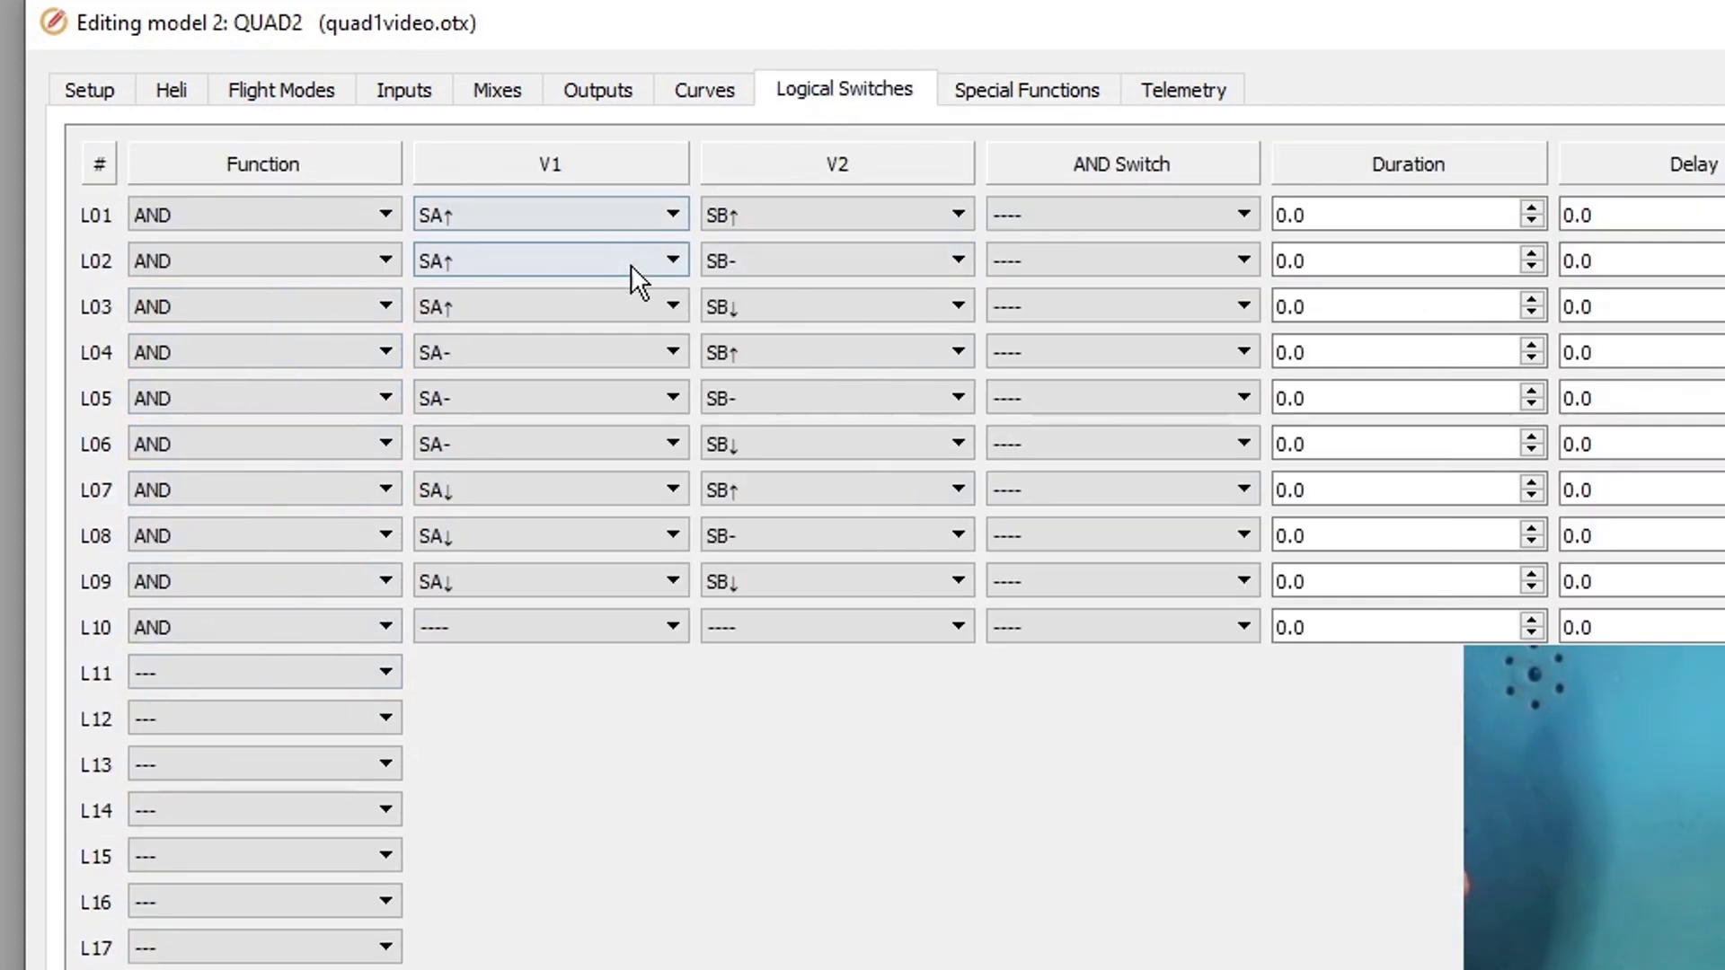
{"action": "left_click", "coordinate": [835, 213]}
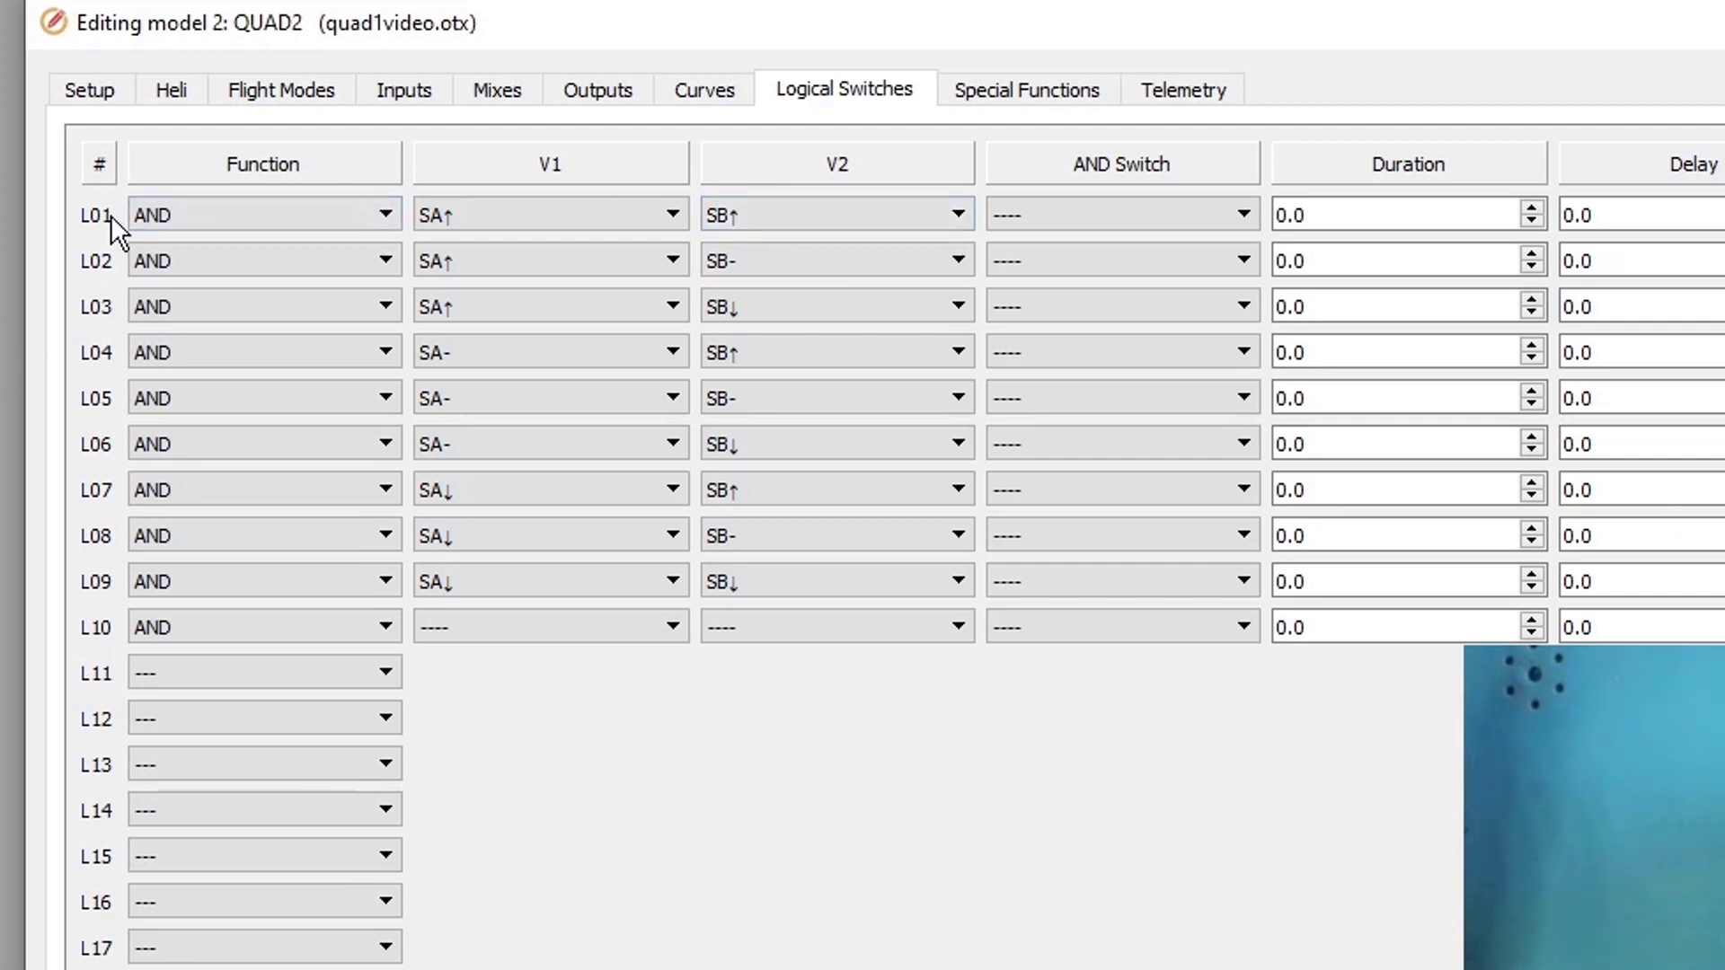
{"action": "mouse_move", "coordinate": [972, 47]}
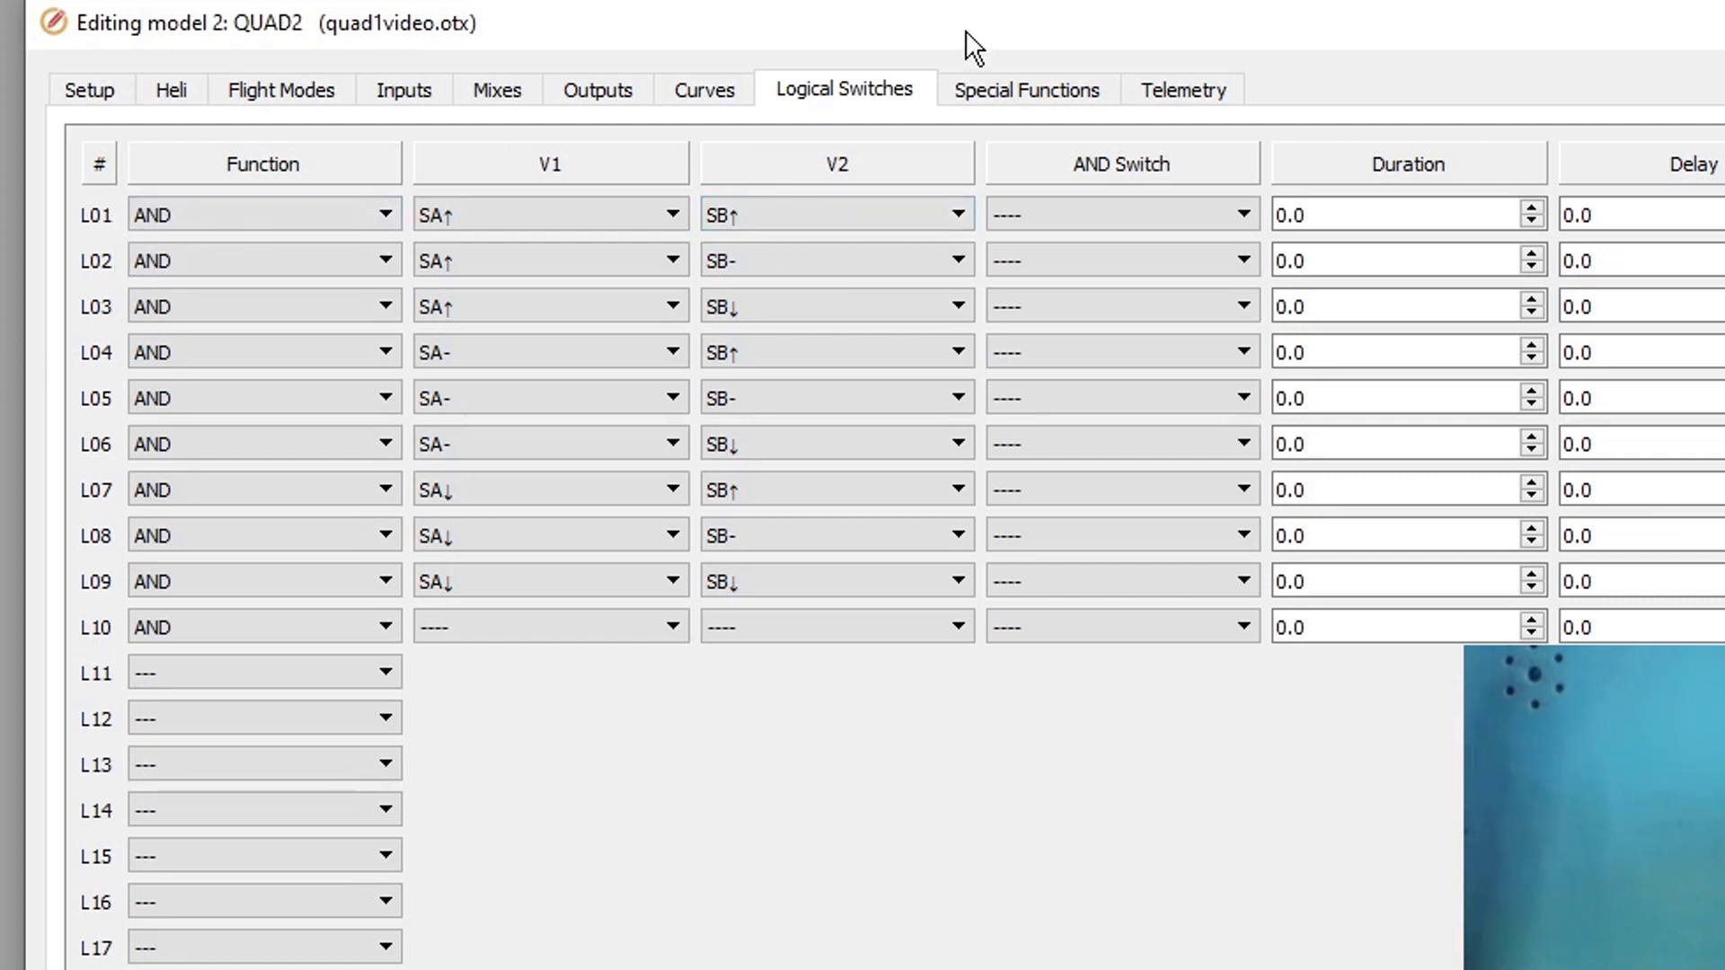
- Return to Special Functions and select SF7's -100 override value for L01
{"action": "left_click", "coordinate": [1024, 89]}
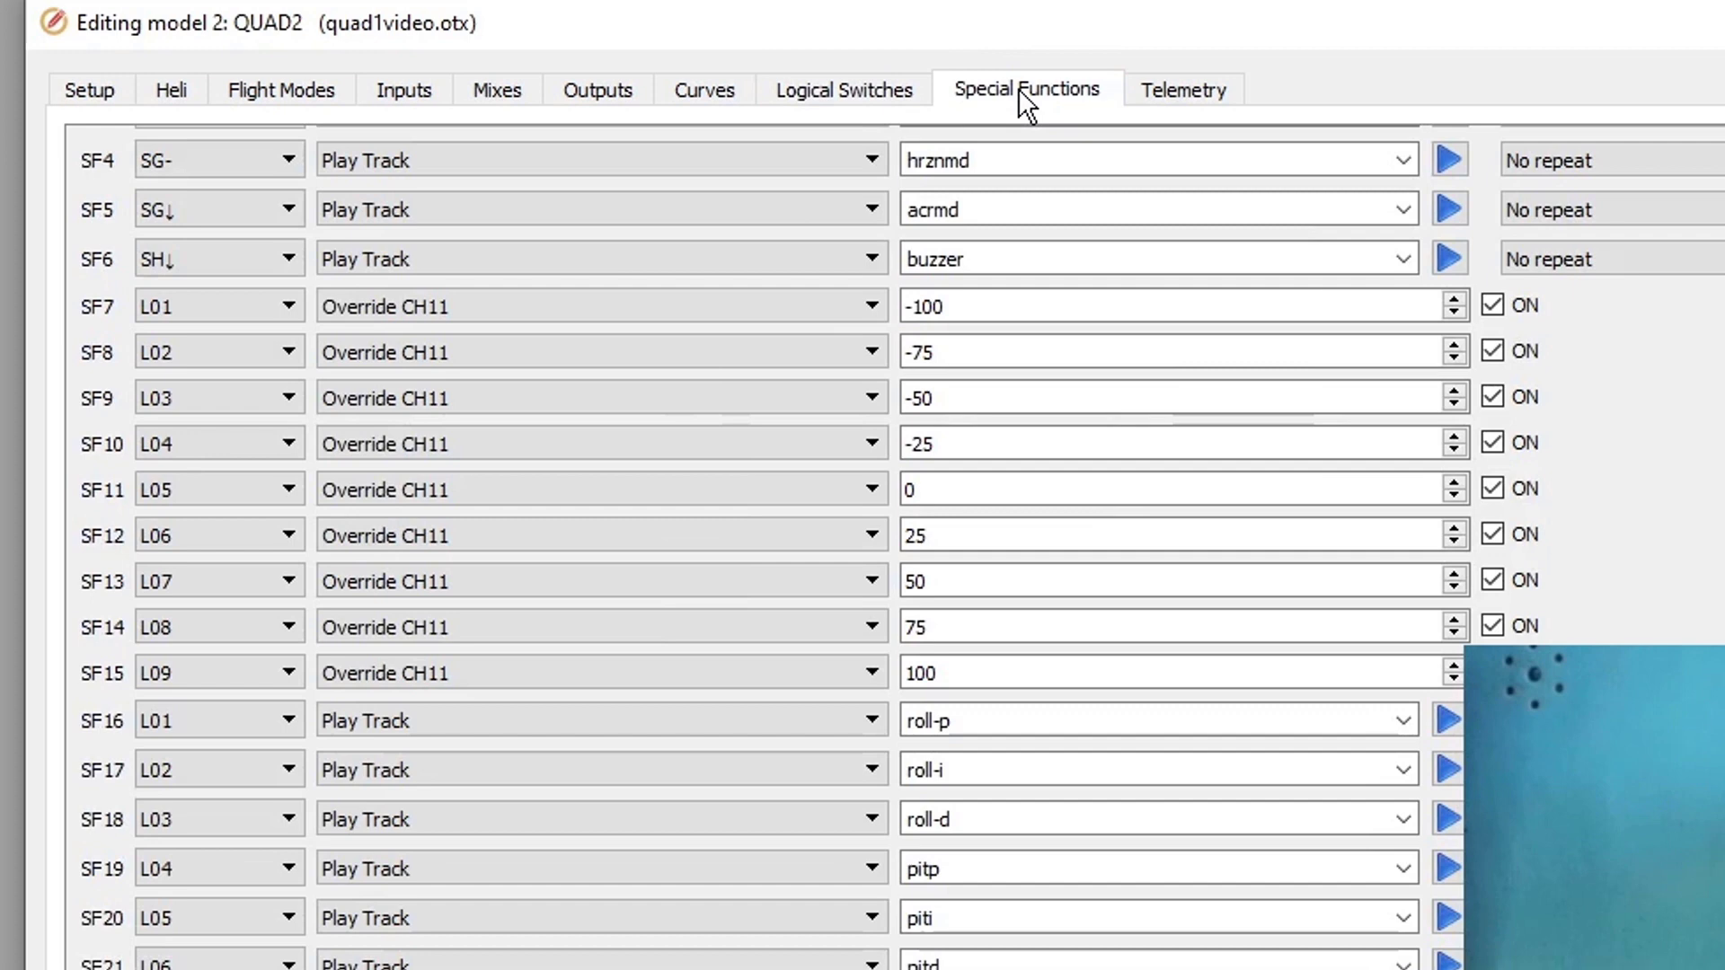
{"action": "left_click", "coordinate": [203, 305]}
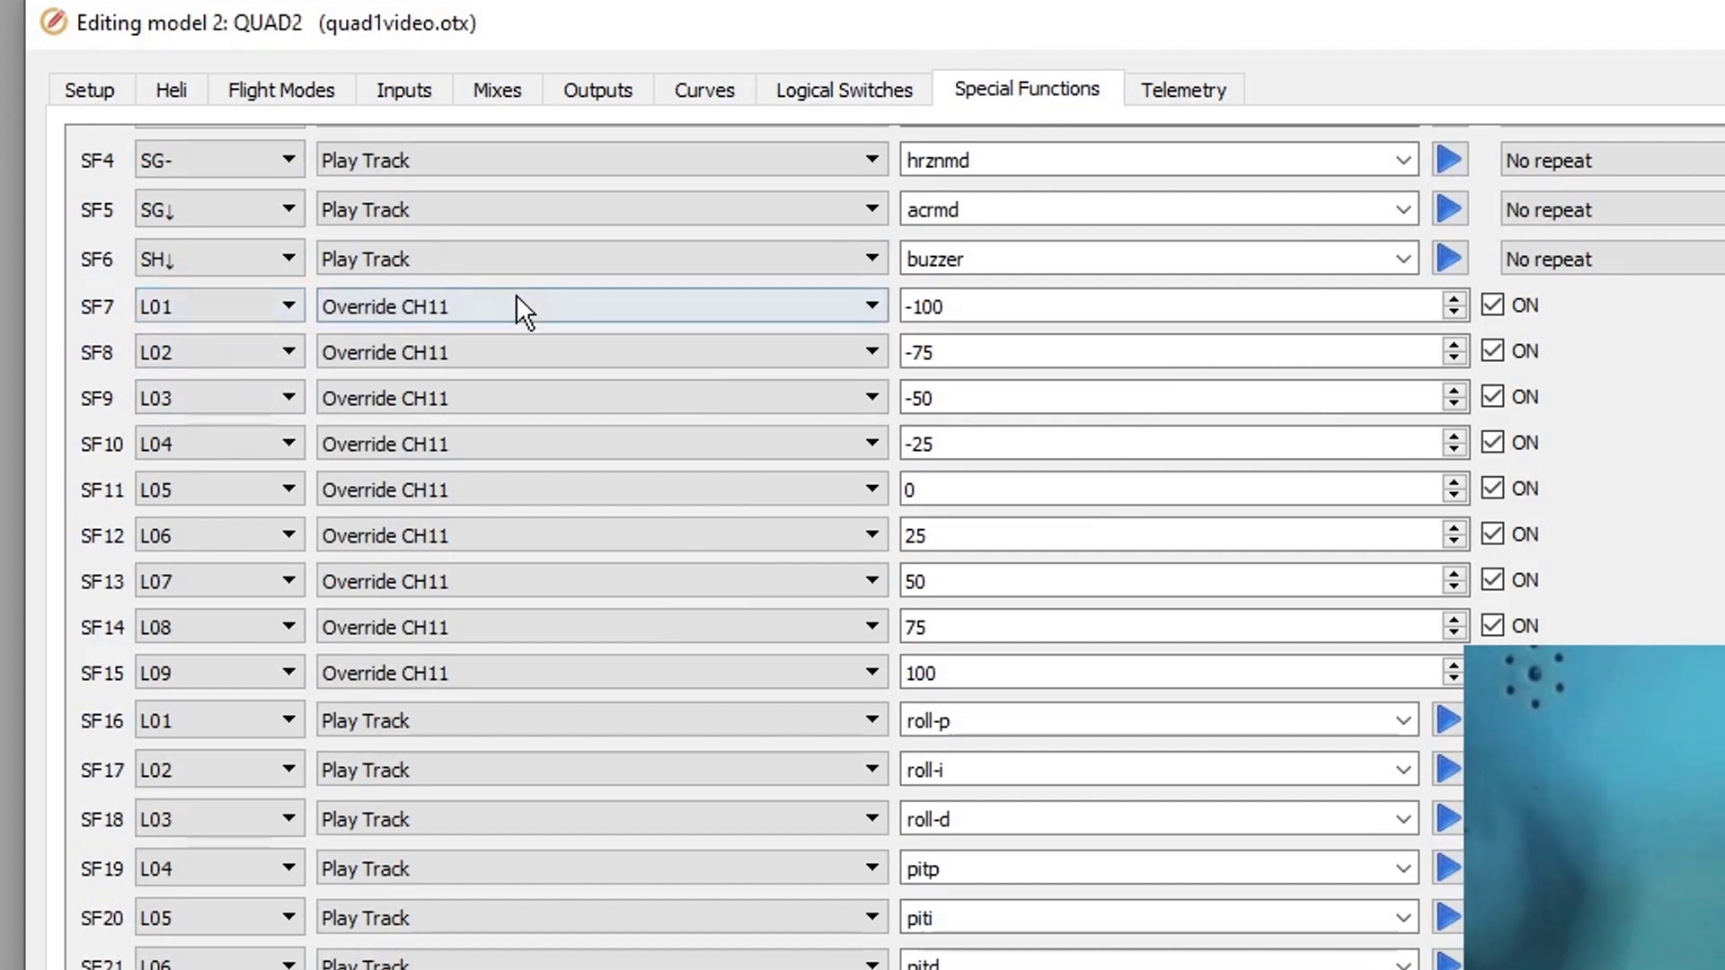
{"action": "left_click", "coordinate": [1176, 305]}
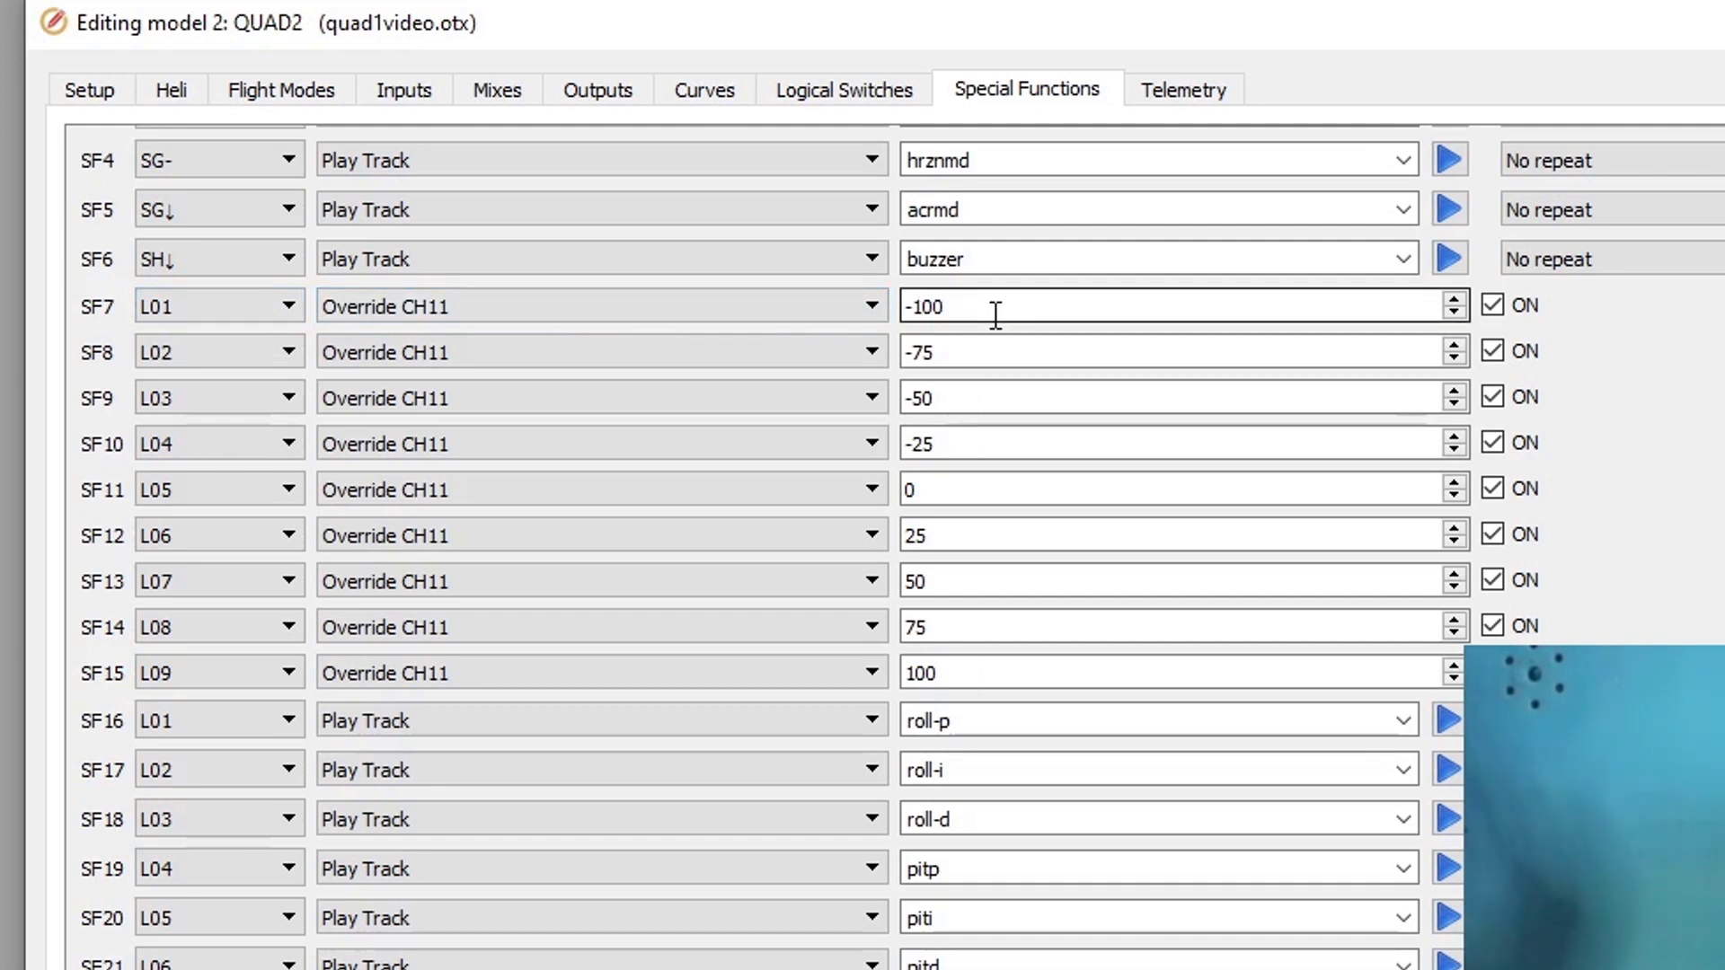
{"action": "mouse_move", "coordinate": [549, 331]}
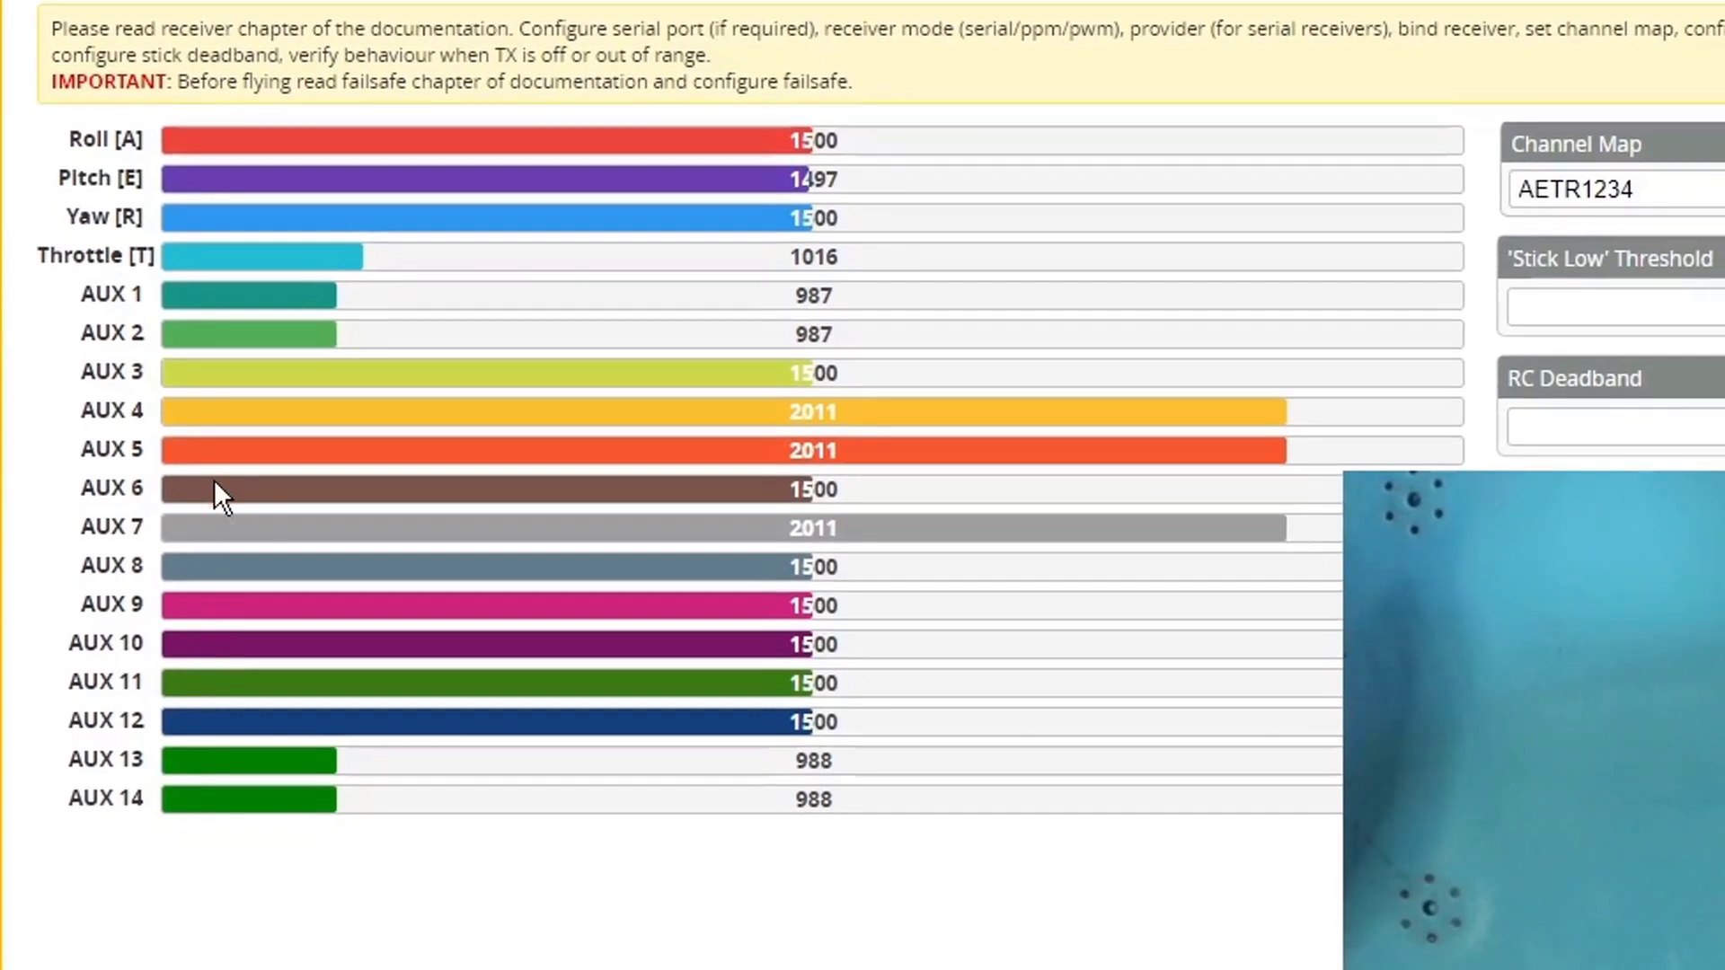
{"action": "mouse_move", "coordinate": [273, 548]}
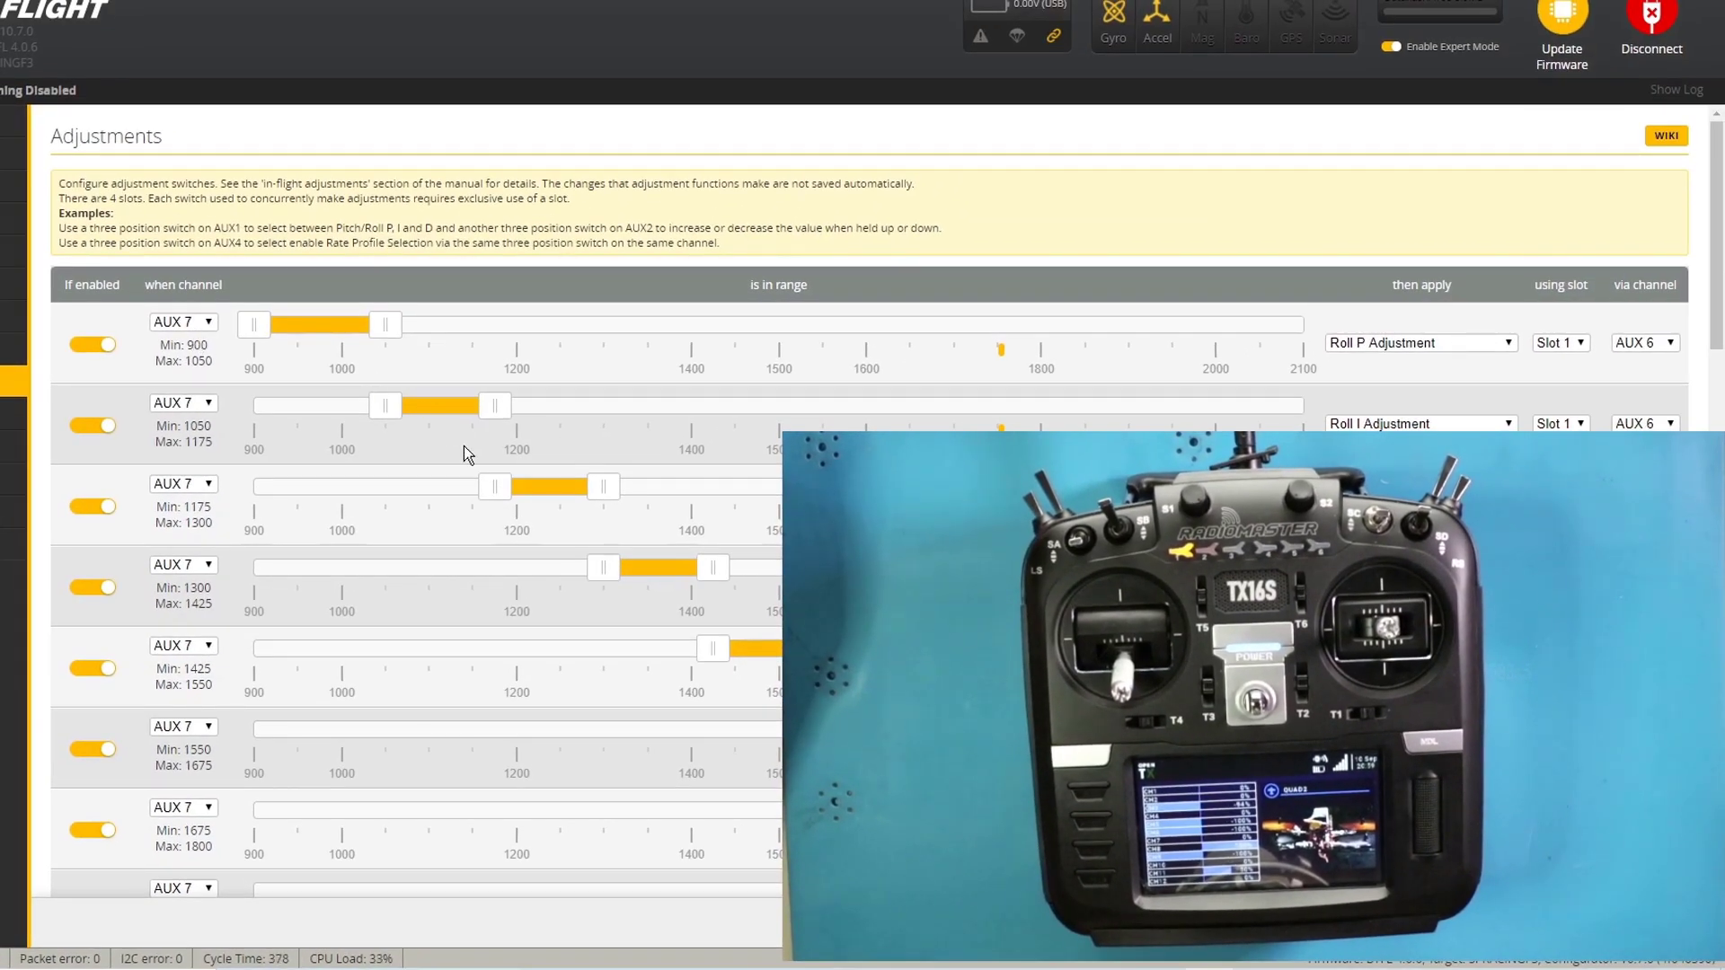
- Scroll through the AUX 7 adjustment ranges stepping up from 900
{"action": "scroll", "scroll_direction": "down", "scroll_amount": 3}
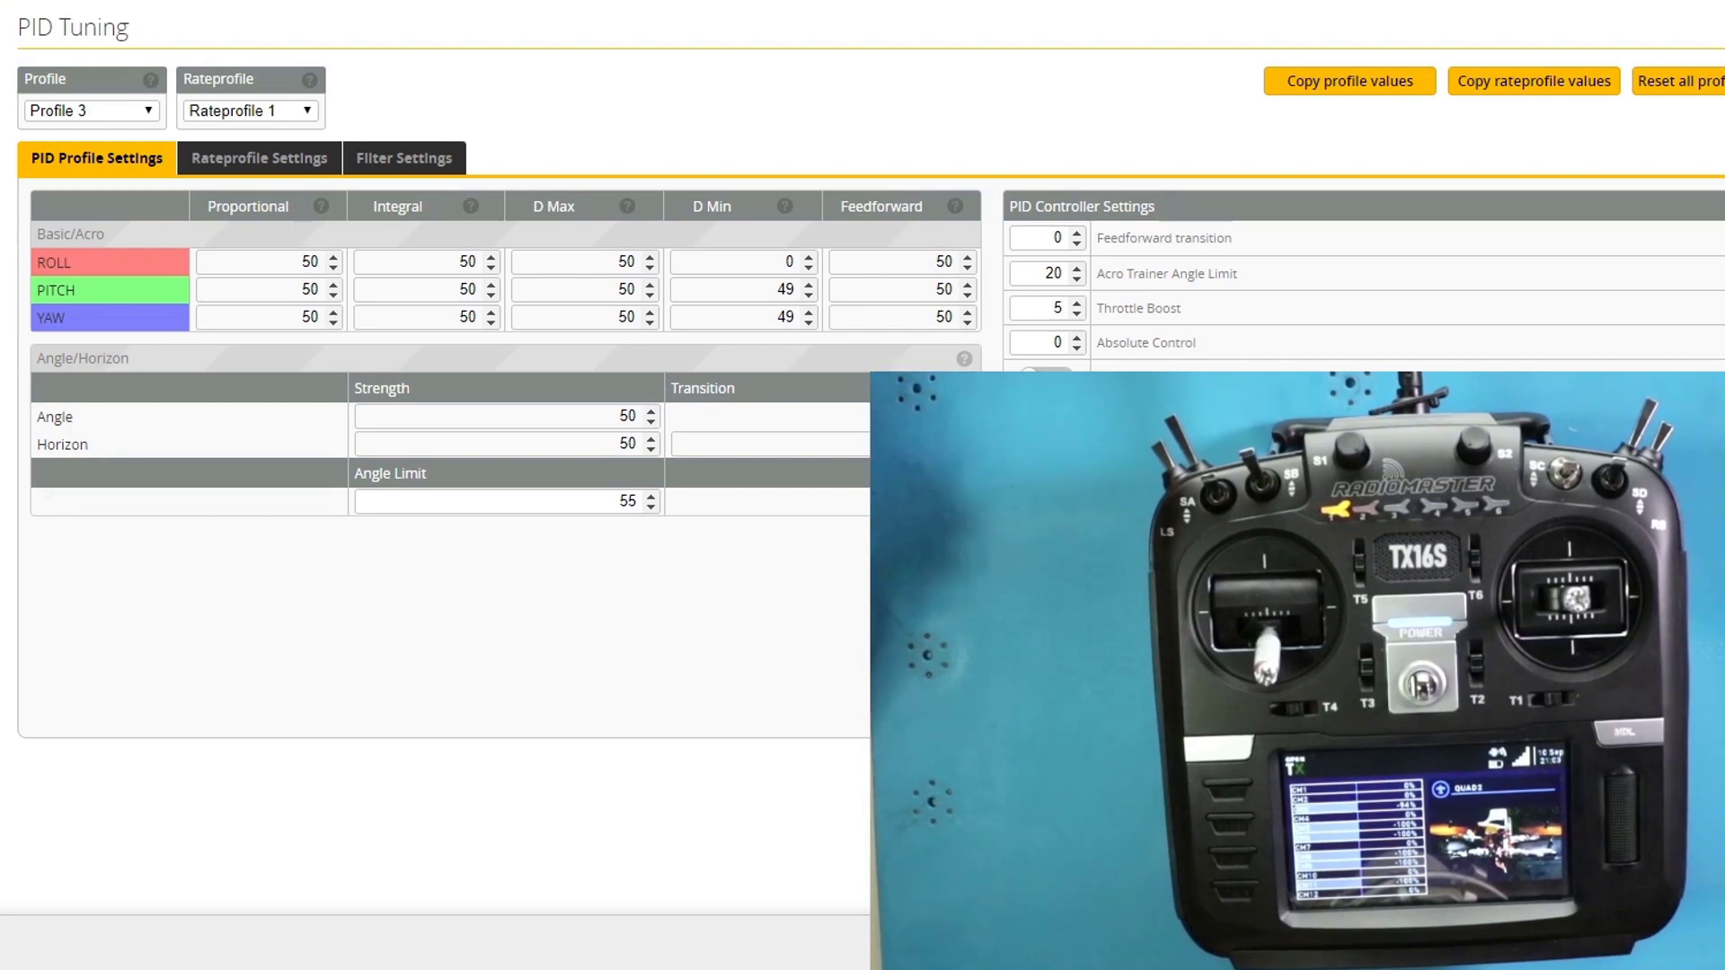
- Show Profile 3 PID Tuning where Roll P has dropped from 50 to 45
{"action": "left_click", "coordinate": [336, 266]}
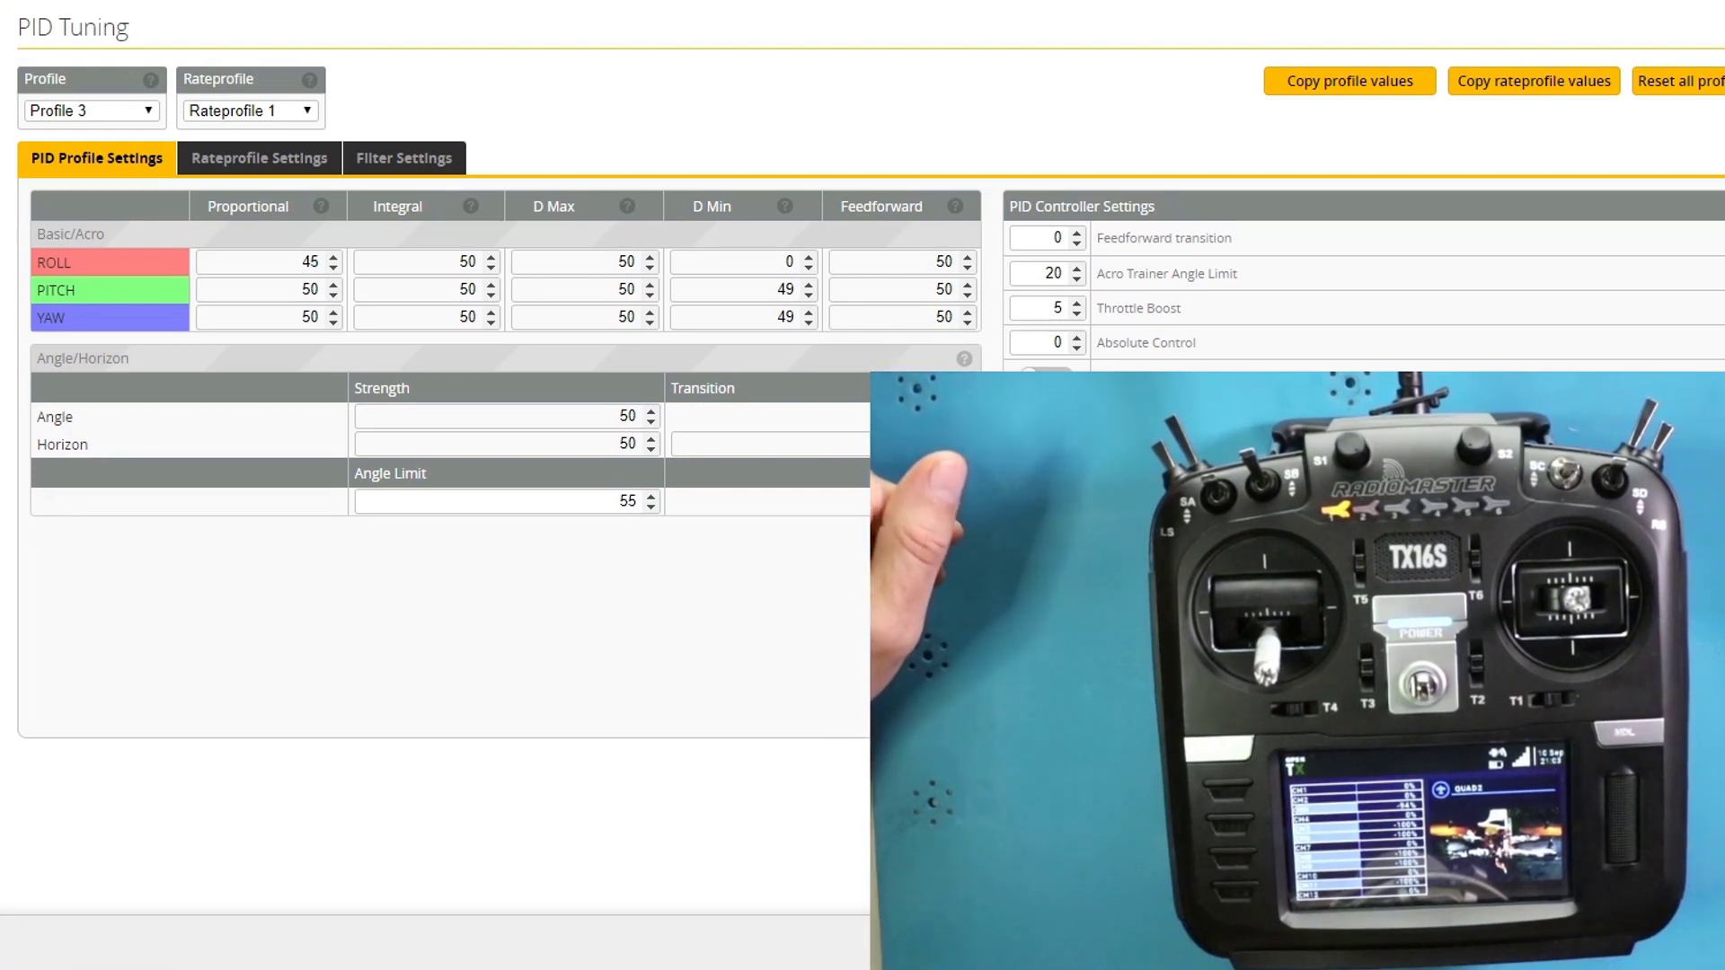
{"action": "left_click", "coordinate": [300, 262]}
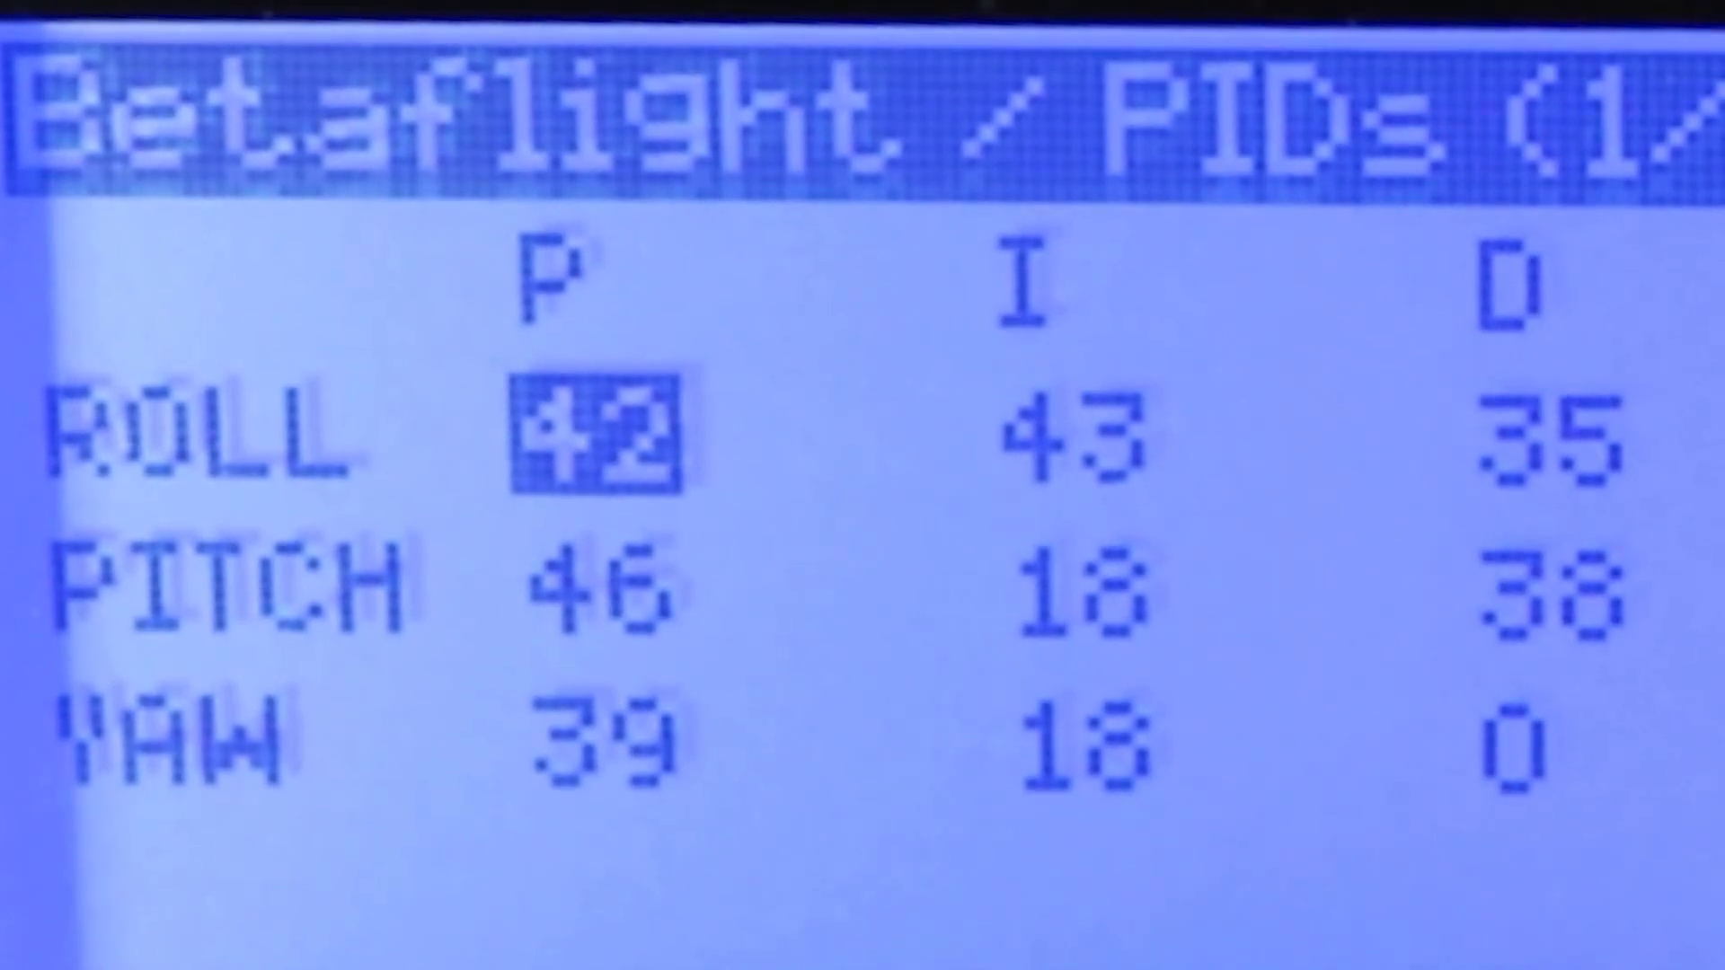
- Move to the radio's Betaflight Lua PIDs page showing roll 42/43/35, pitch 46/18/38, yaw 39/18/0
{"action": "key", "text": "Right"}
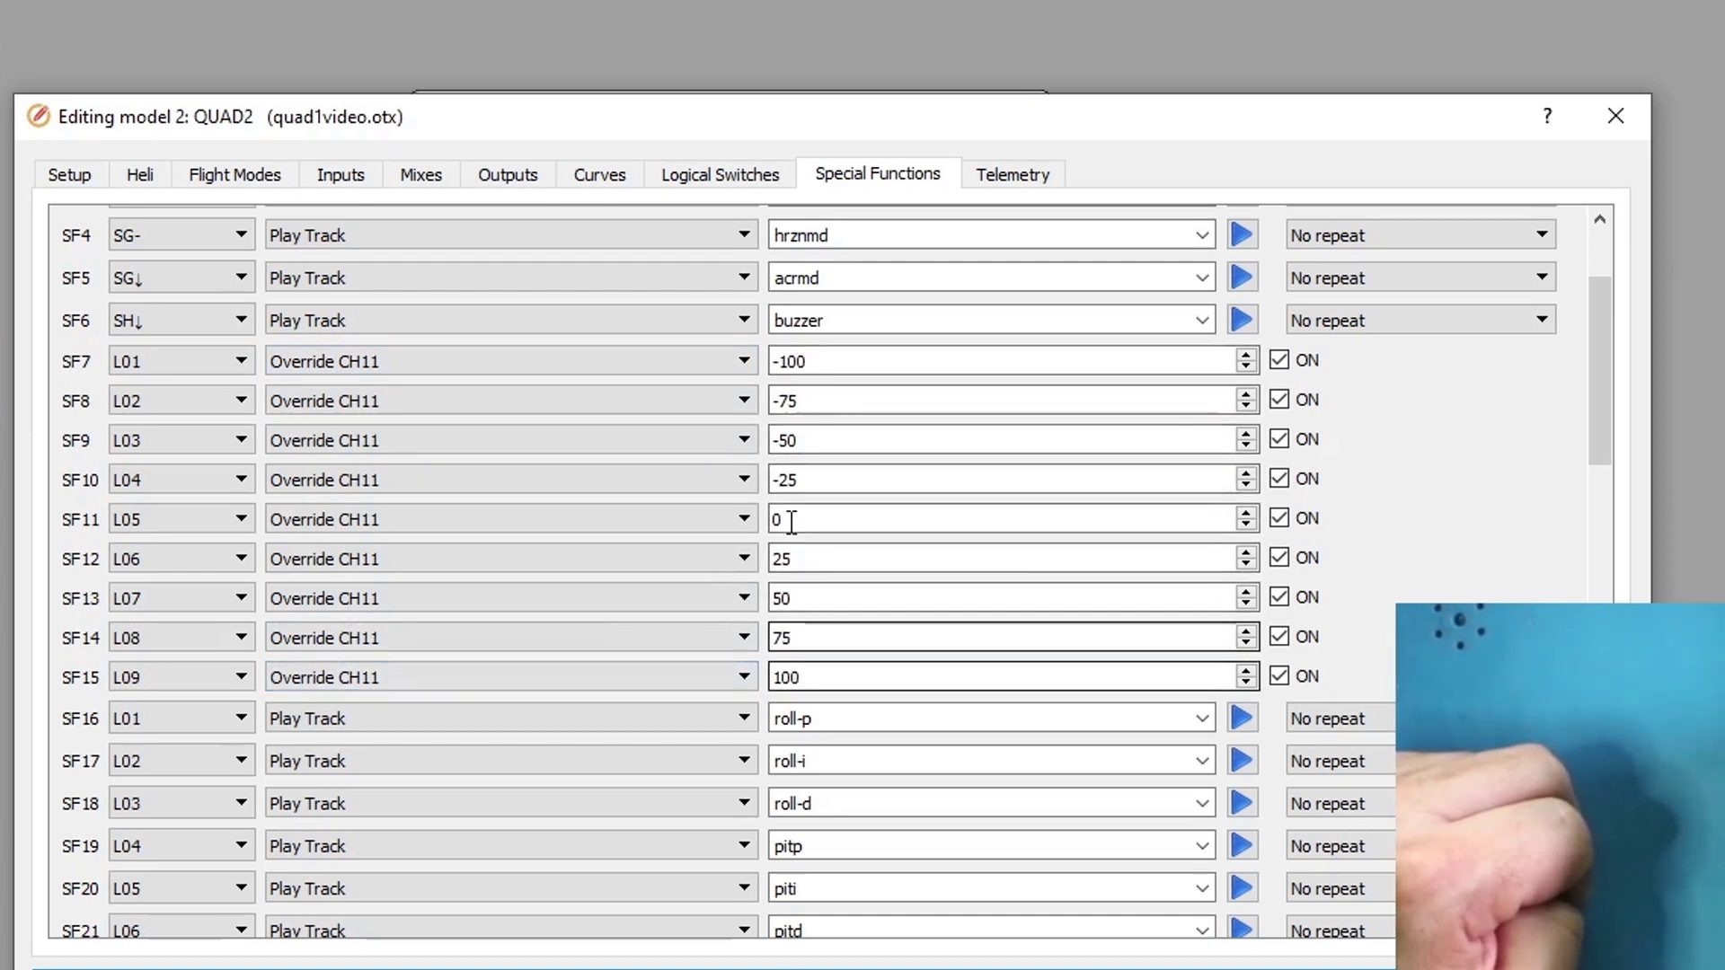
- Select SF11's override value of 0 for CH11 when L05 is active
{"action": "left_click", "coordinate": [719, 174]}
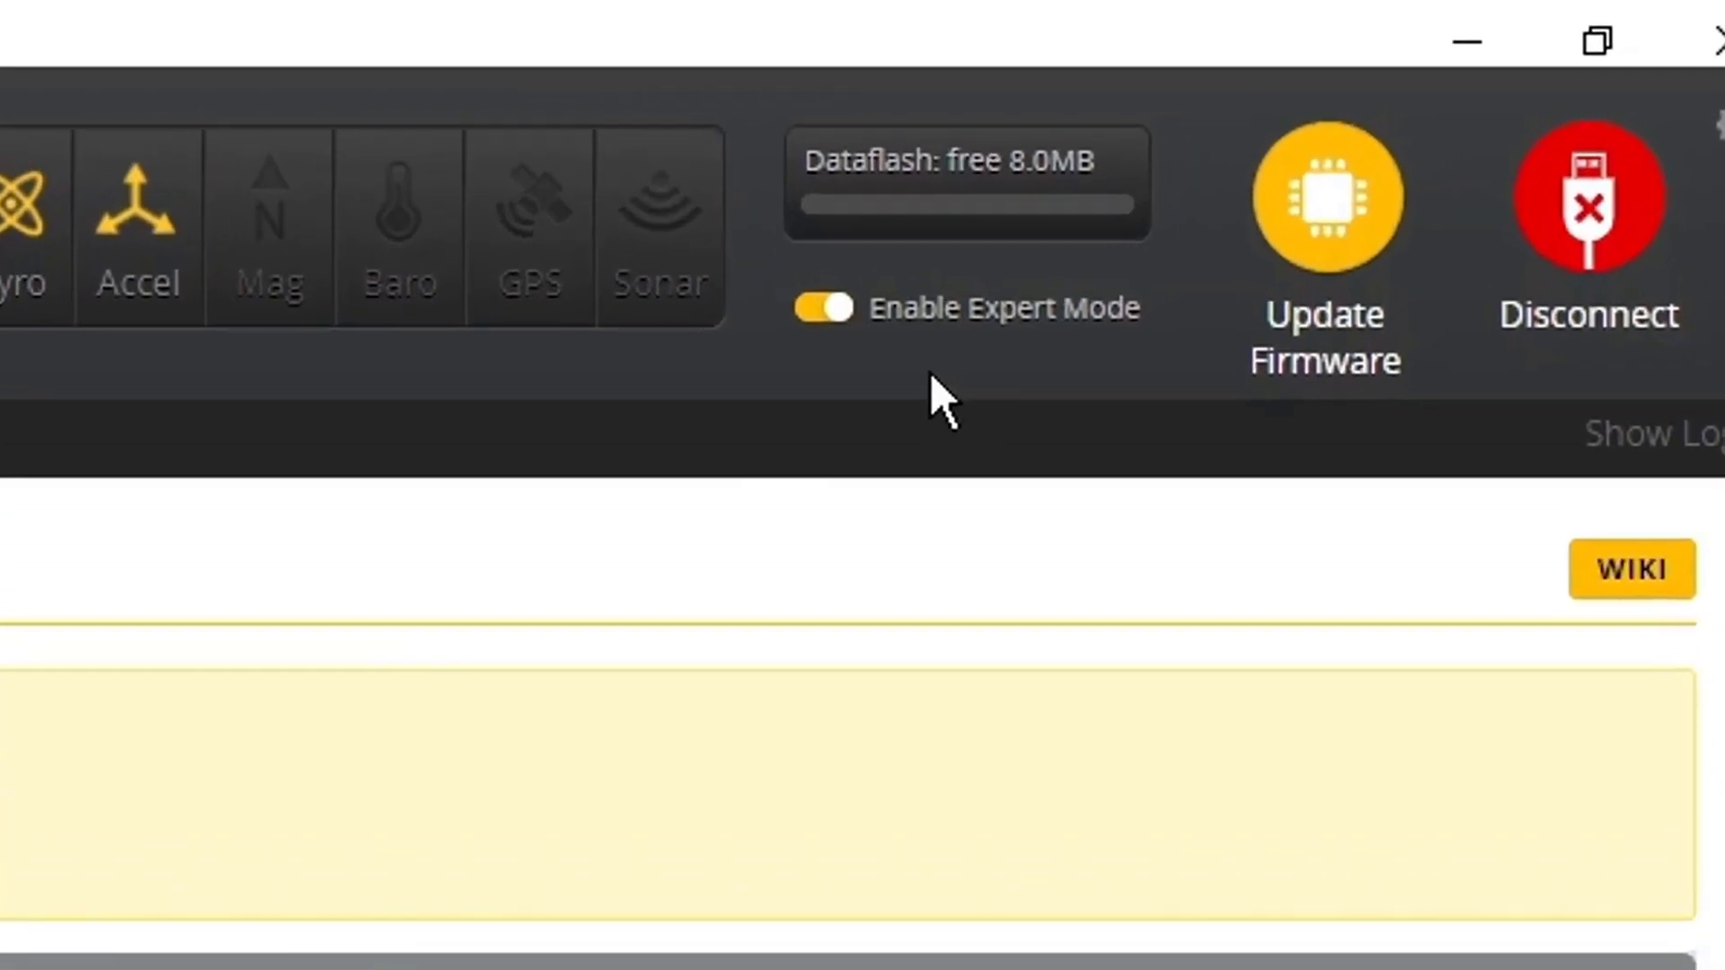
- Show the Adjustments tab with AUX 7 ranges at 900–1025 still set to no changes
{"action": "left_click", "coordinate": [822, 307]}
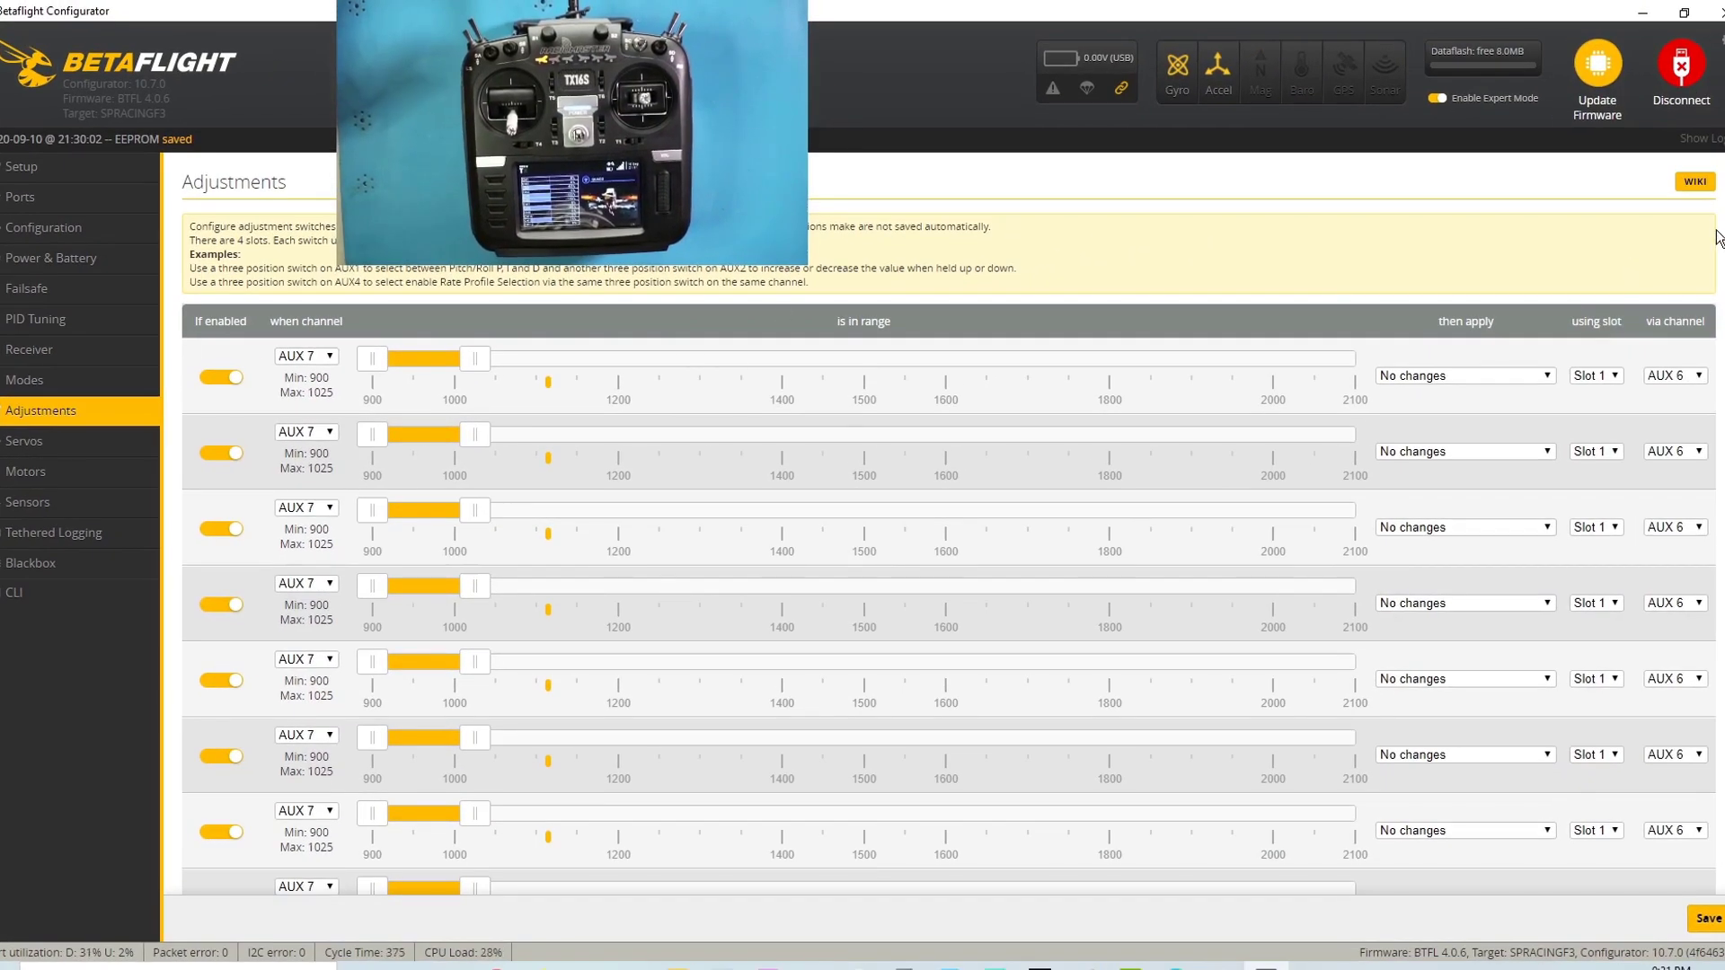
{"action": "scroll", "scroll_direction": "down", "scroll_amount": 3}
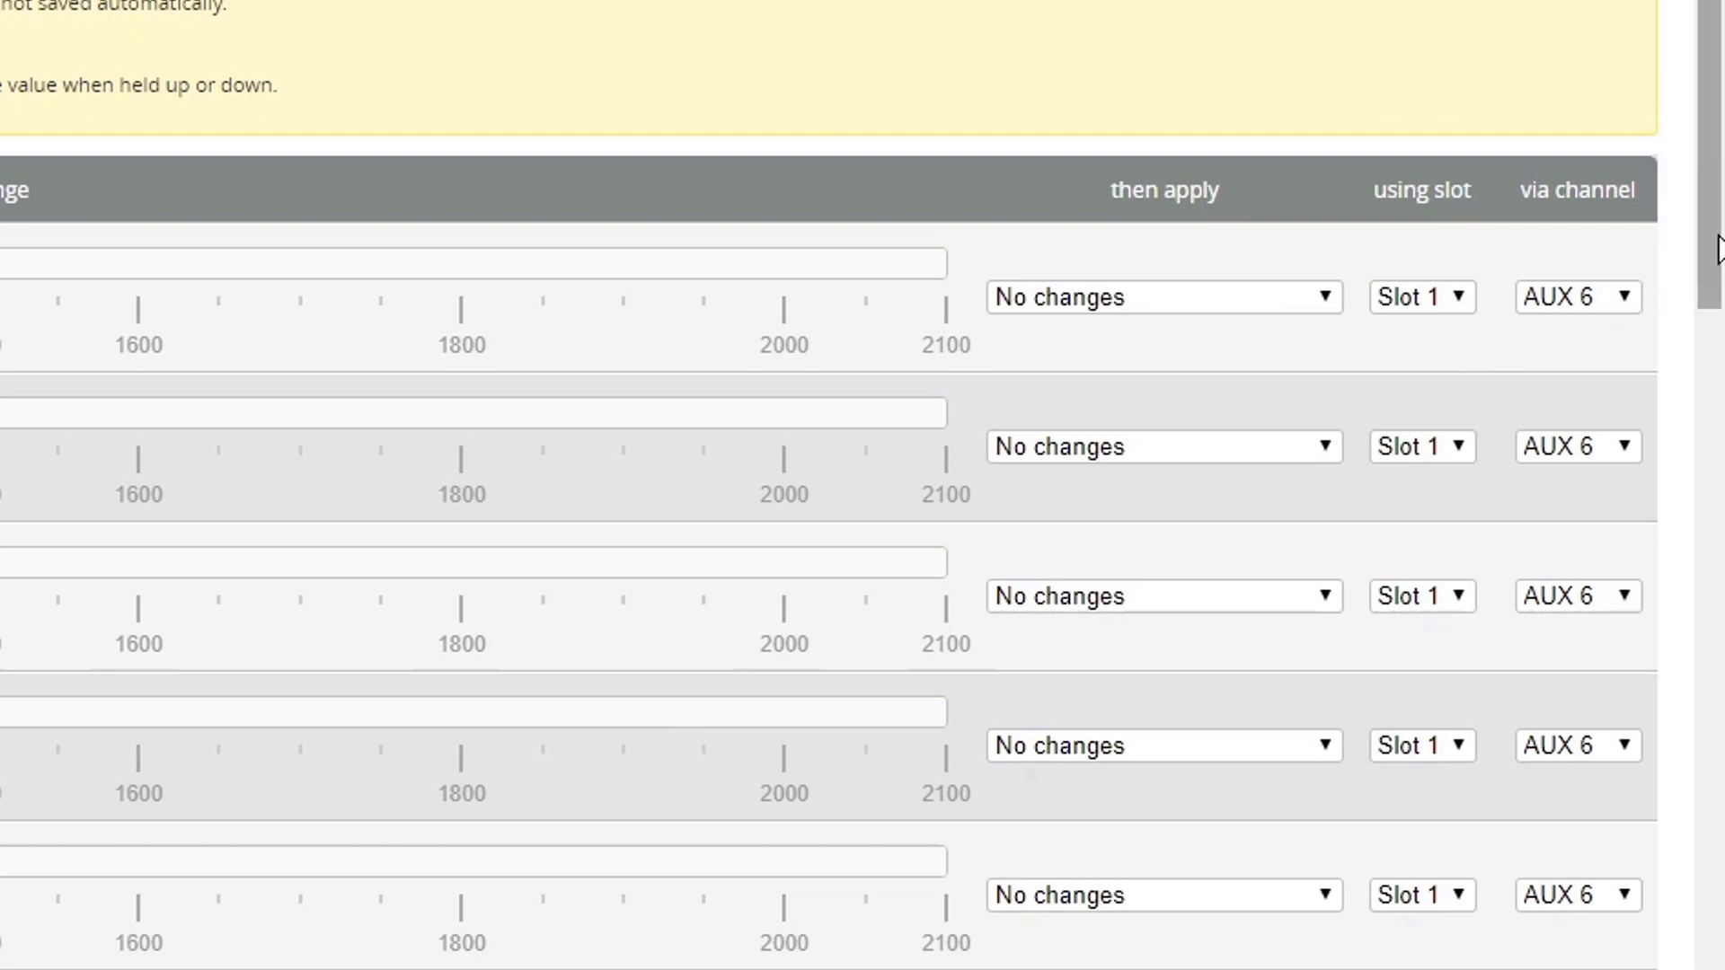
{"action": "scroll", "scroll_direction": "down", "scroll_amount": 3}
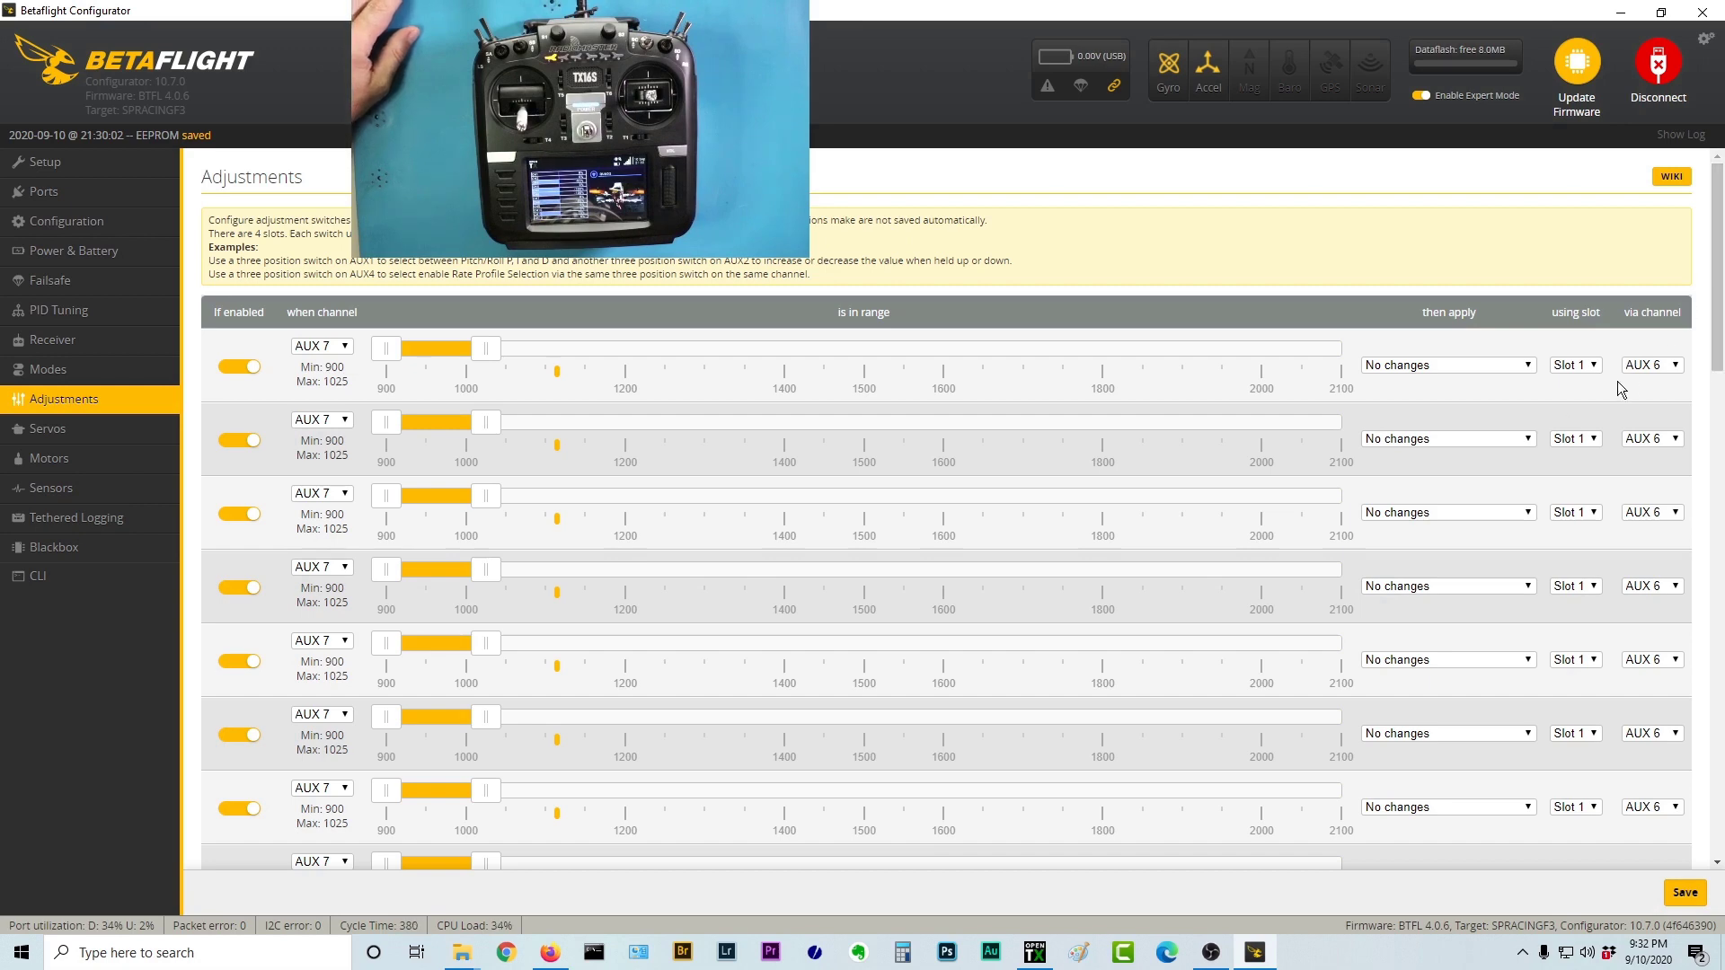
- Make the first three ranges apply Roll P, Roll I and Roll D adjustments
{"action": "left_click", "coordinate": [1446, 365]}
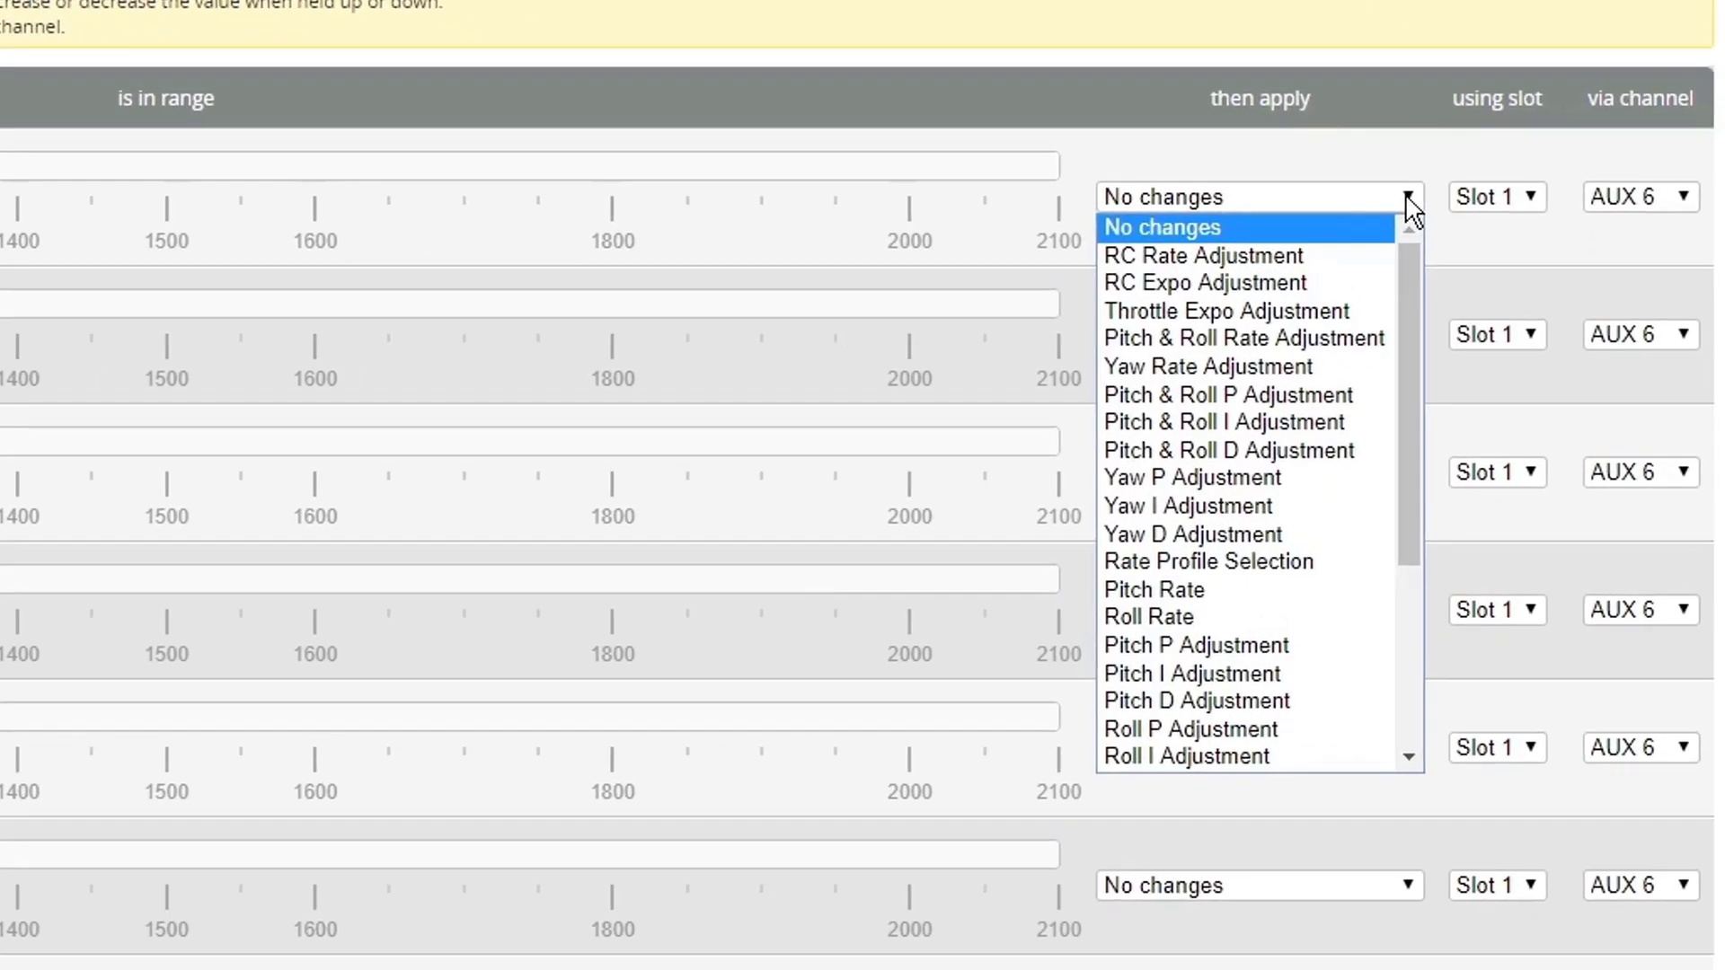
{"action": "left_click", "coordinate": [1190, 727]}
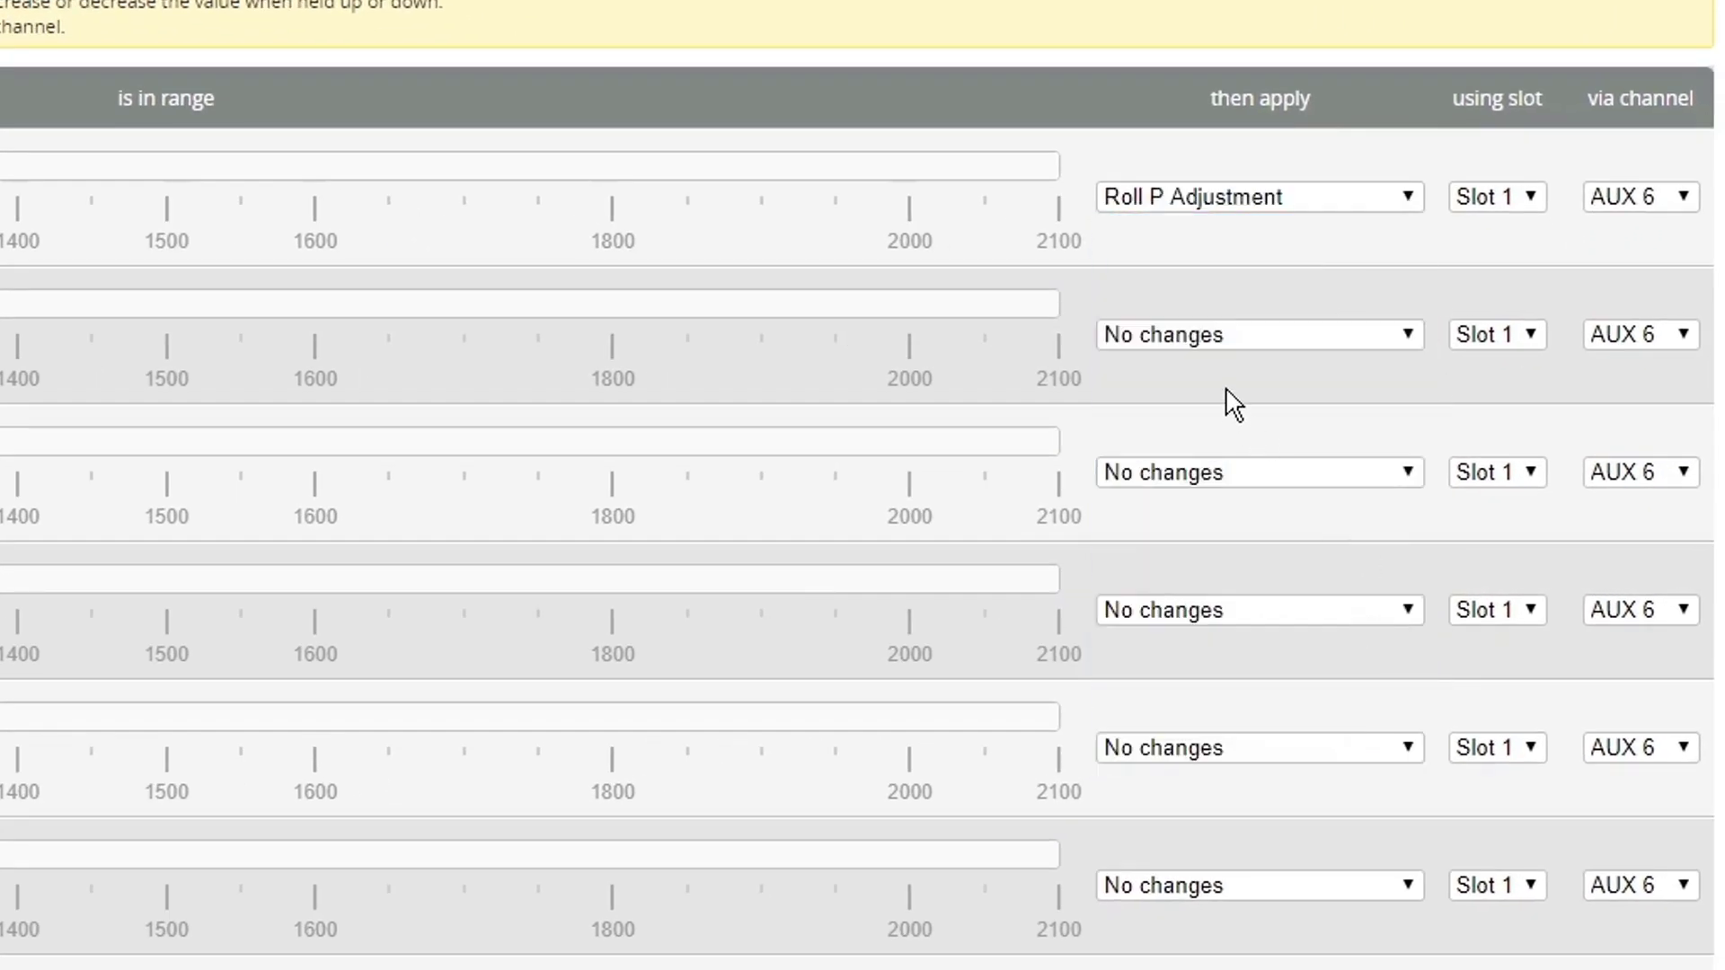
{"action": "left_click", "coordinate": [1257, 334]}
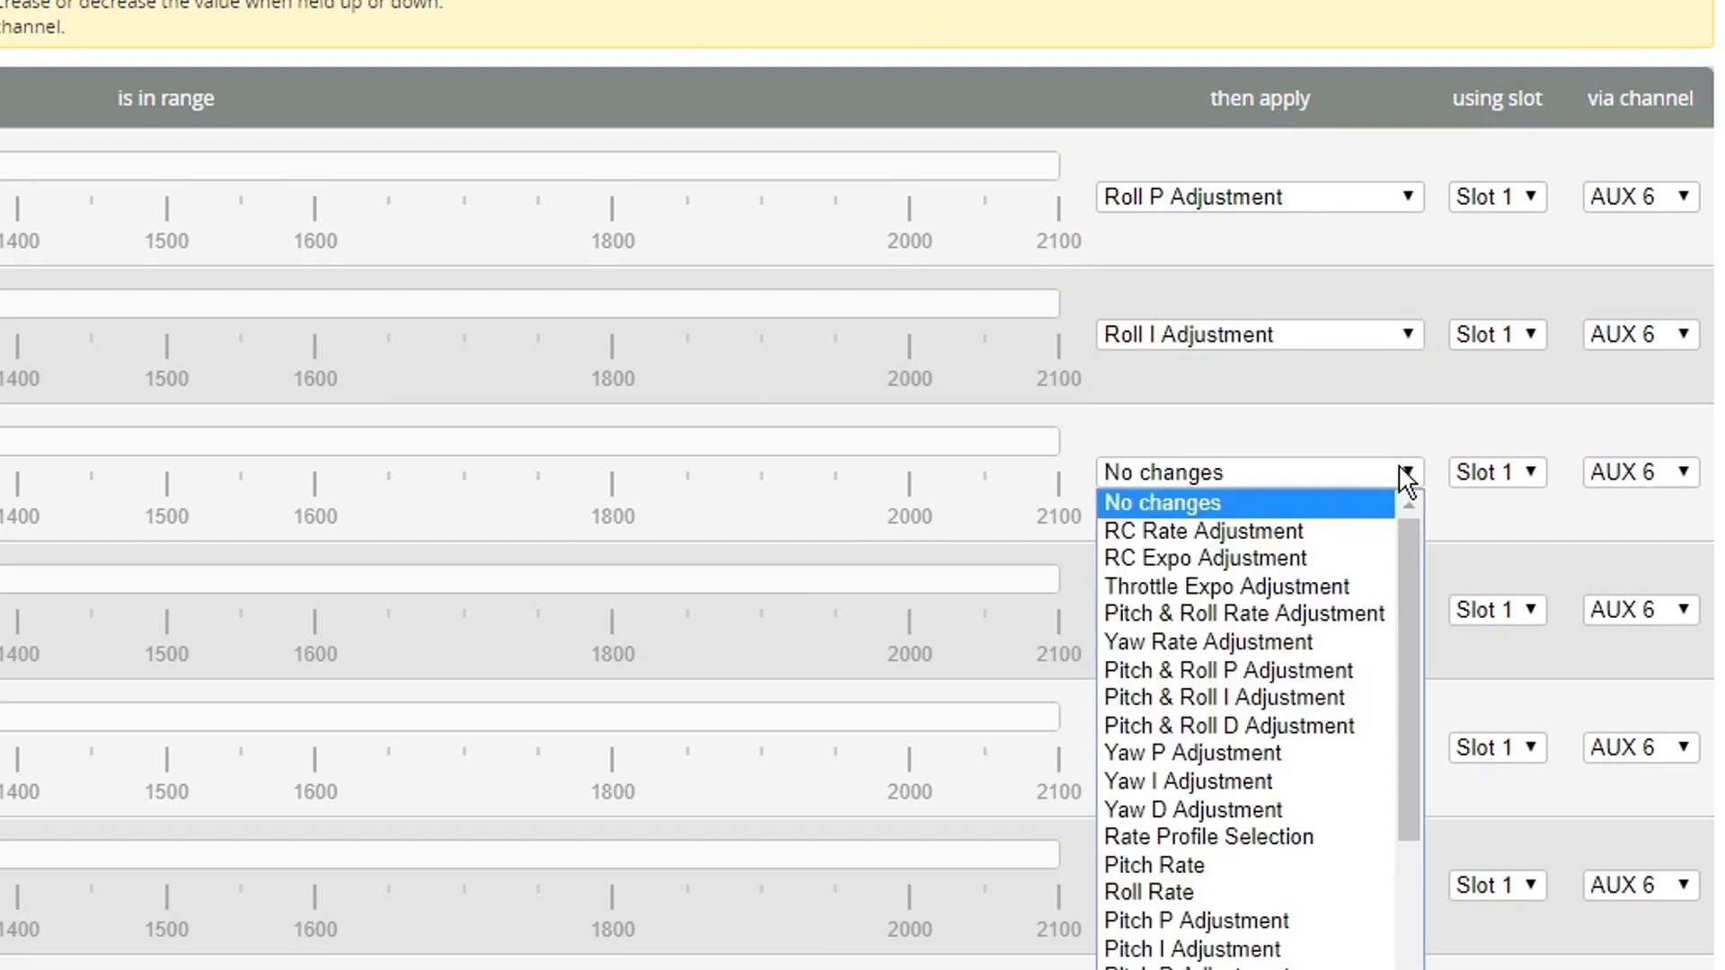
{"action": "left_click", "coordinate": [1196, 473]}
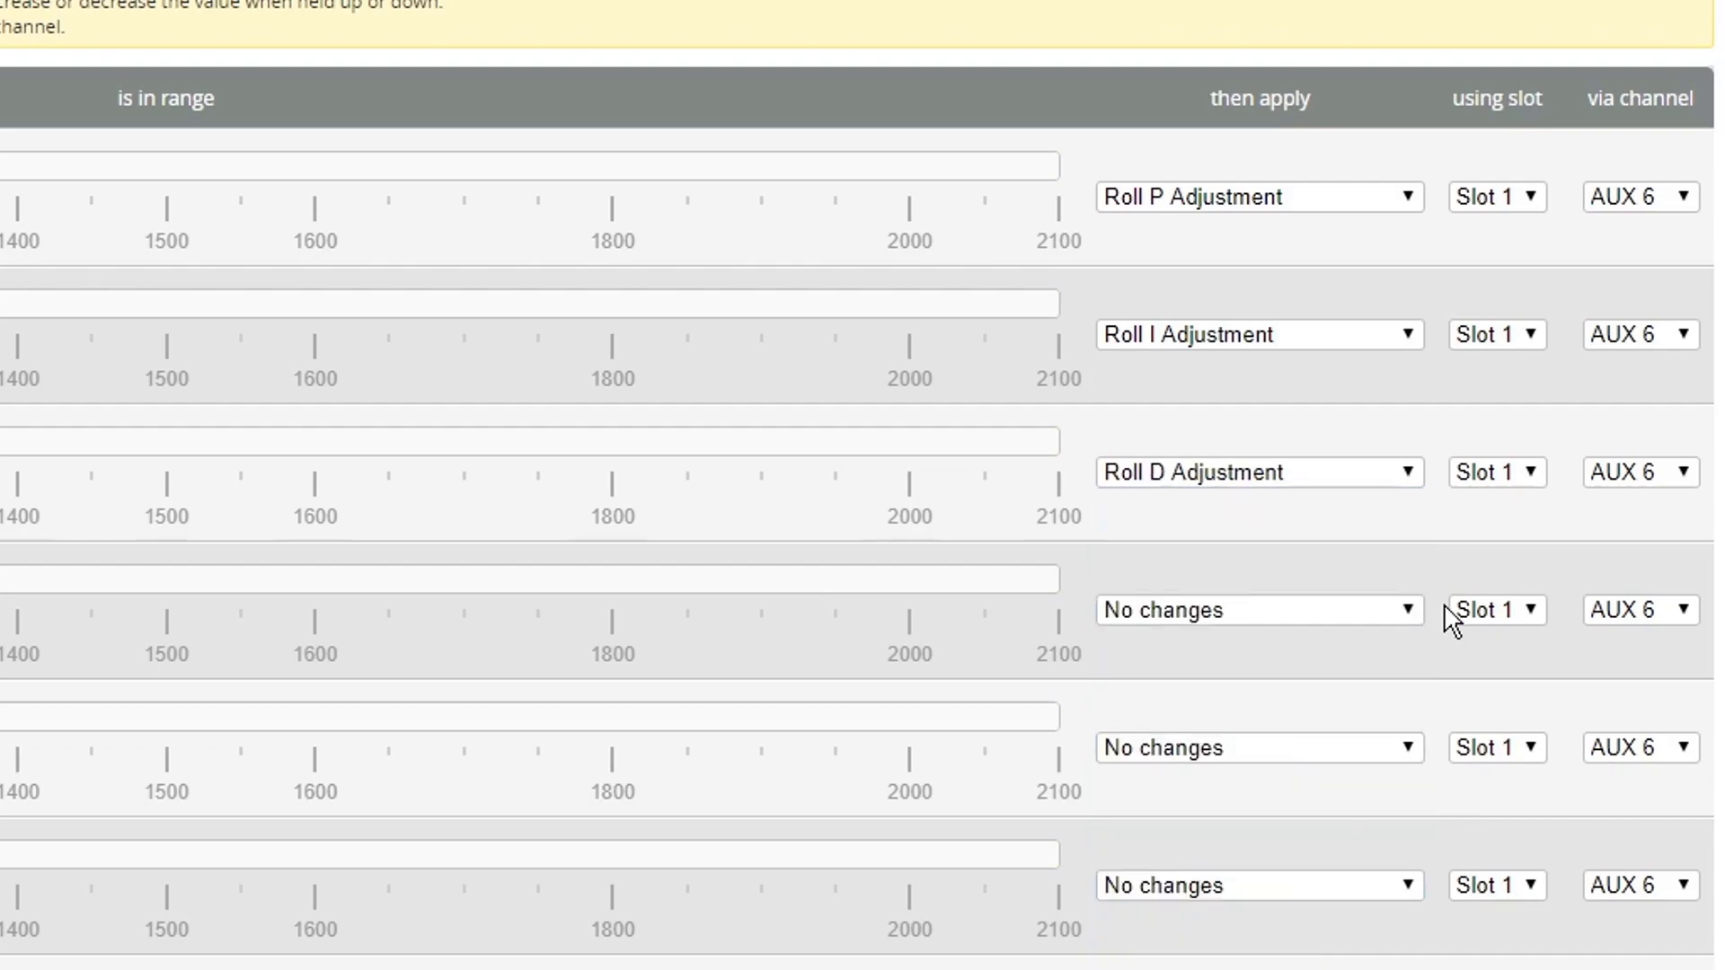
- Assign the remaining ranges Pitch P/I/D and Yaw P/I/D adjustments in order
{"action": "scroll", "scroll_direction": "down", "scroll_amount": 3}
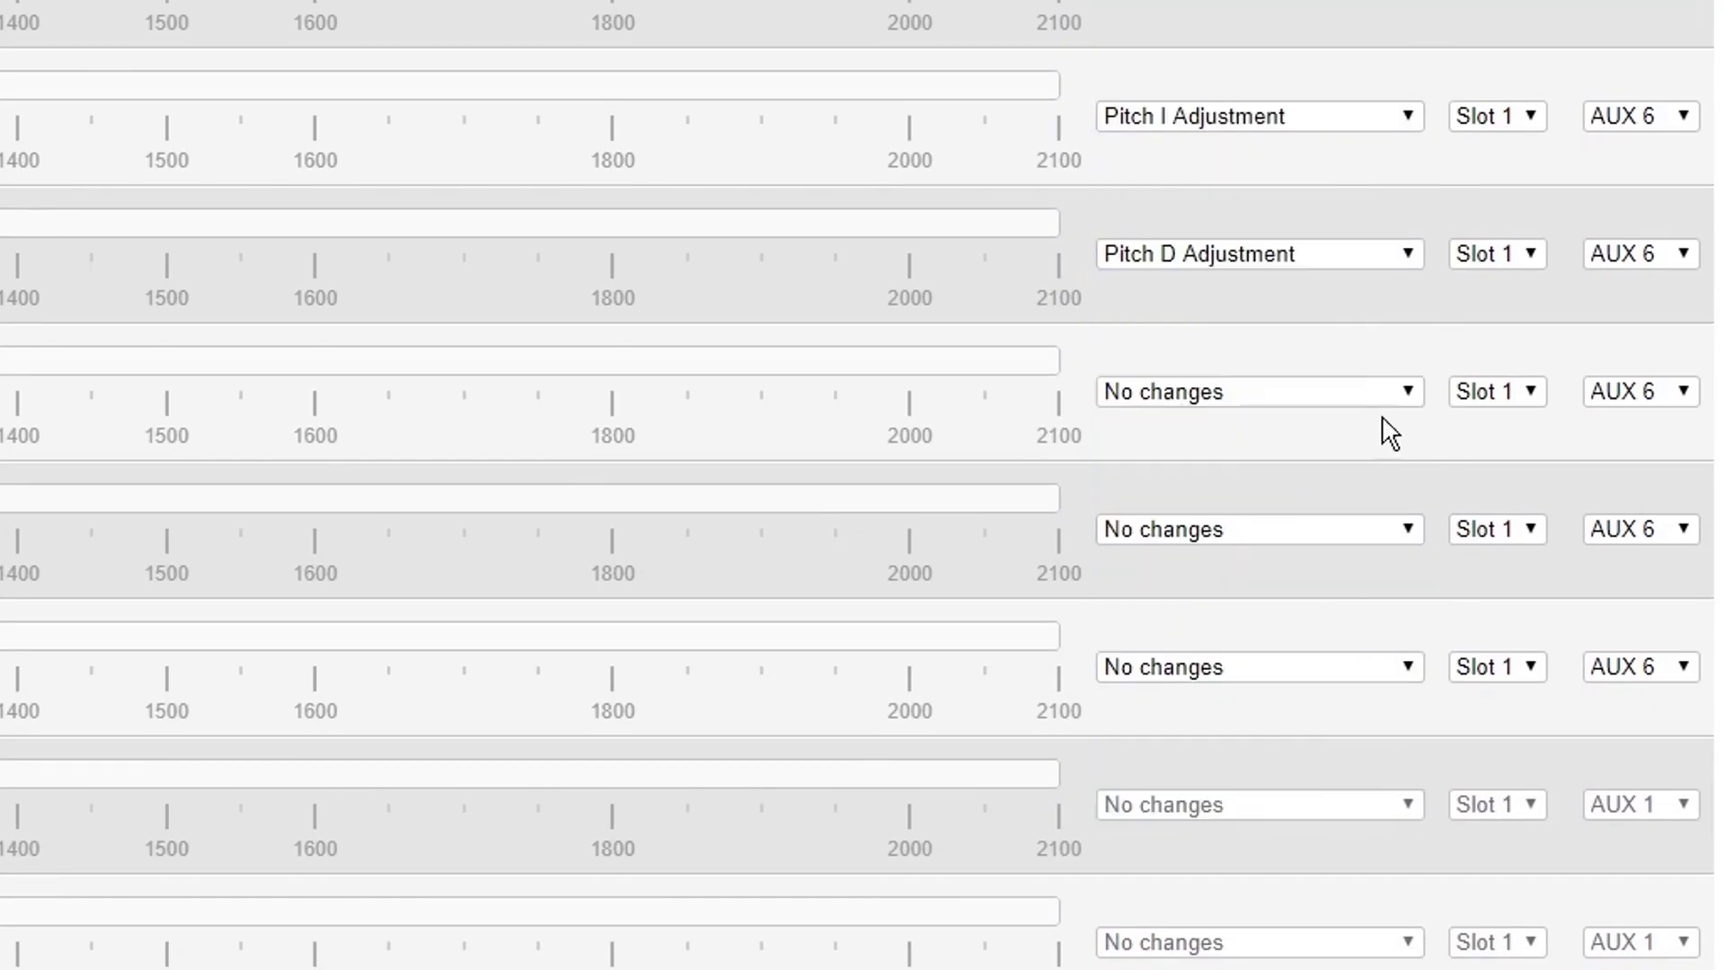
{"action": "left_click", "coordinate": [1257, 665]}
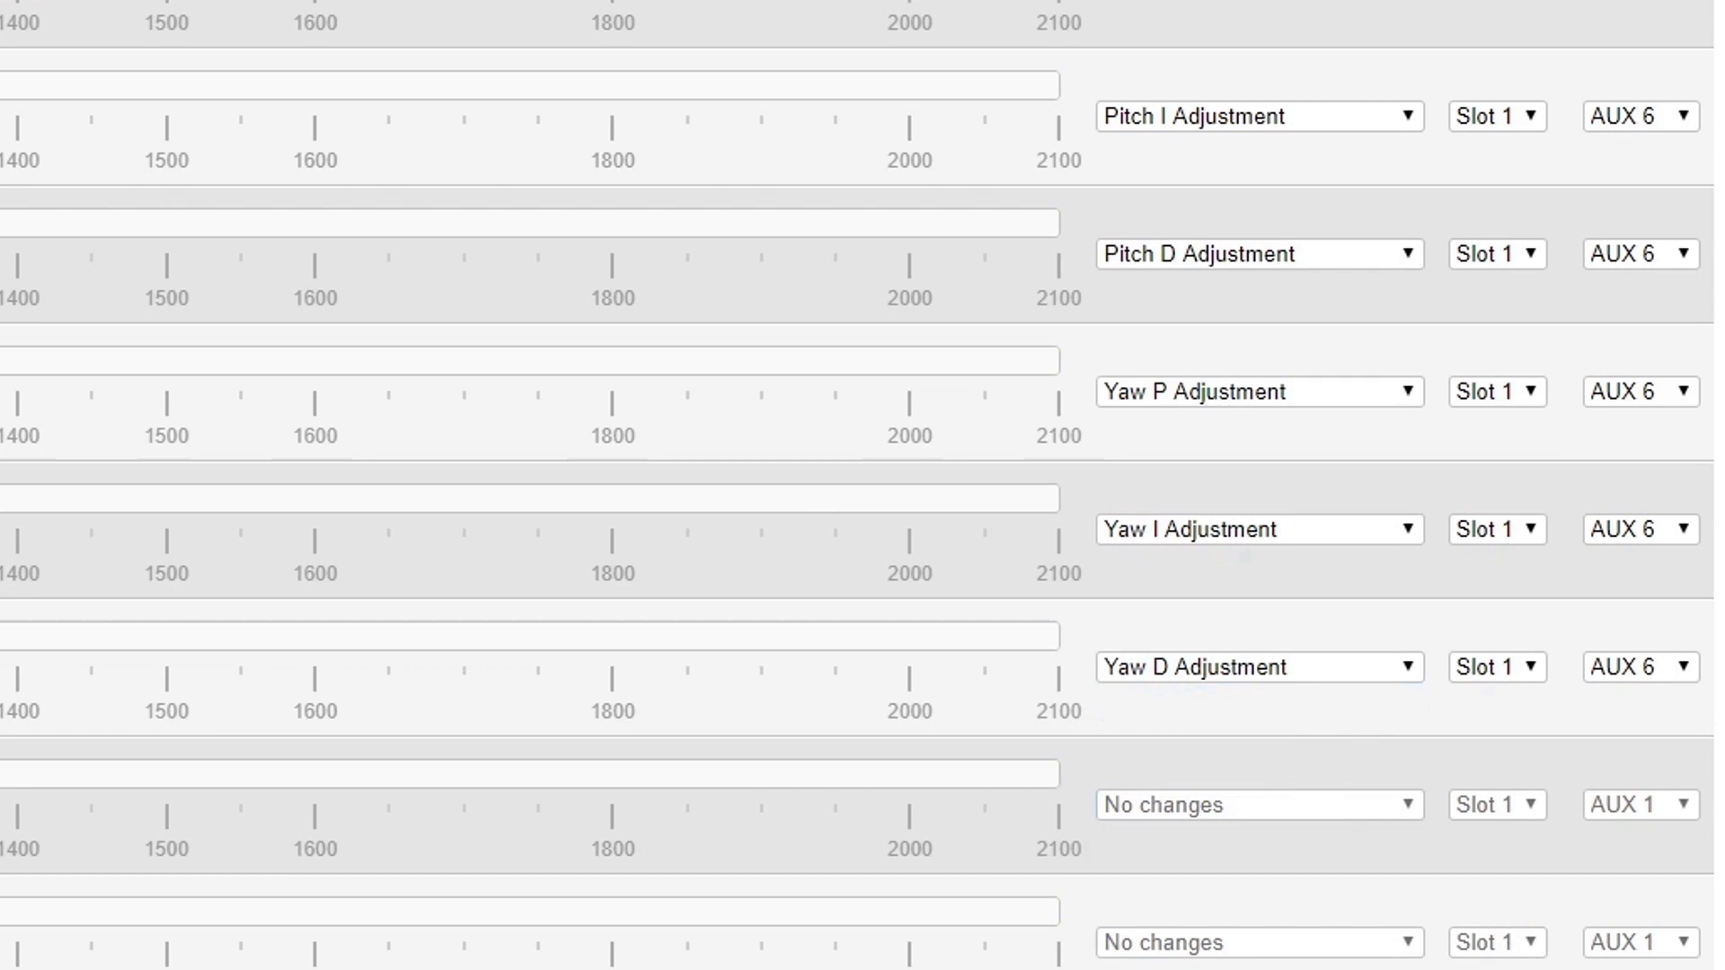
{"action": "mouse_move", "coordinate": [1689, 451]}
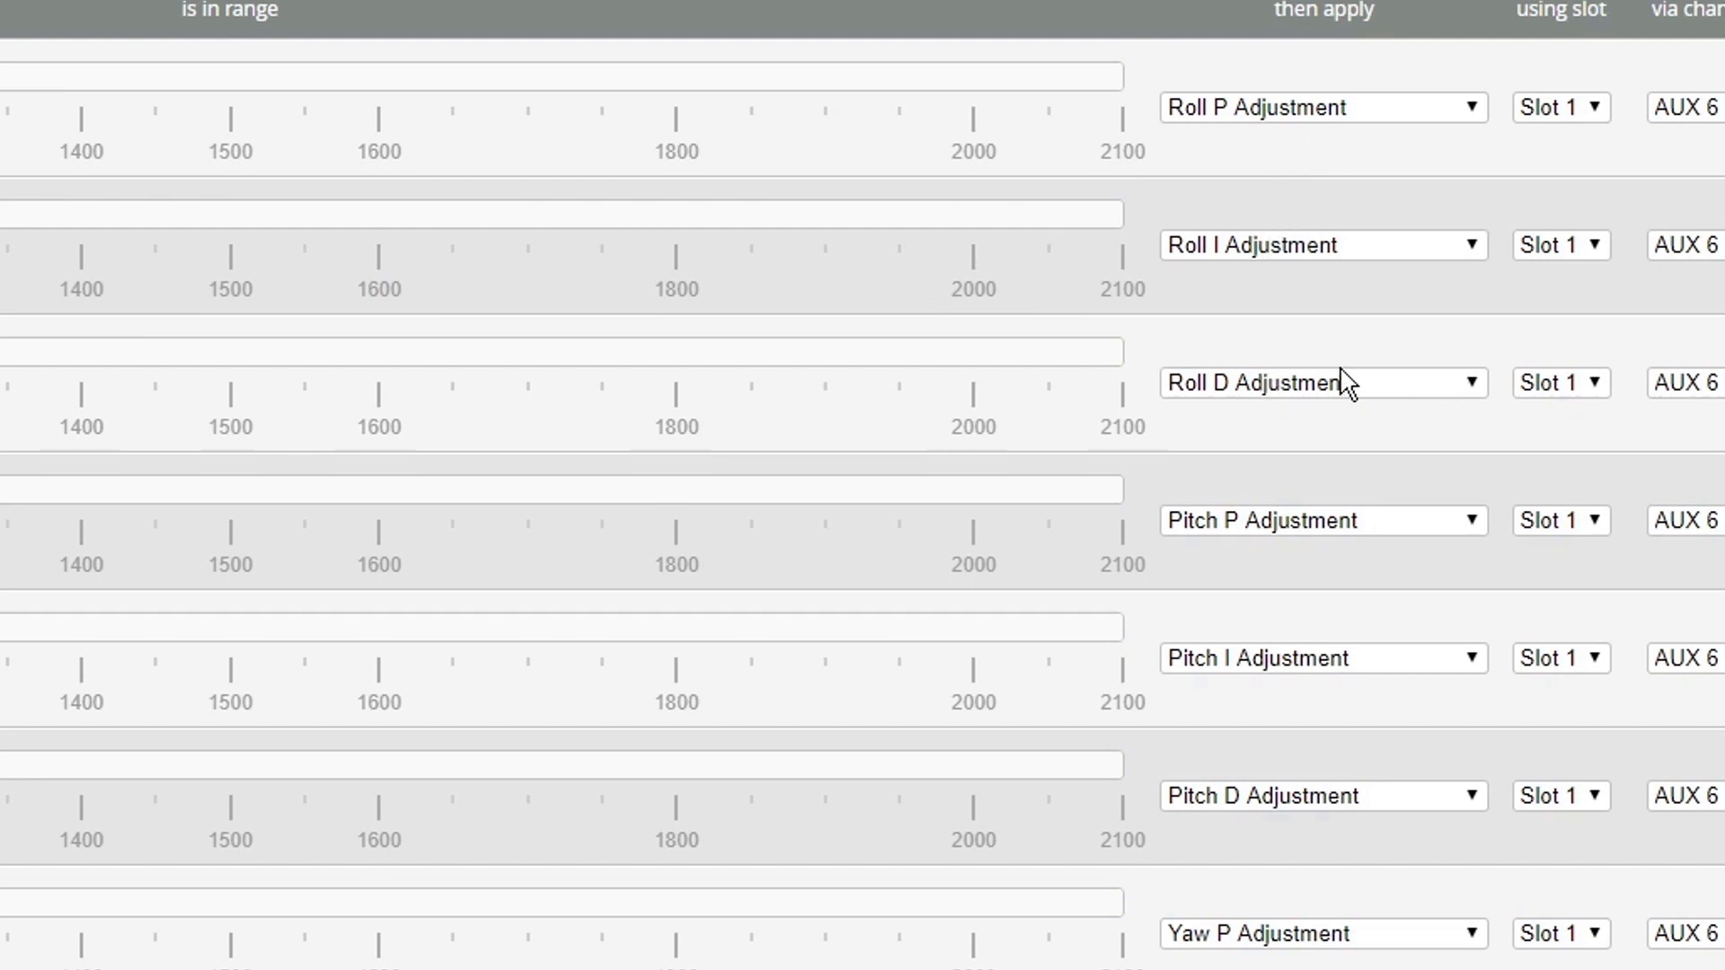
{"action": "scroll", "scroll_direction": "down", "scroll_amount": 3}
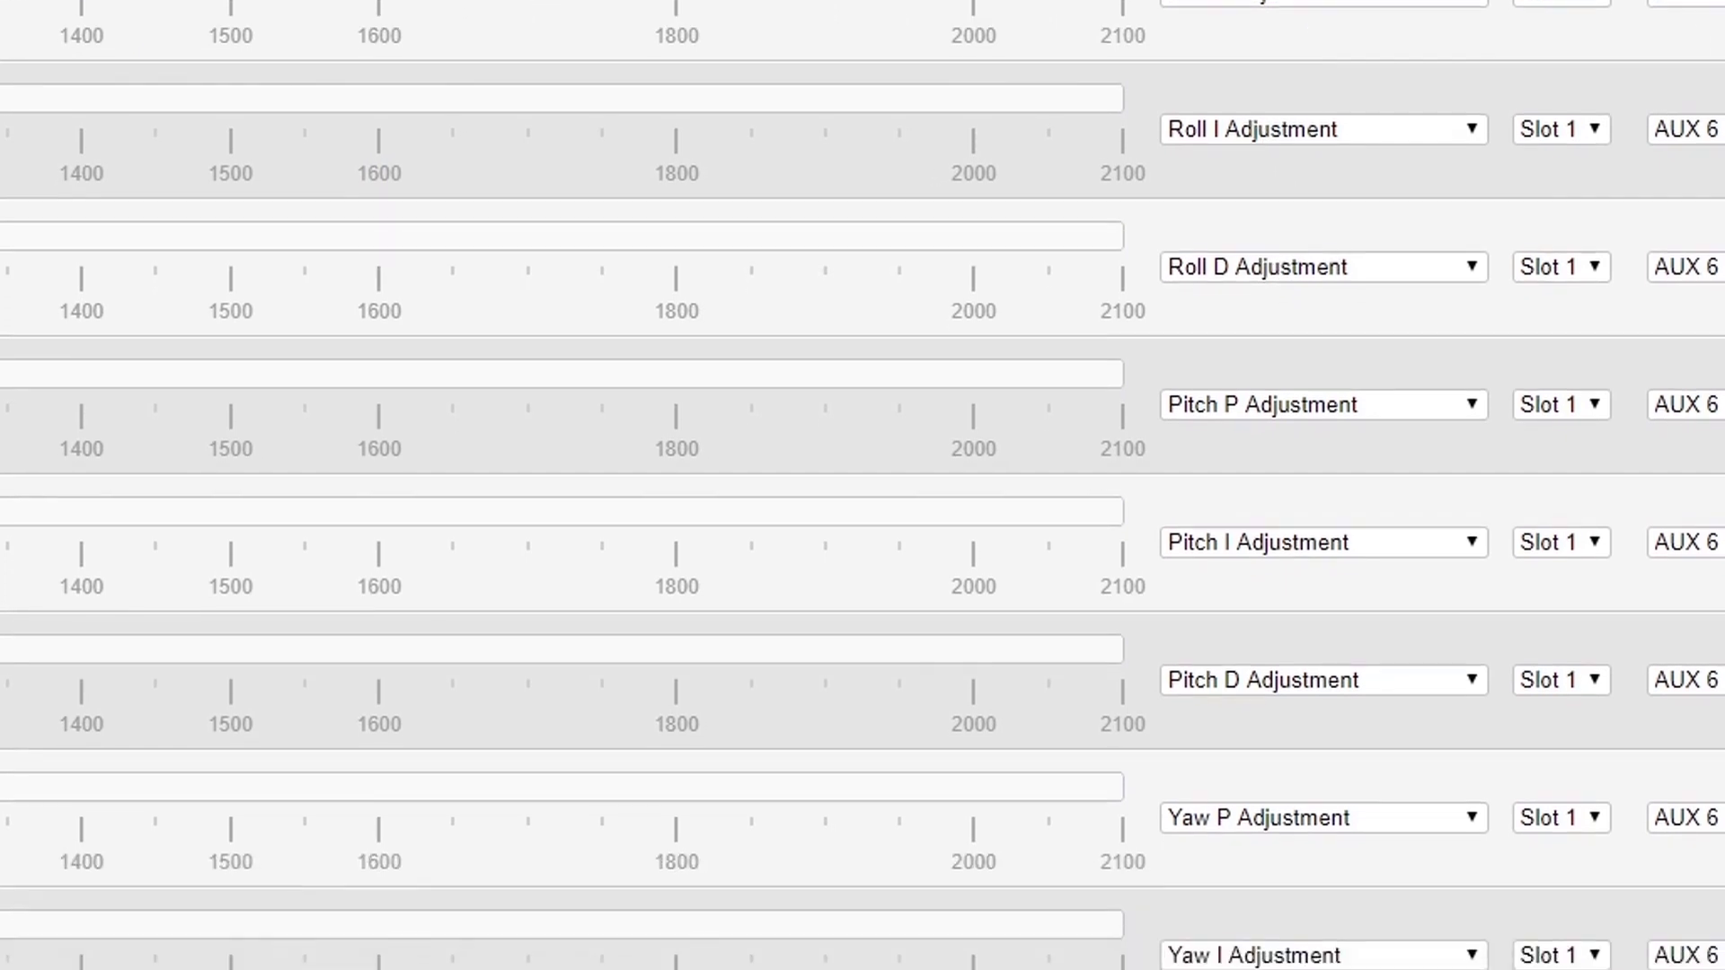
{"action": "scroll", "scroll_direction": "down", "scroll_amount": 3}
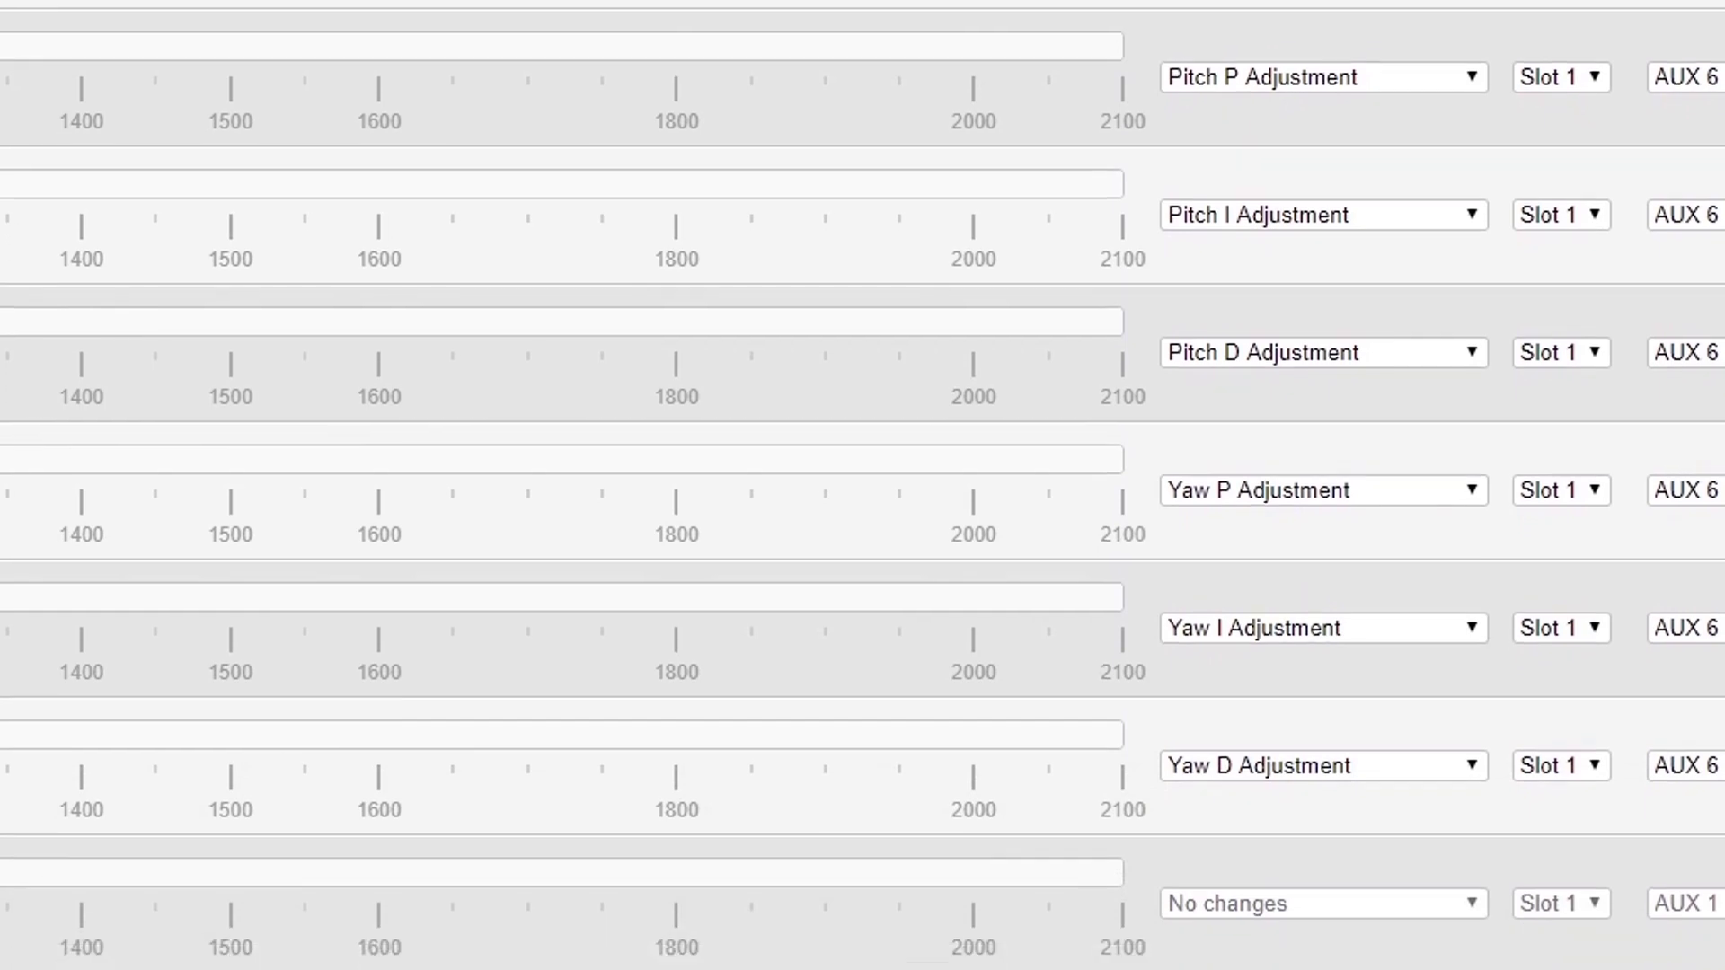
{"action": "scroll", "scroll_direction": "down", "scroll_amount": 3}
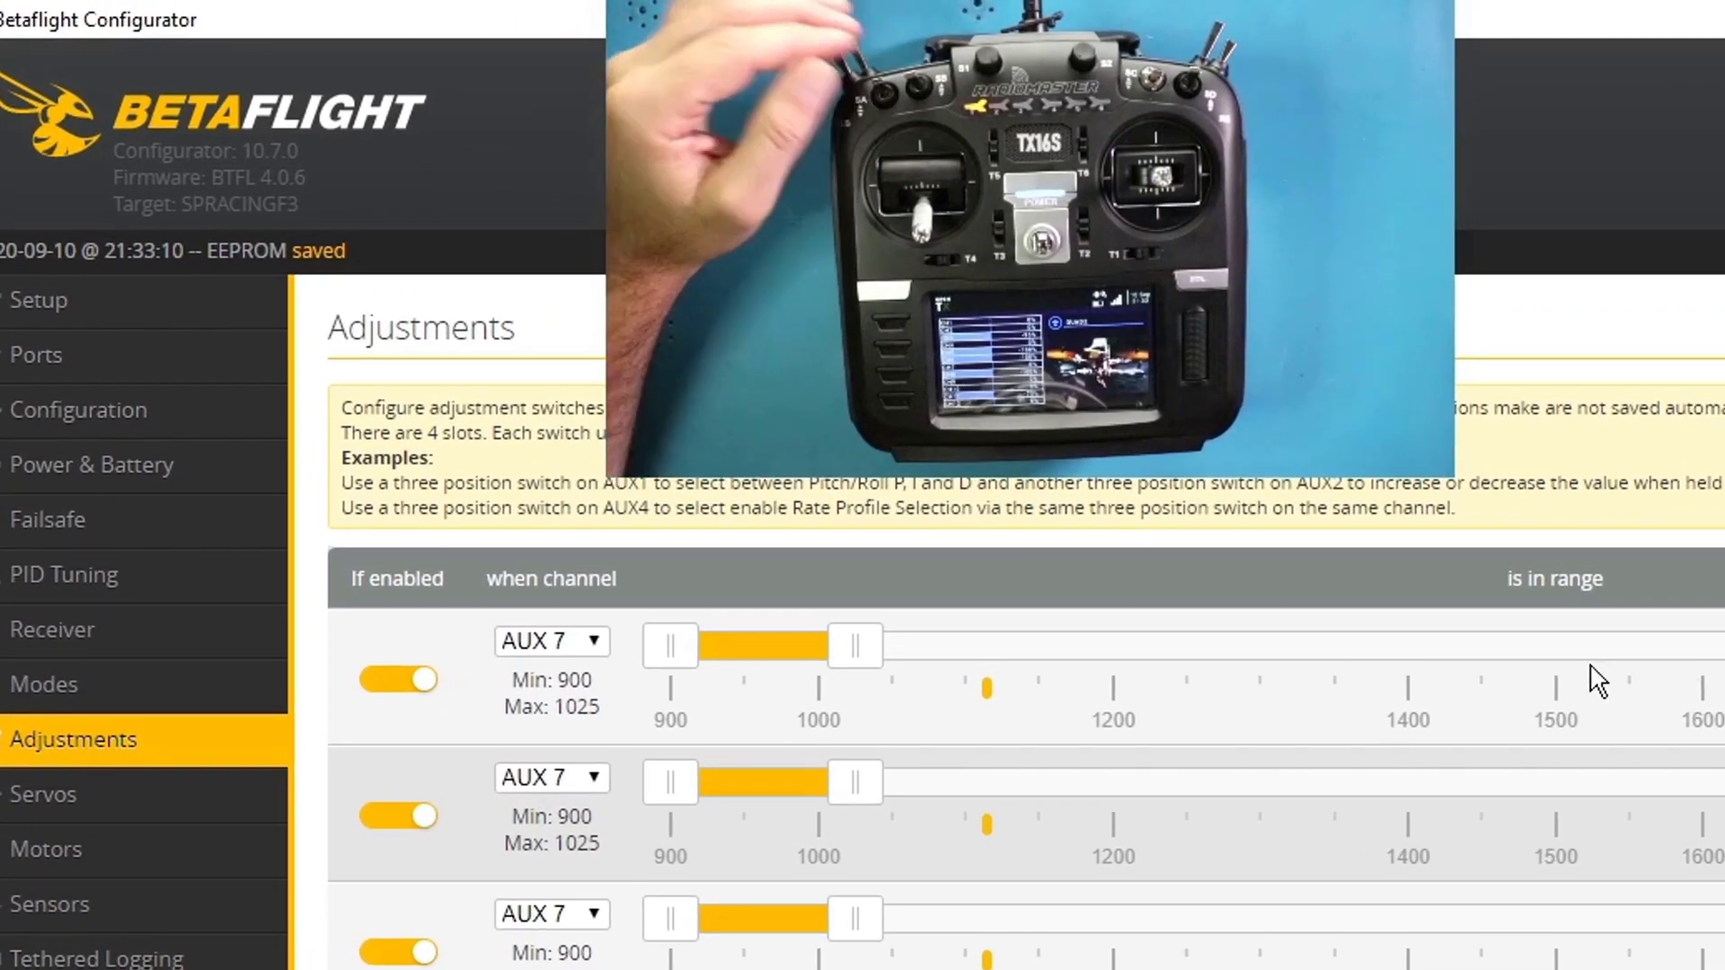
{"action": "mouse_move", "coordinate": [1128, 641]}
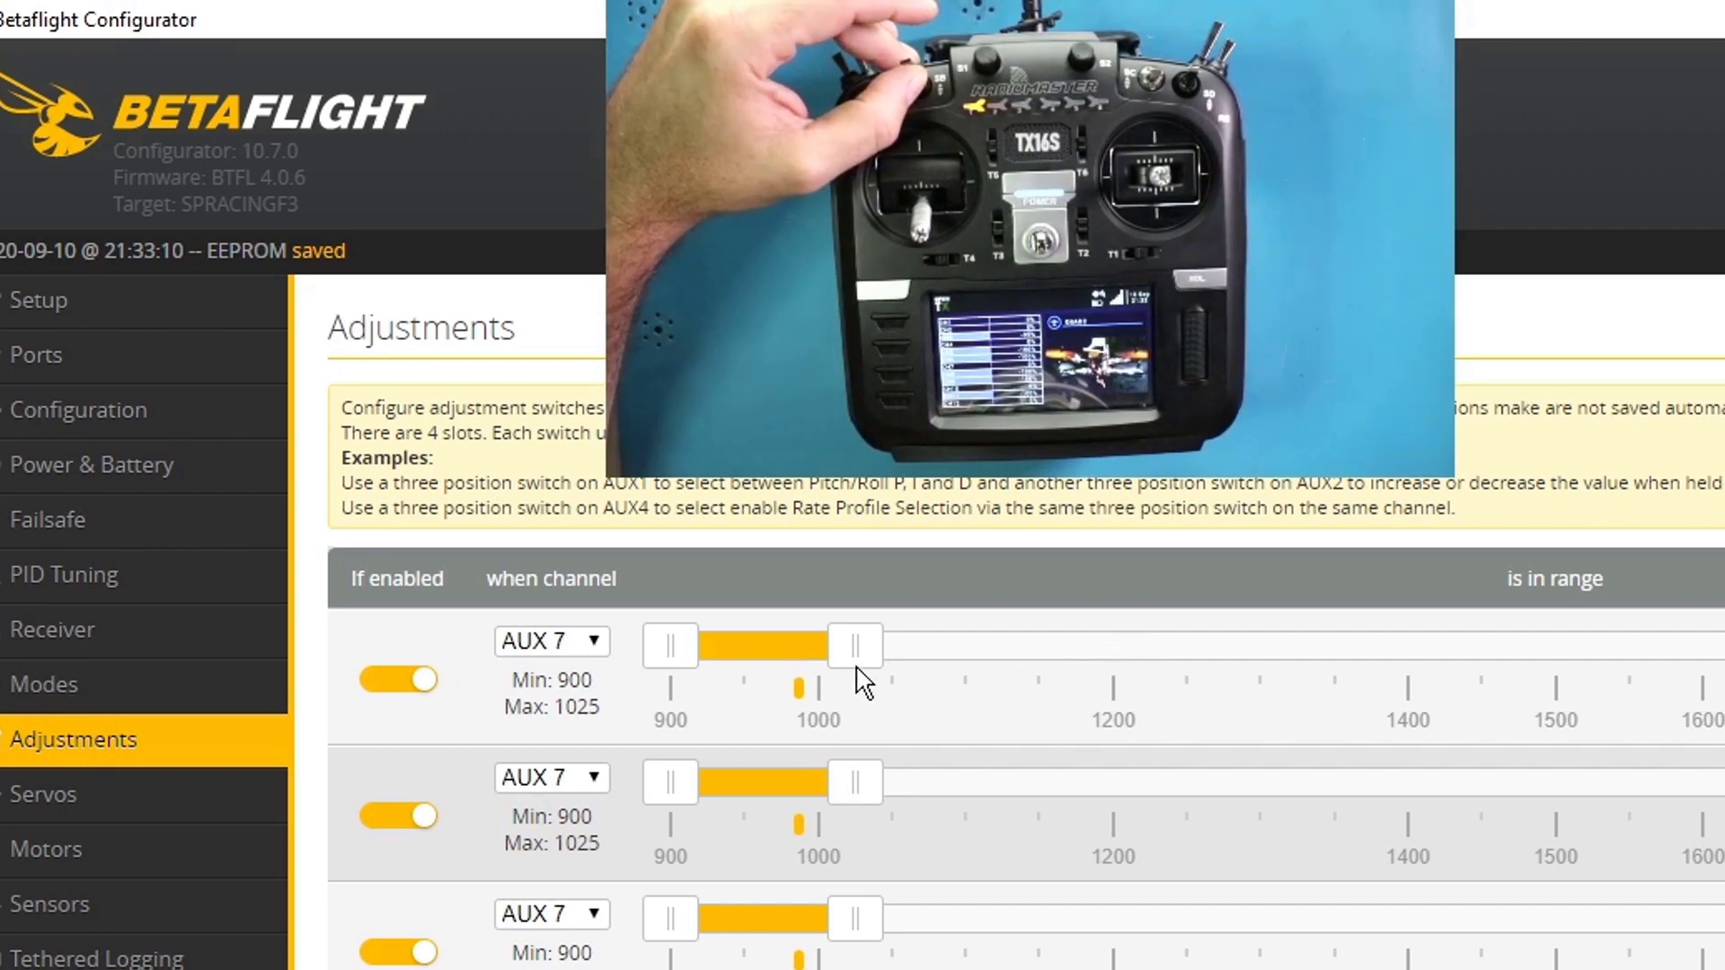
{"action": "mouse_move", "coordinate": [1351, 742]}
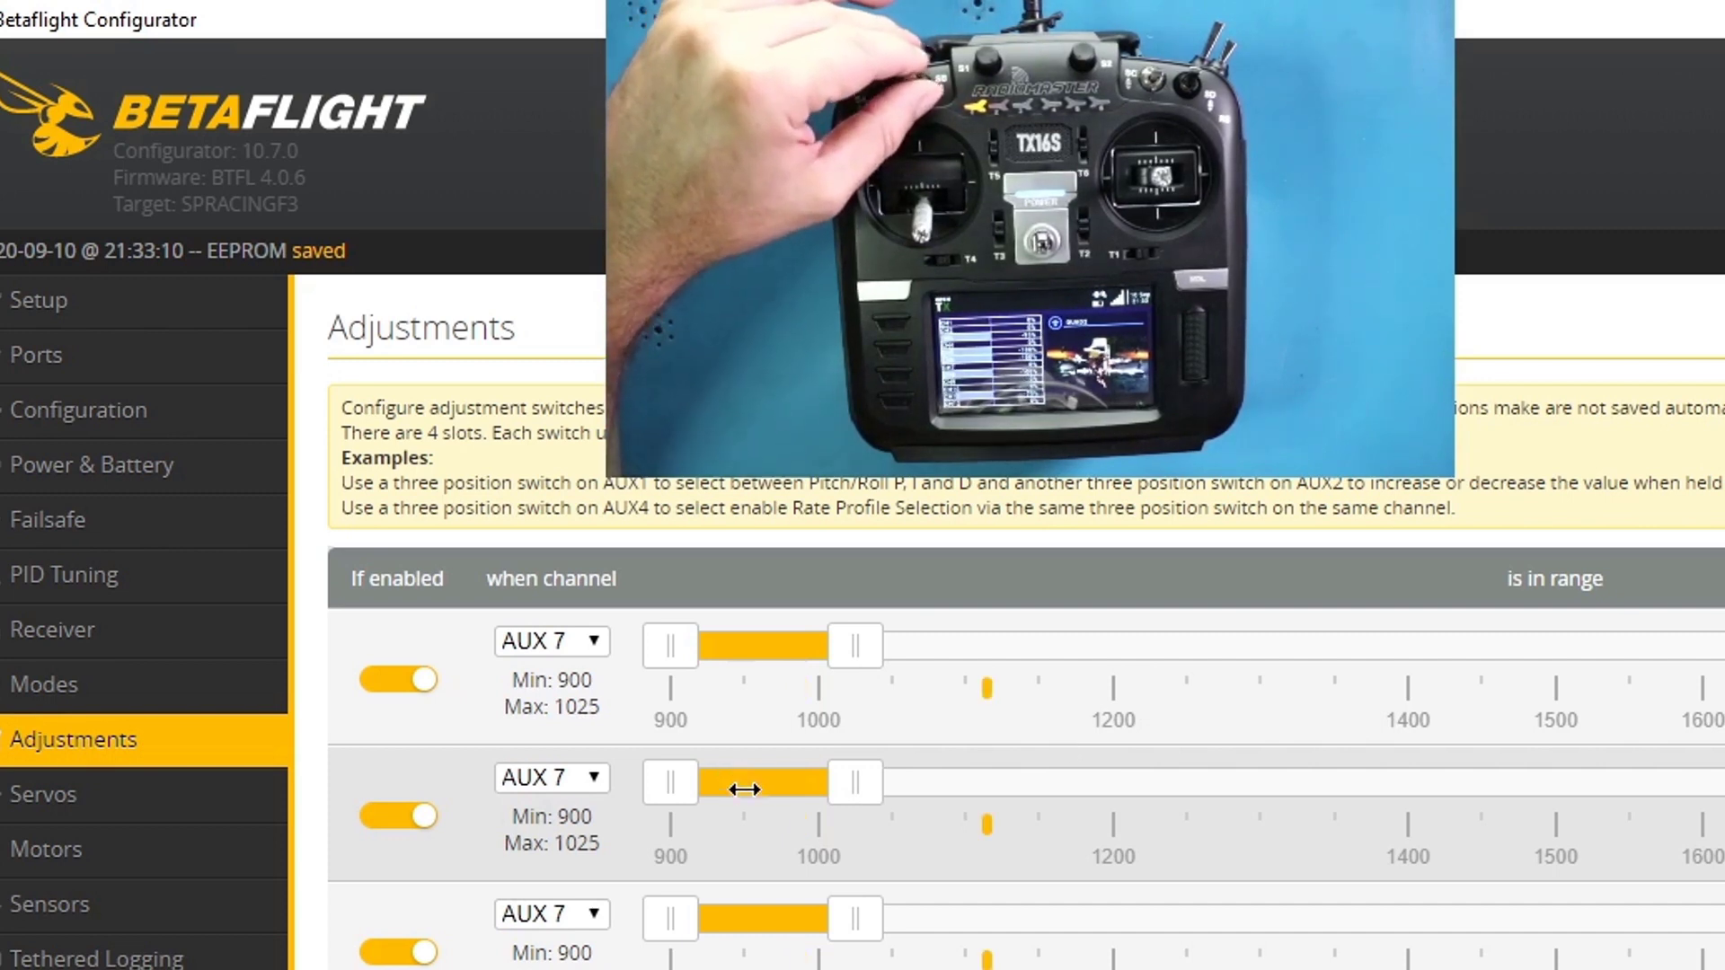
- Step the AUX 7 ranges: Roll I 1050–1175, Roll D 1175–1300, Pitch P 1300–1425, Pitch I 1425–1550
{"action": "left_click_drag", "start_coordinate": [739, 784], "coordinate": [954, 785]}
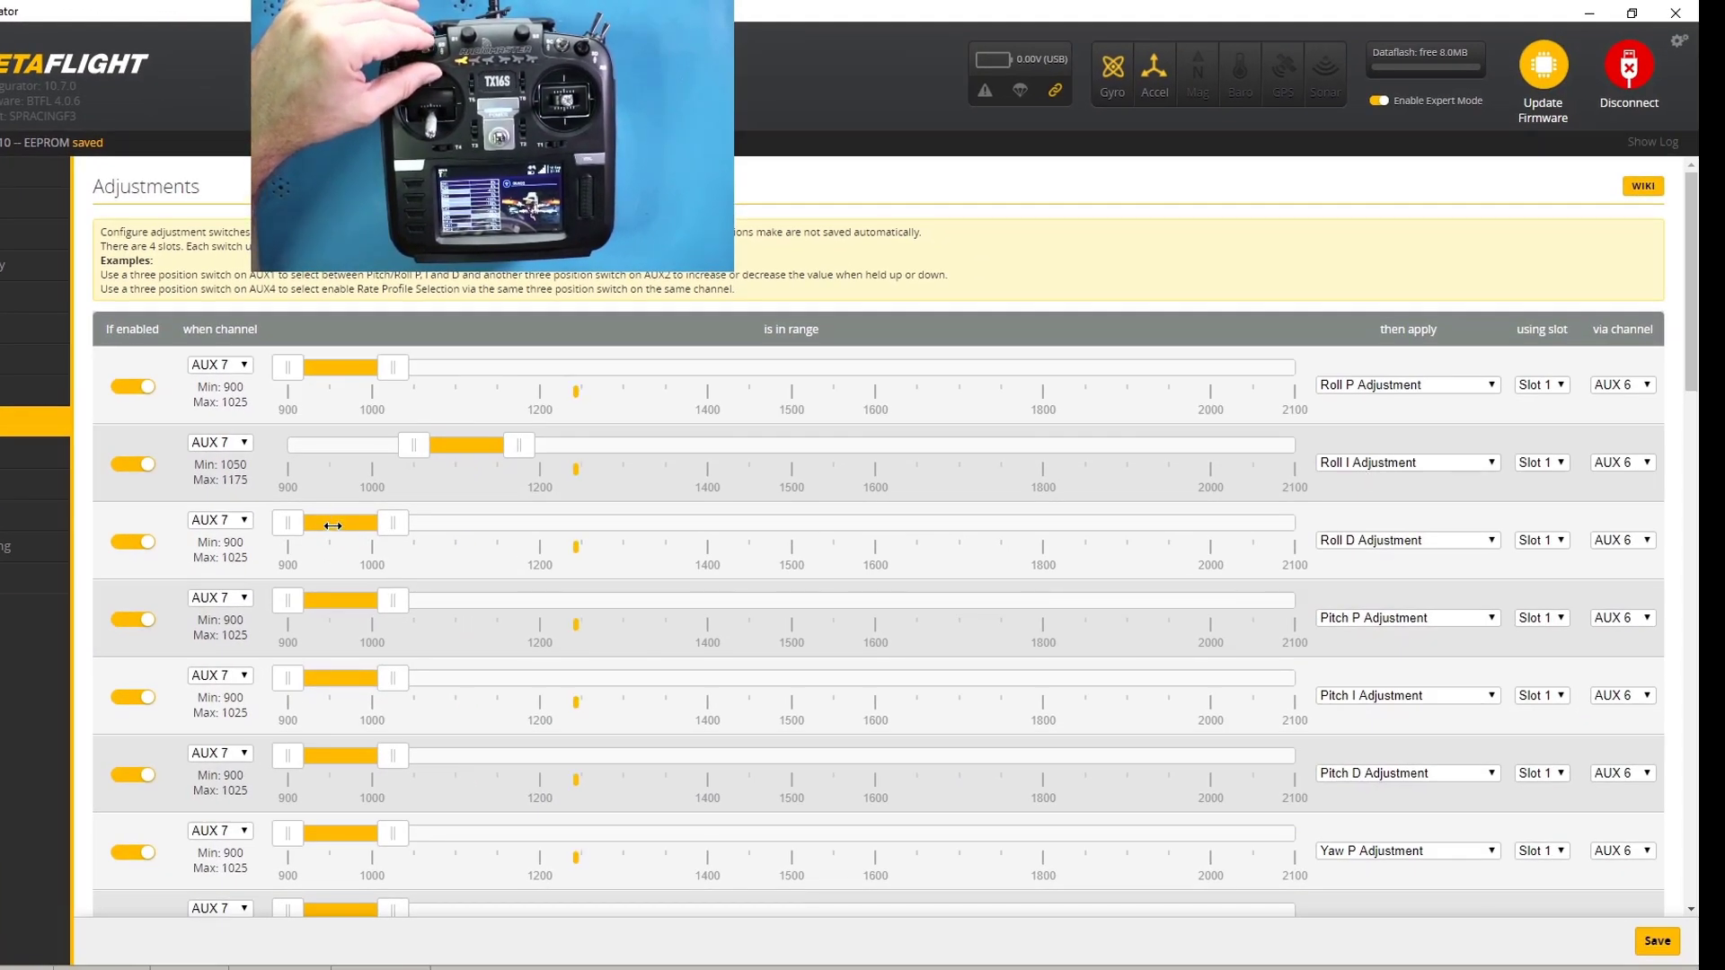
{"action": "left_click_drag", "start_coordinate": [341, 523], "coordinate": [564, 522]}
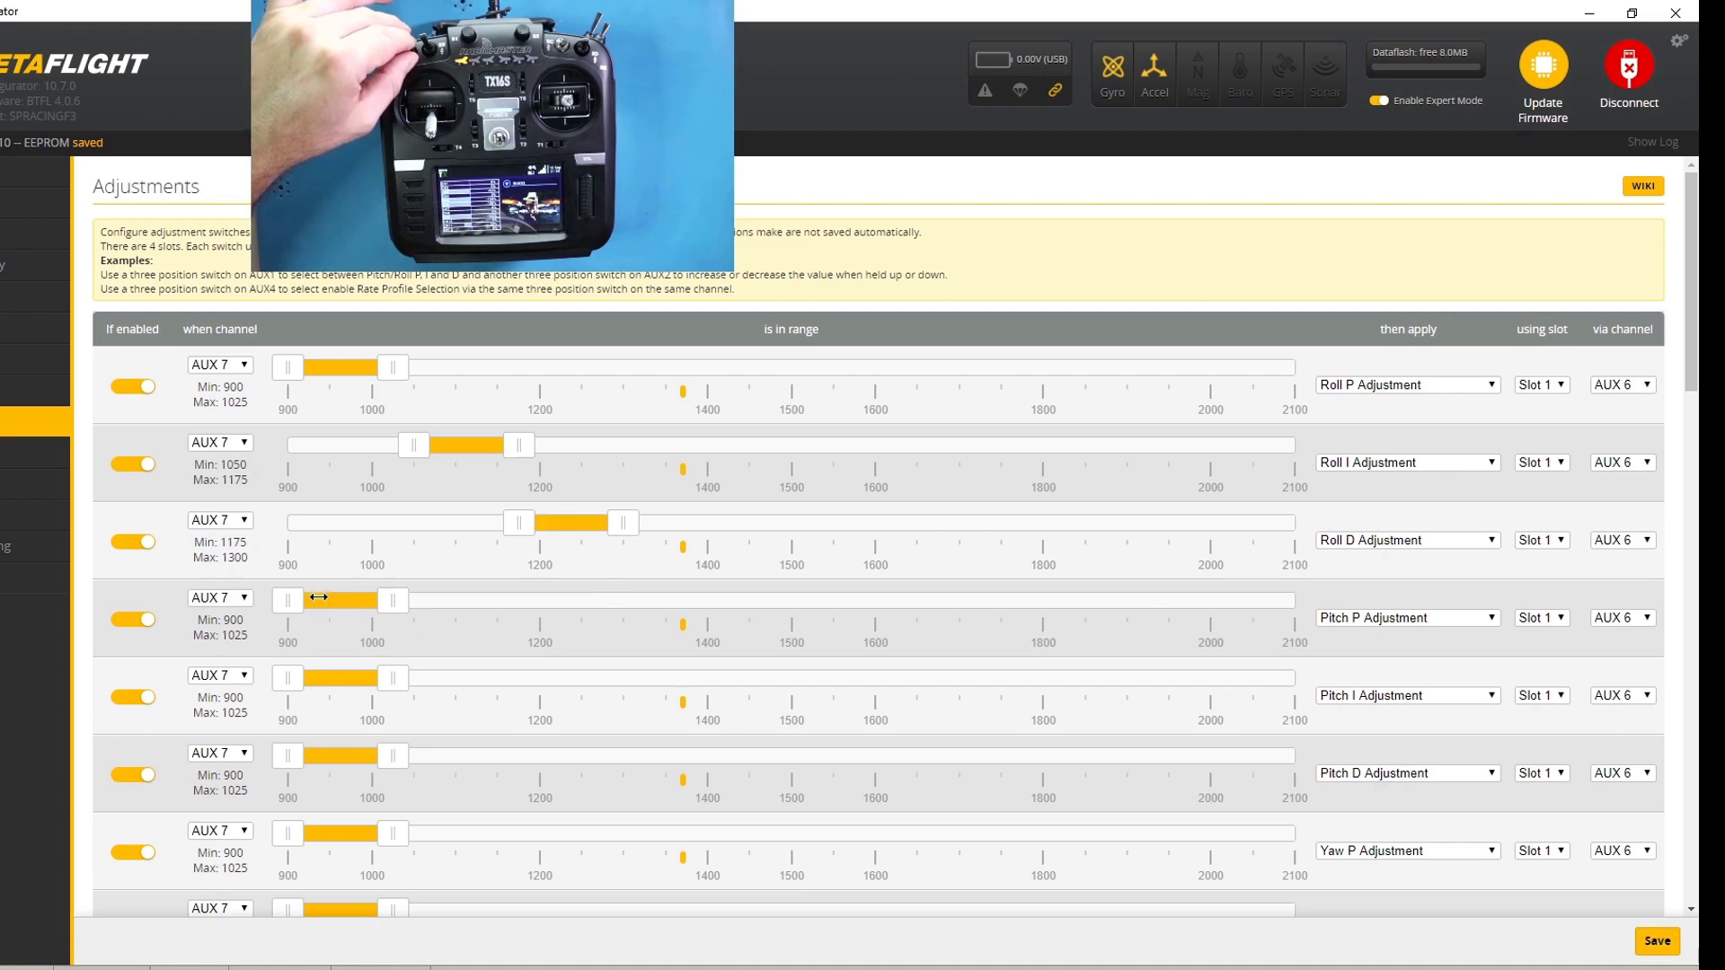
{"action": "left_click_drag", "start_coordinate": [341, 600], "coordinate": [677, 610]}
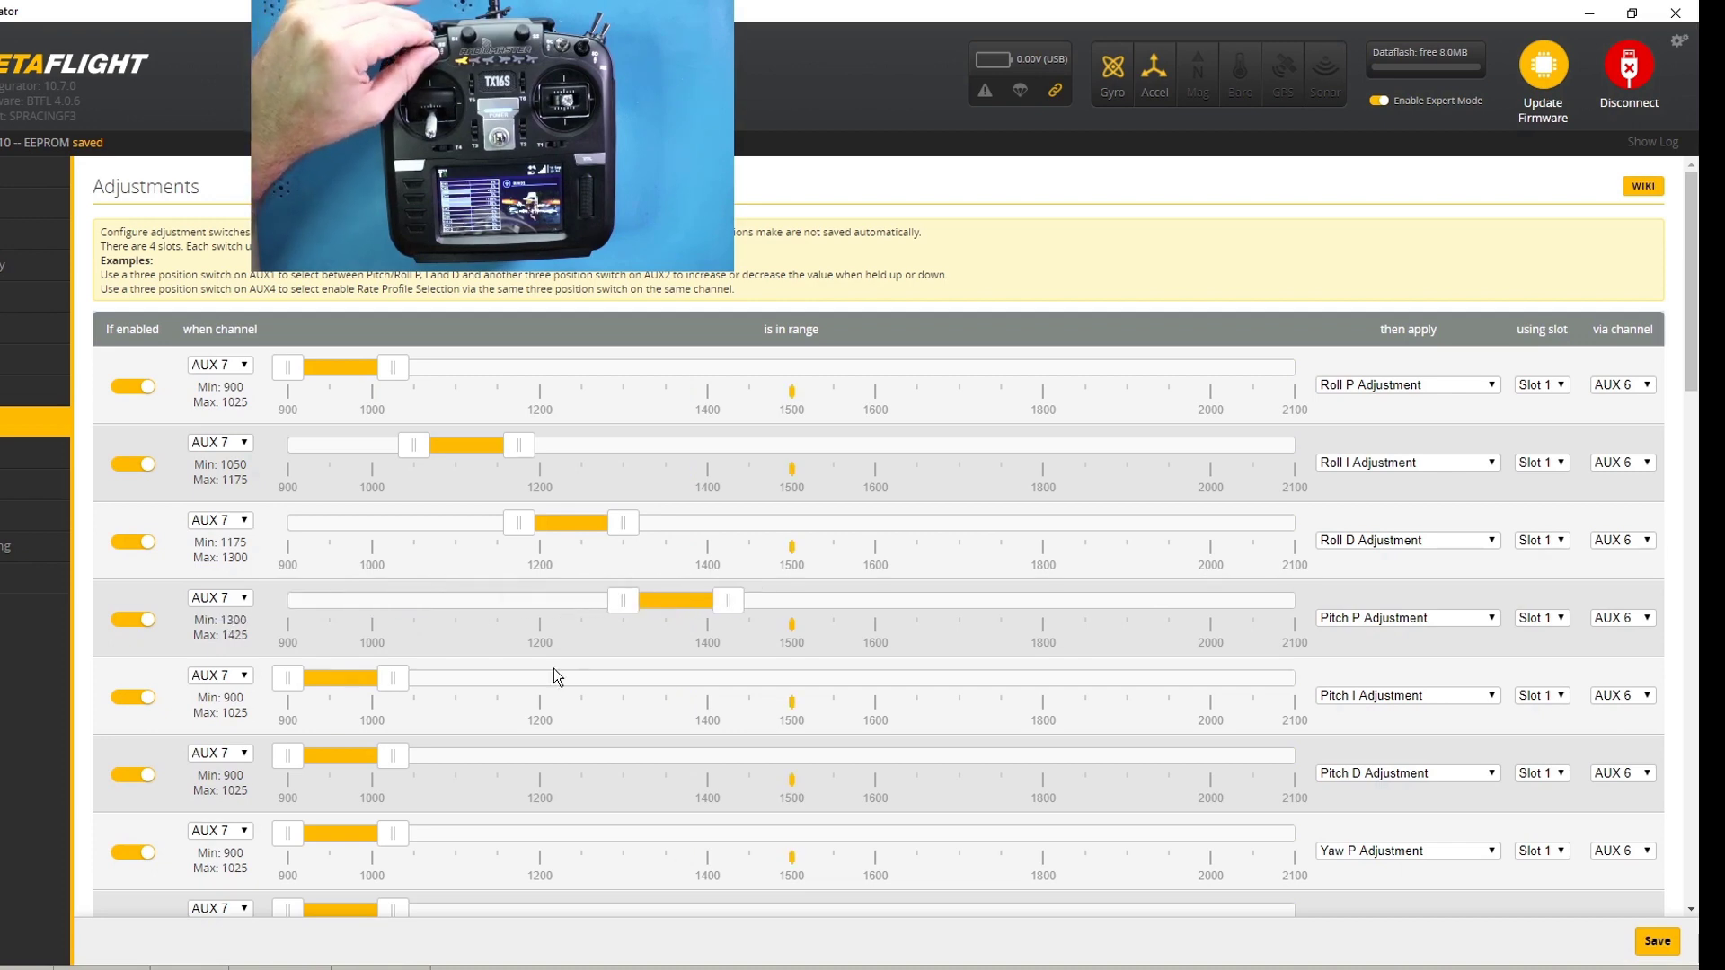
{"action": "left_click_drag", "start_coordinate": [342, 677], "coordinate": [782, 677]}
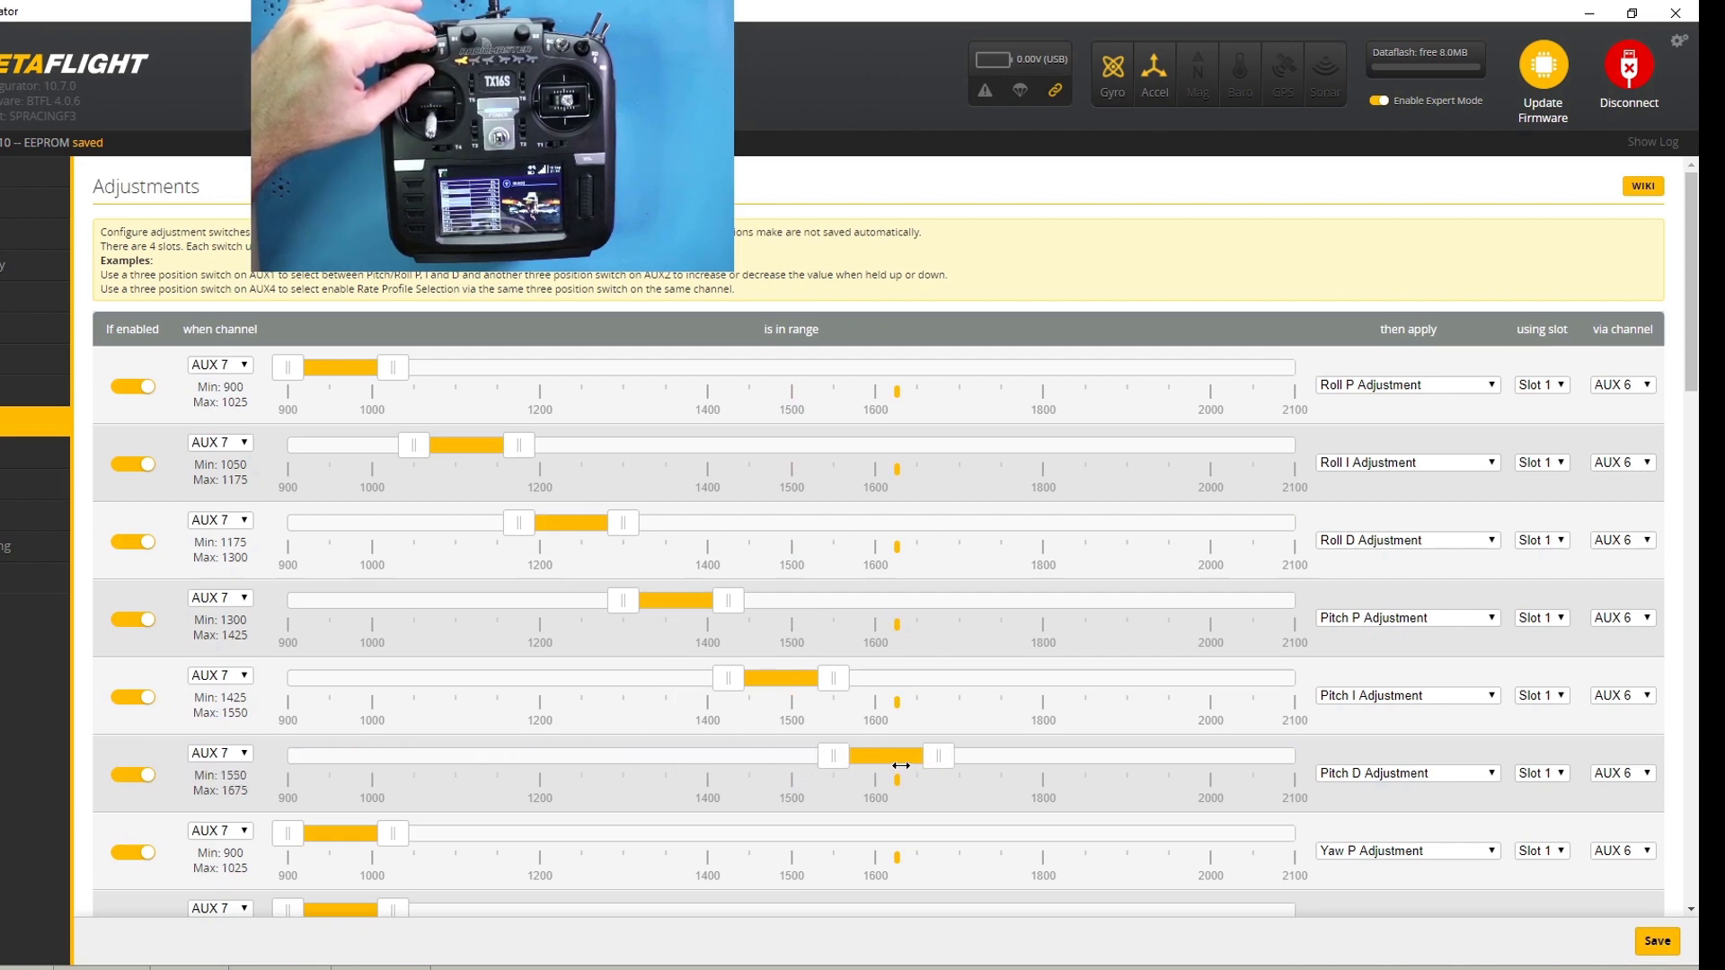
- Set Yaw P 1700–1825, Yaw I 1825–1950, Yaw D 1950–2100 and save all nine ranges
{"action": "scroll", "scroll_direction": "down", "scroll_amount": 3}
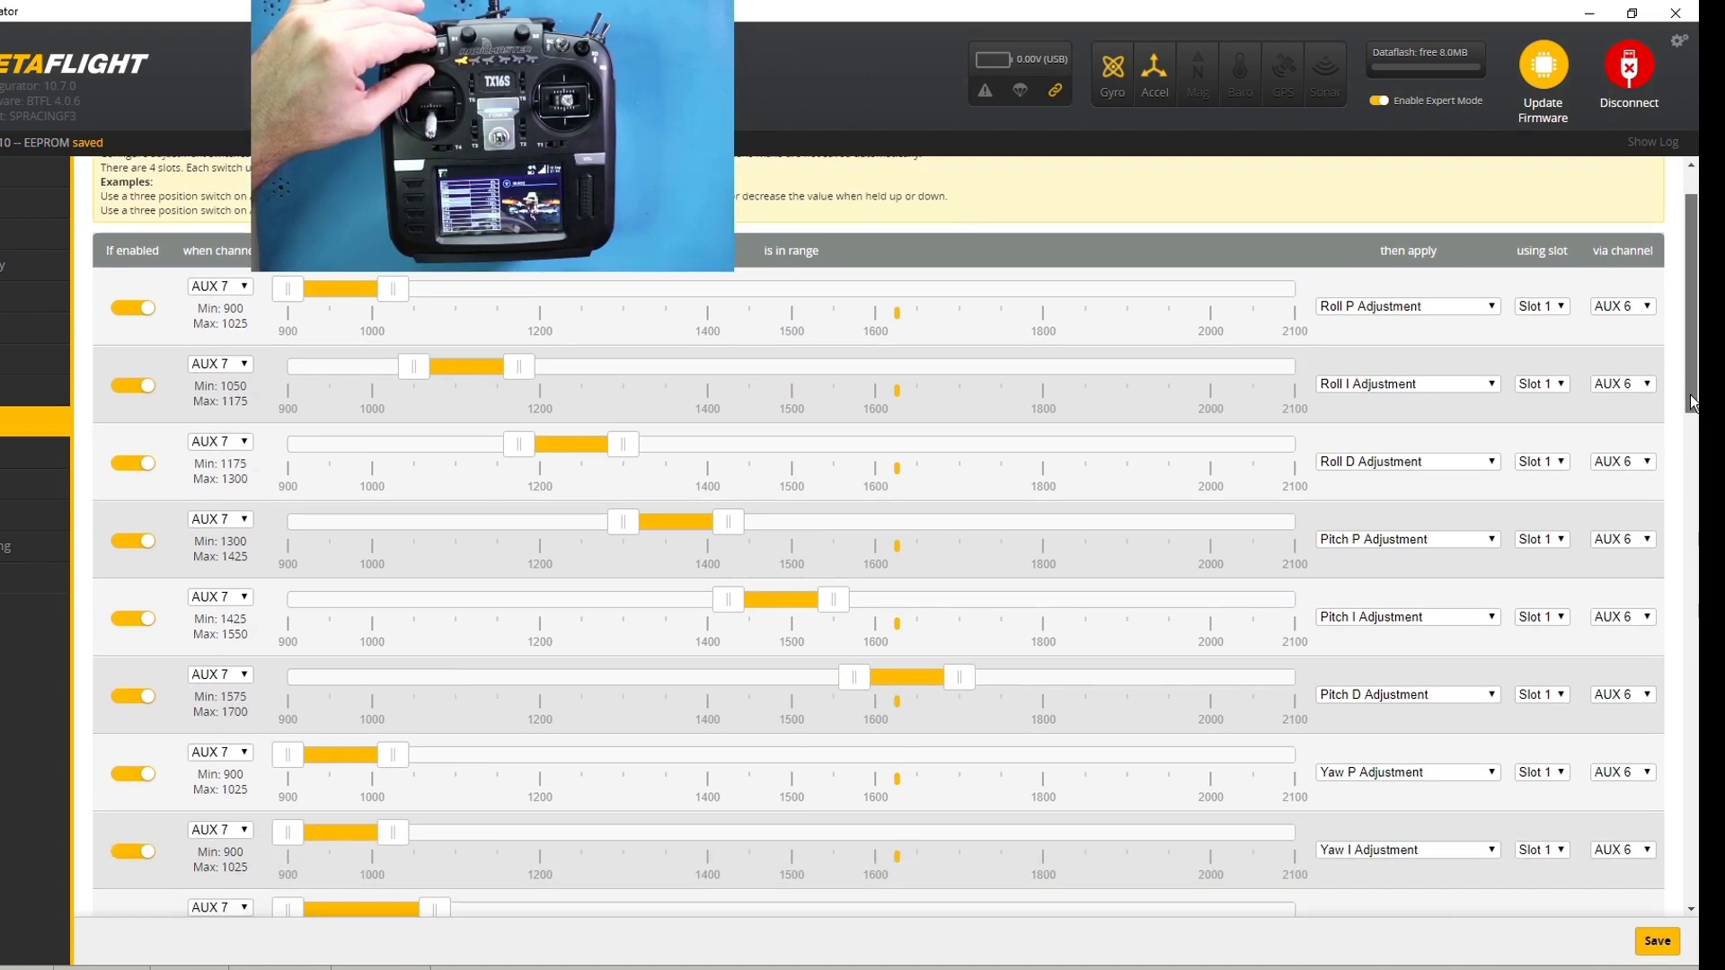
{"action": "scroll", "scroll_direction": "down", "scroll_amount": 3}
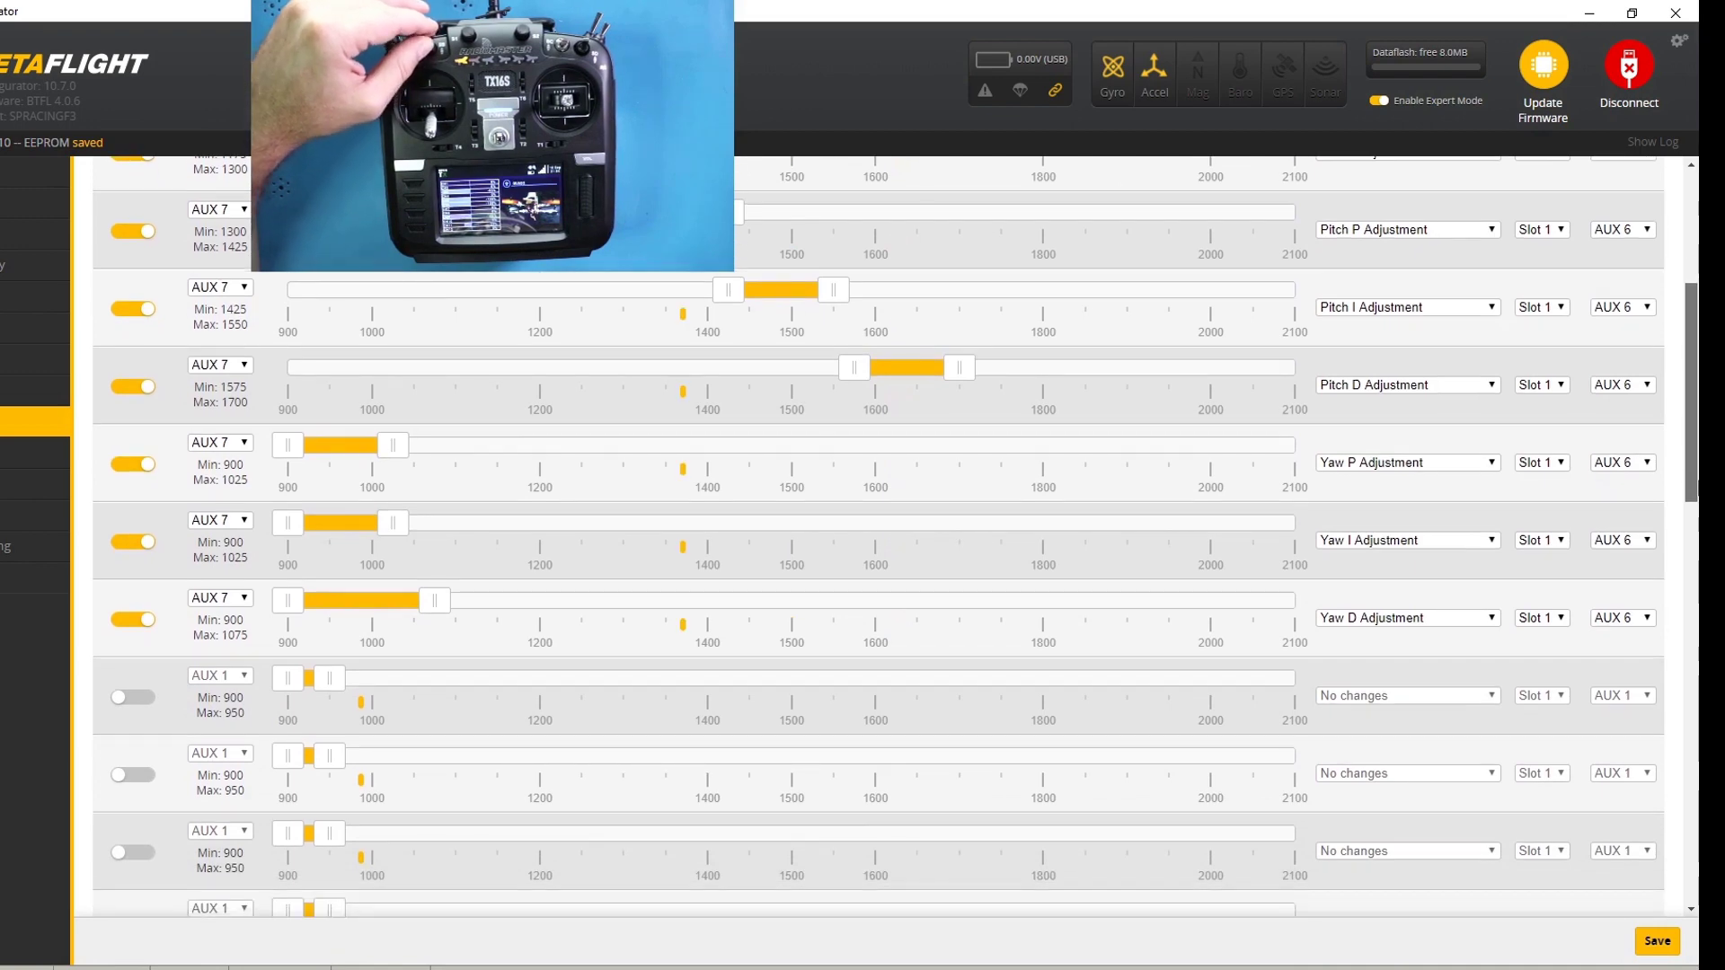
{"action": "scroll", "scroll_direction": "down", "scroll_amount": 3}
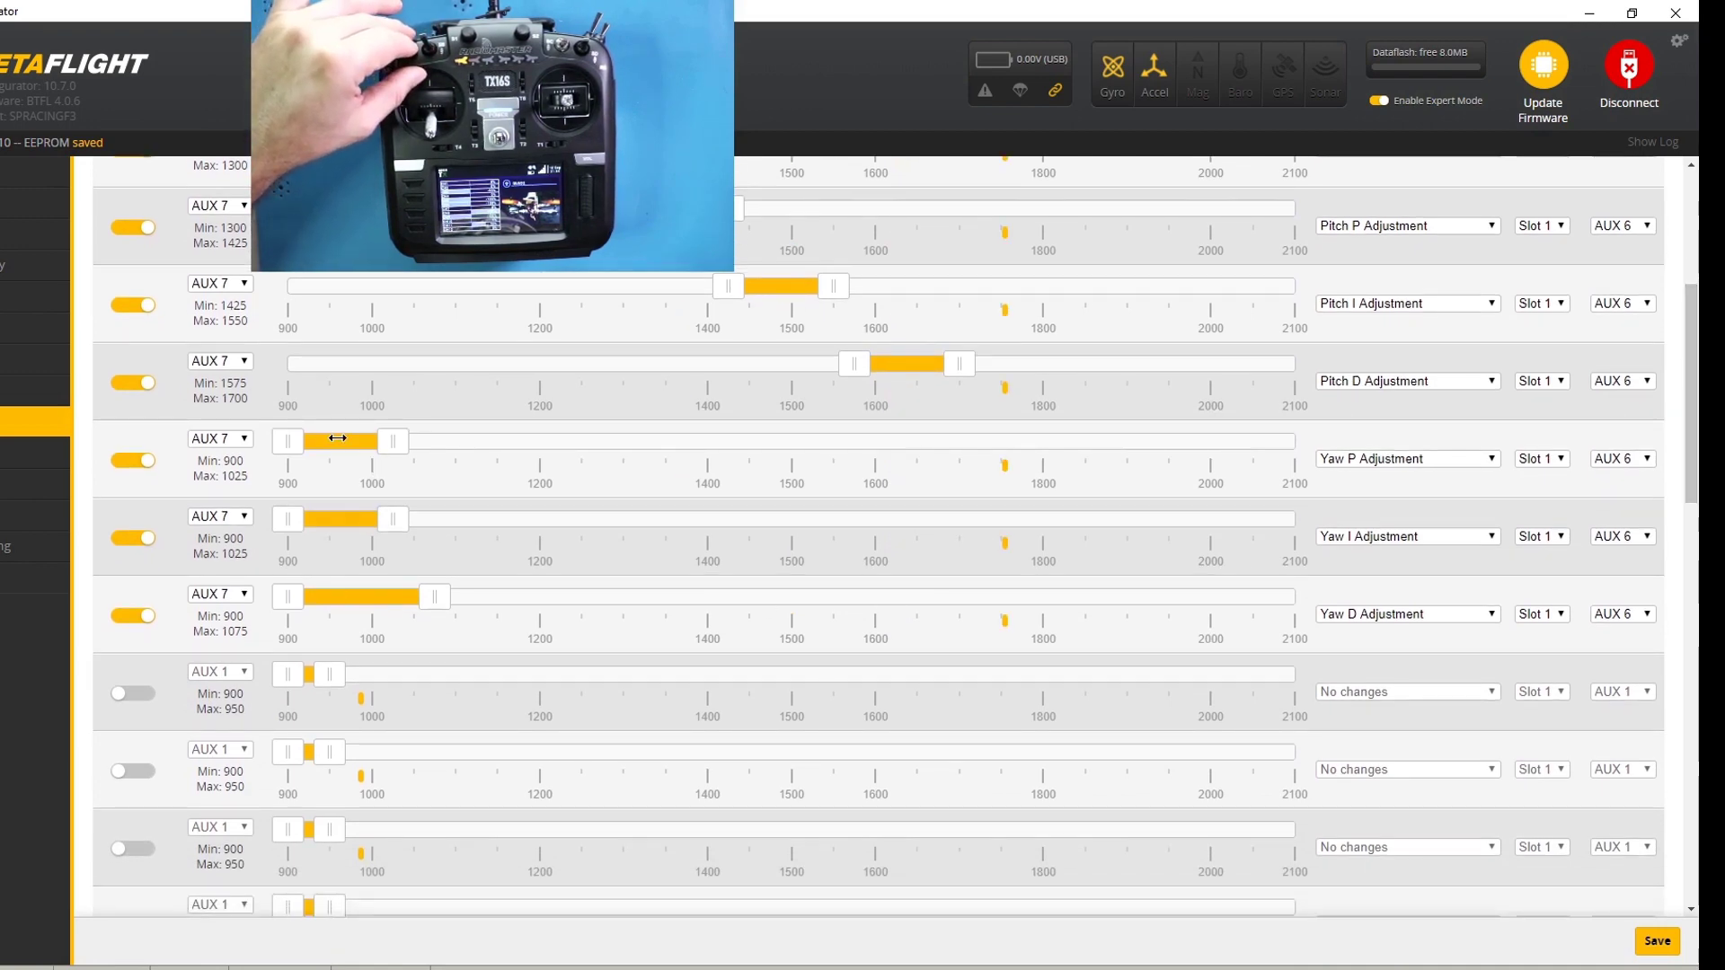
{"action": "left_click_drag", "start_coordinate": [339, 440], "coordinate": [1011, 441]}
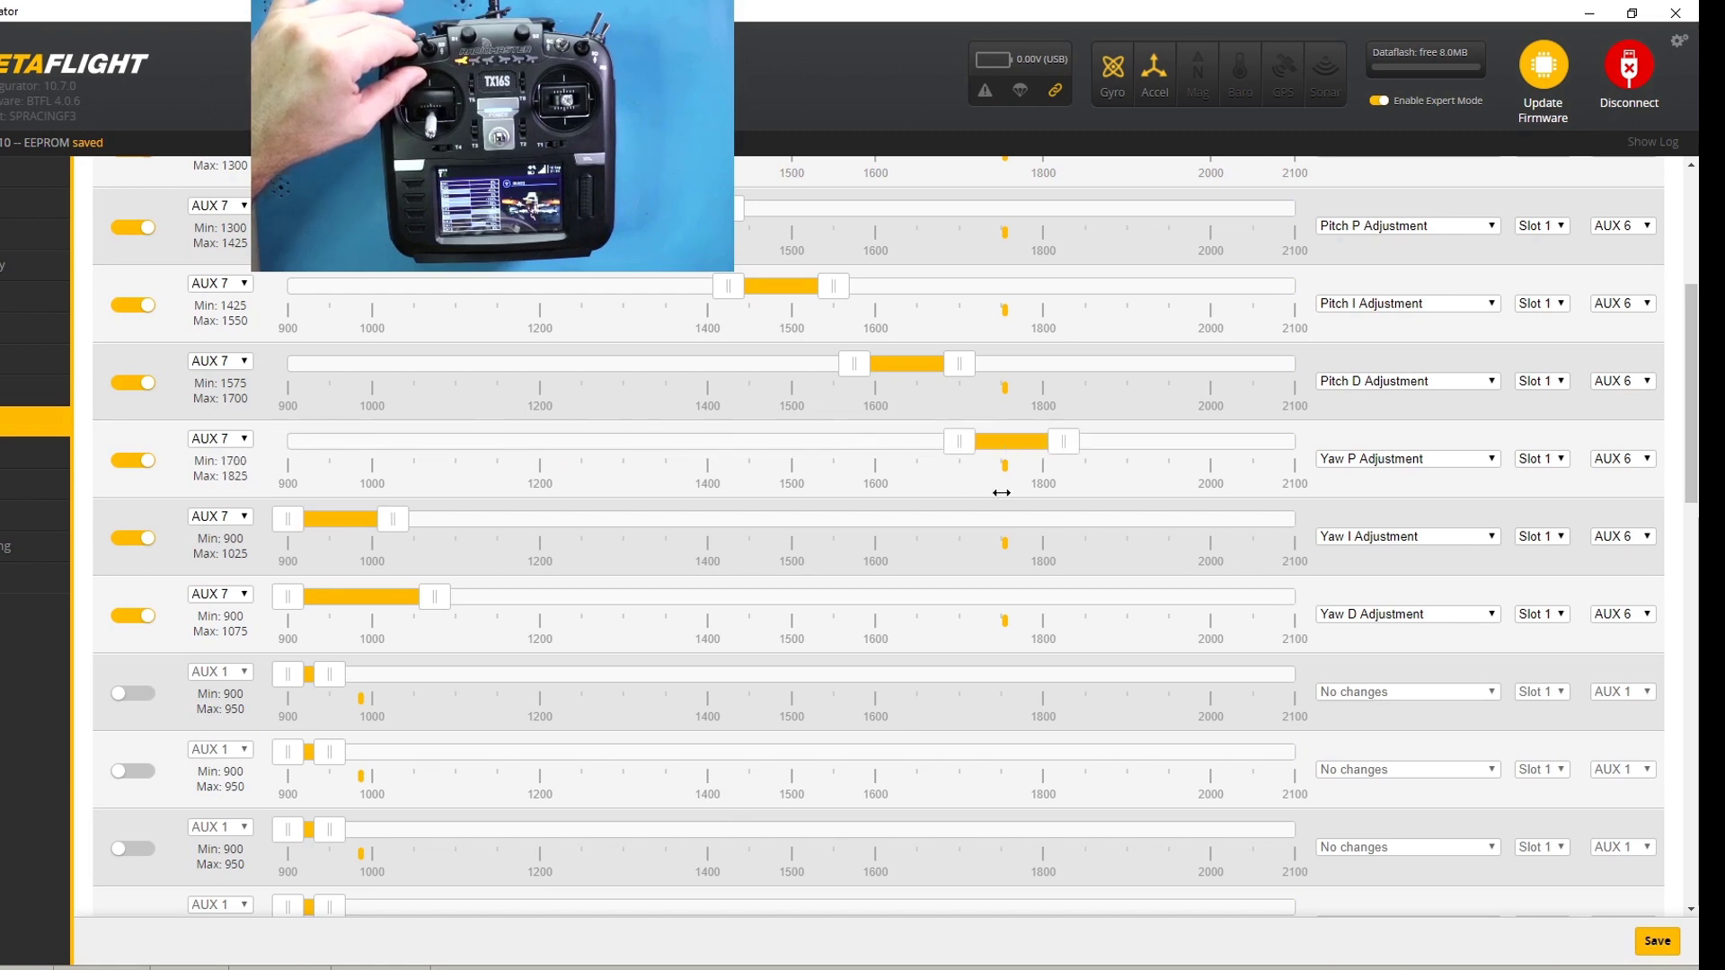
{"action": "mouse_move", "coordinate": [253, 545]}
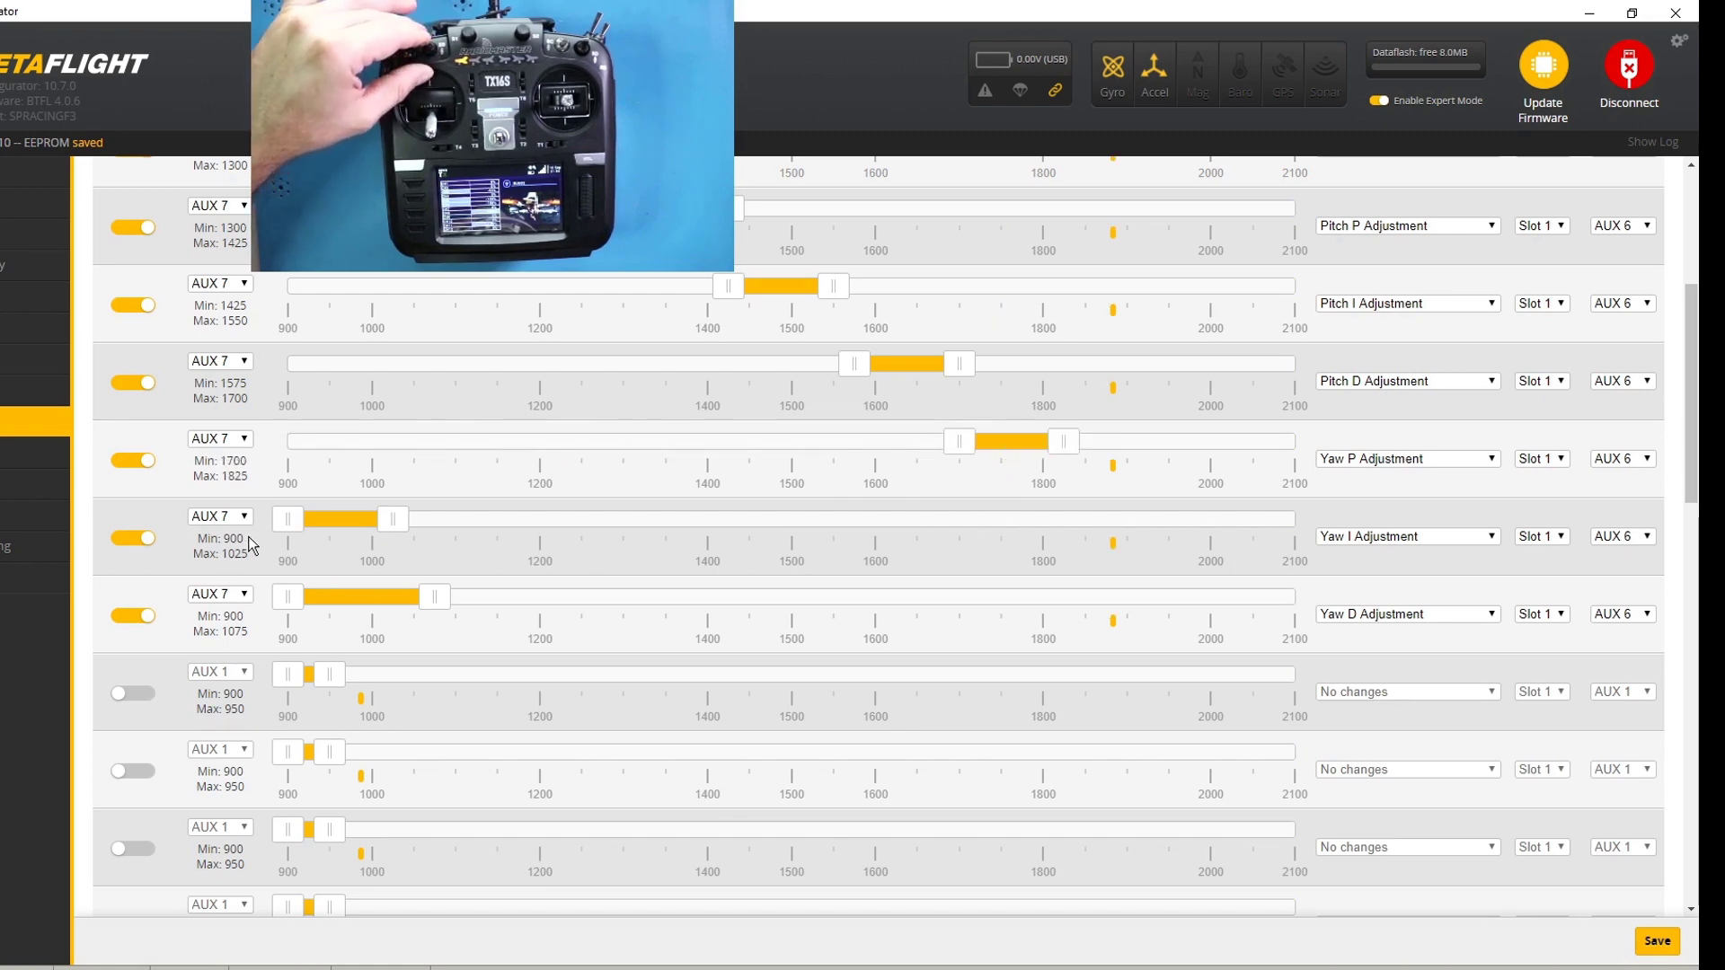
{"action": "left_click_drag", "start_coordinate": [330, 519], "coordinate": [1094, 519]}
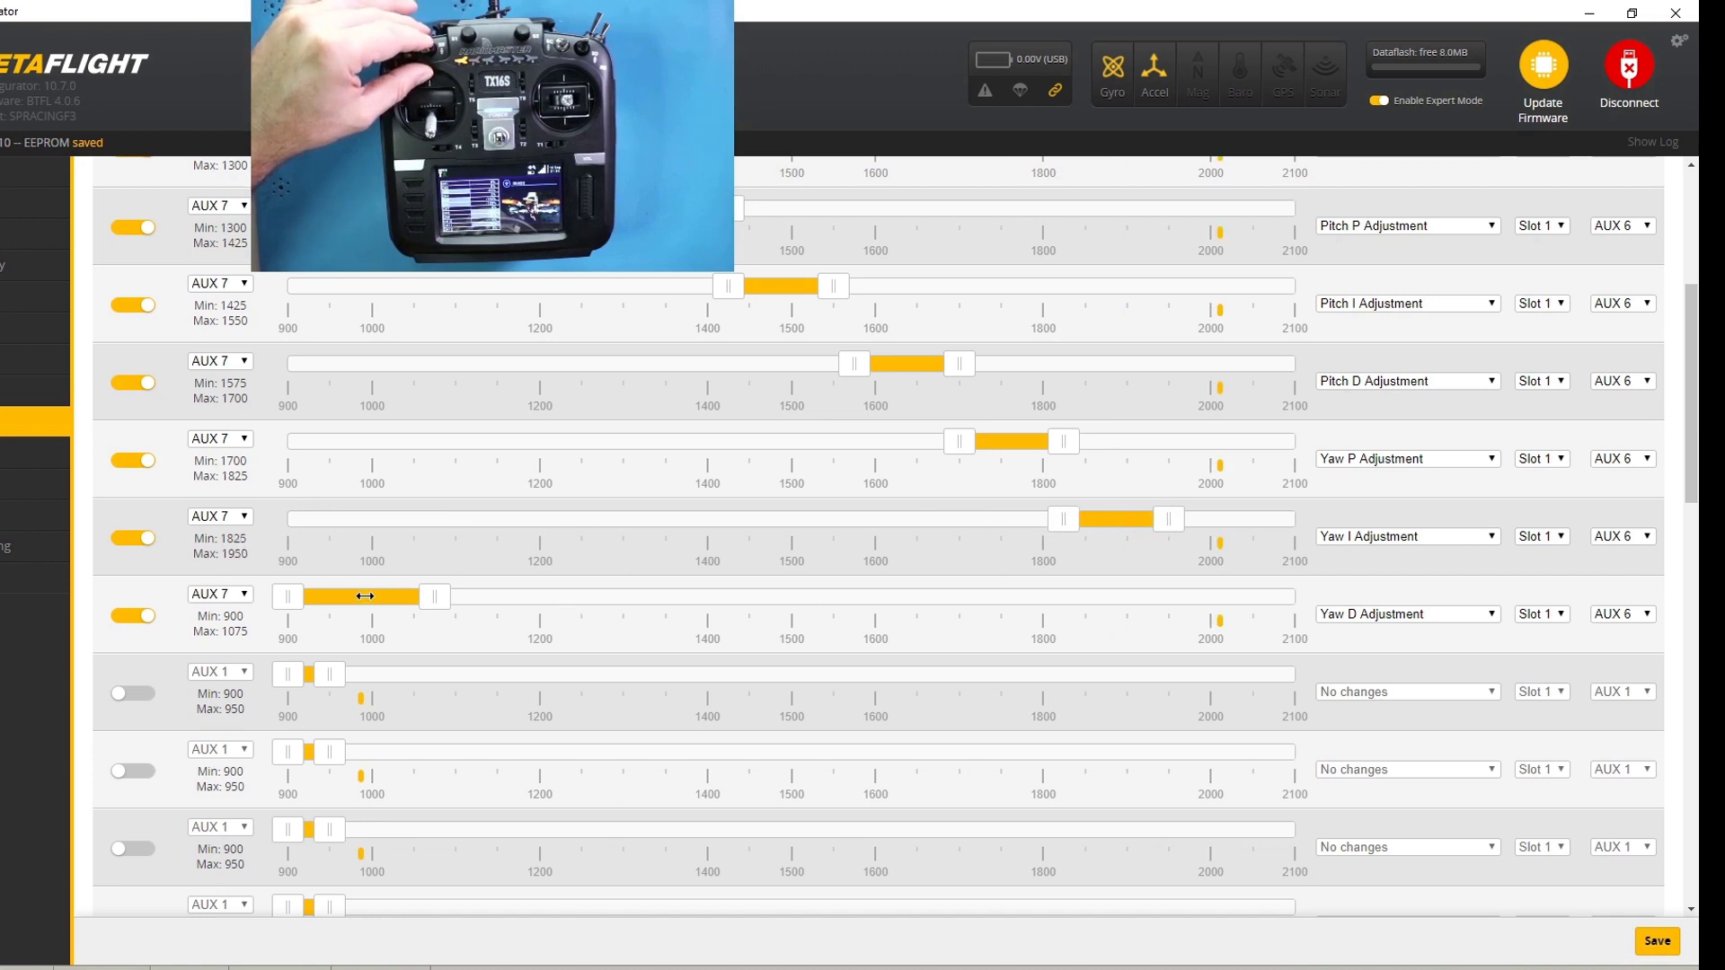
{"action": "left_click_drag", "start_coordinate": [363, 597], "coordinate": [1227, 596]}
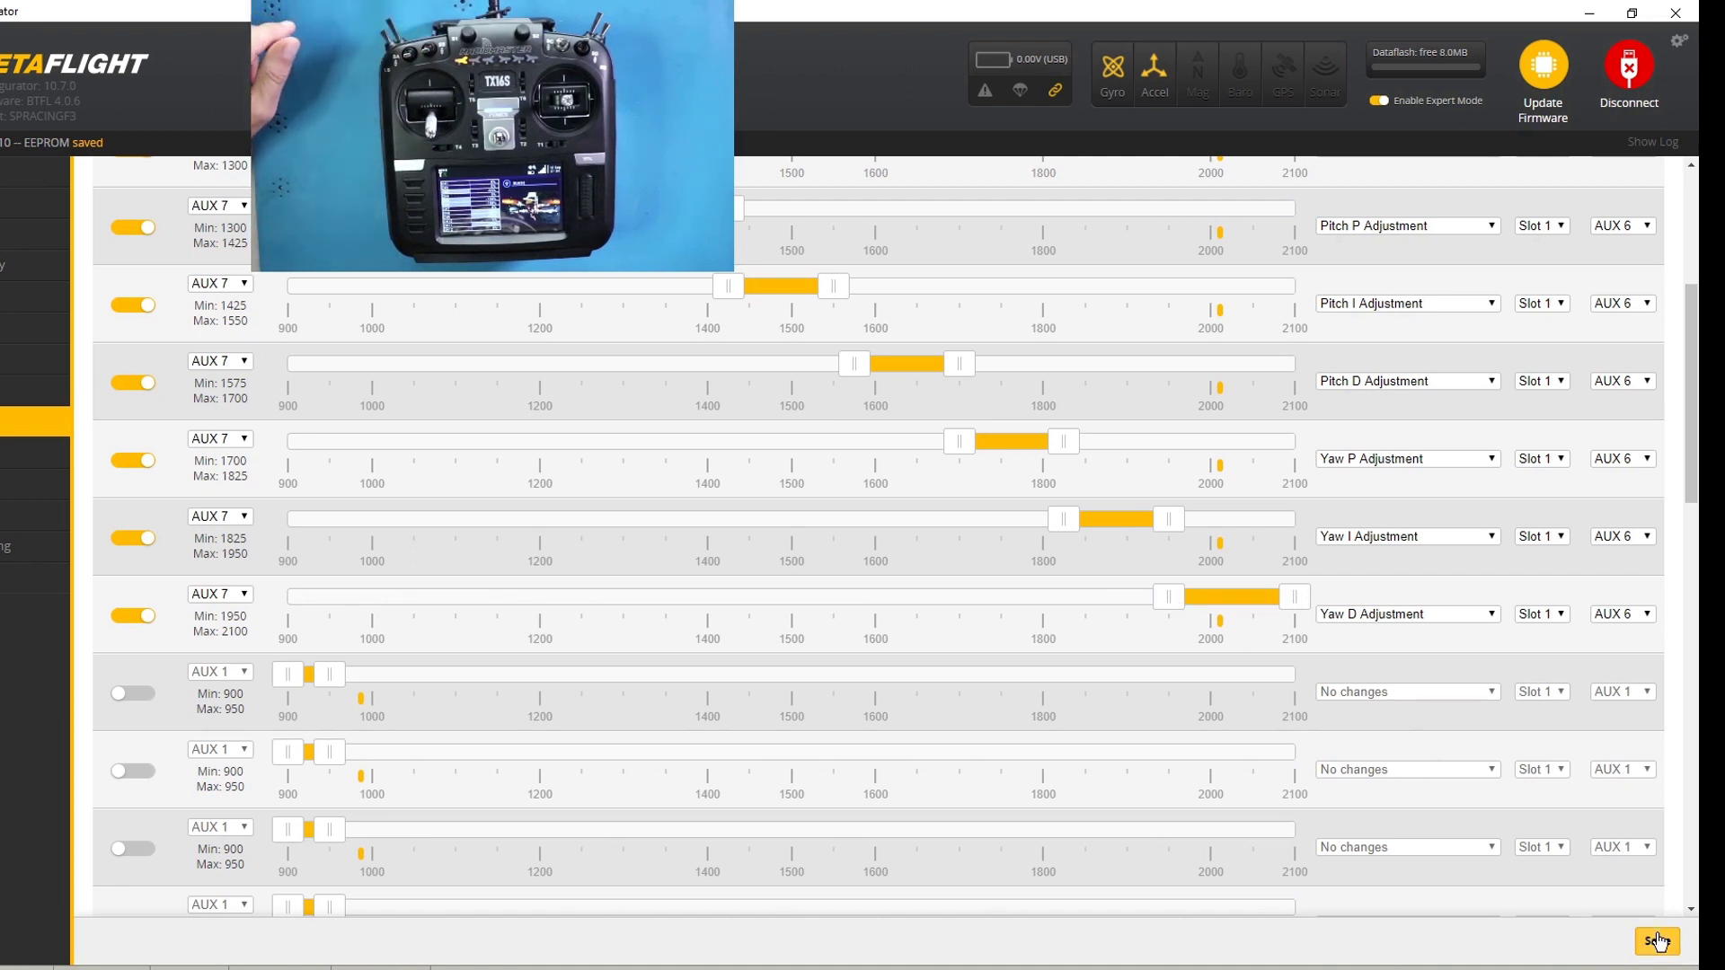
{"action": "left_click", "coordinate": [1655, 942]}
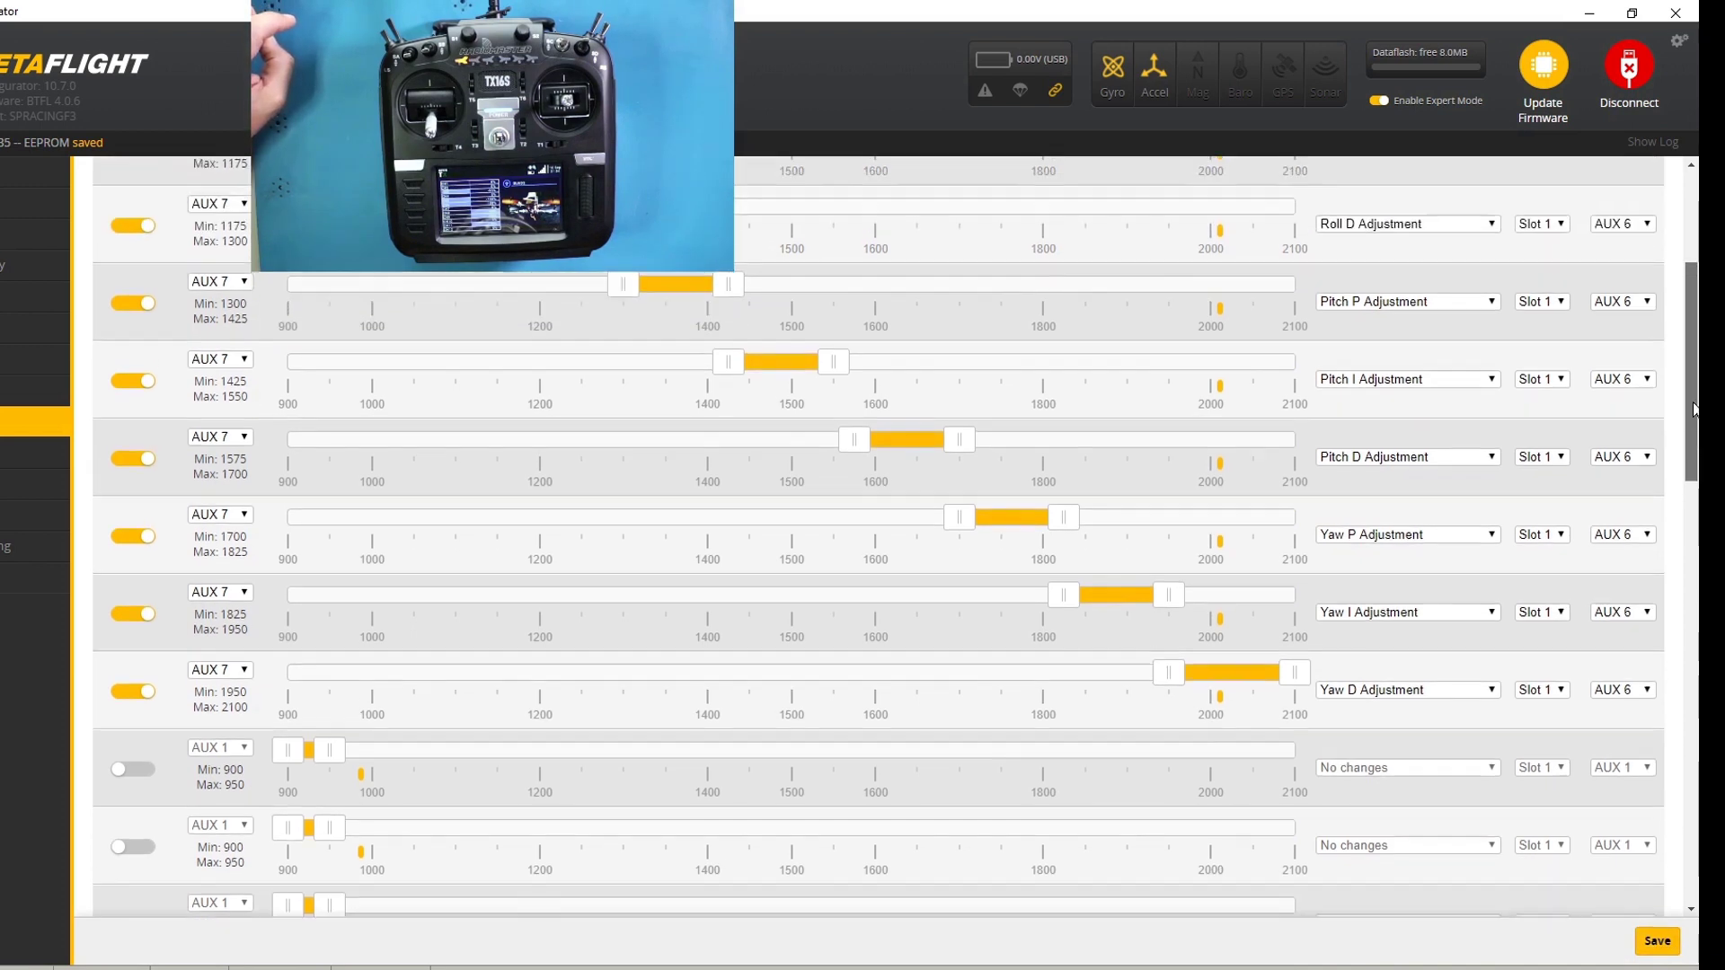
{"action": "scroll", "scroll_direction": "down", "scroll_amount": 3}
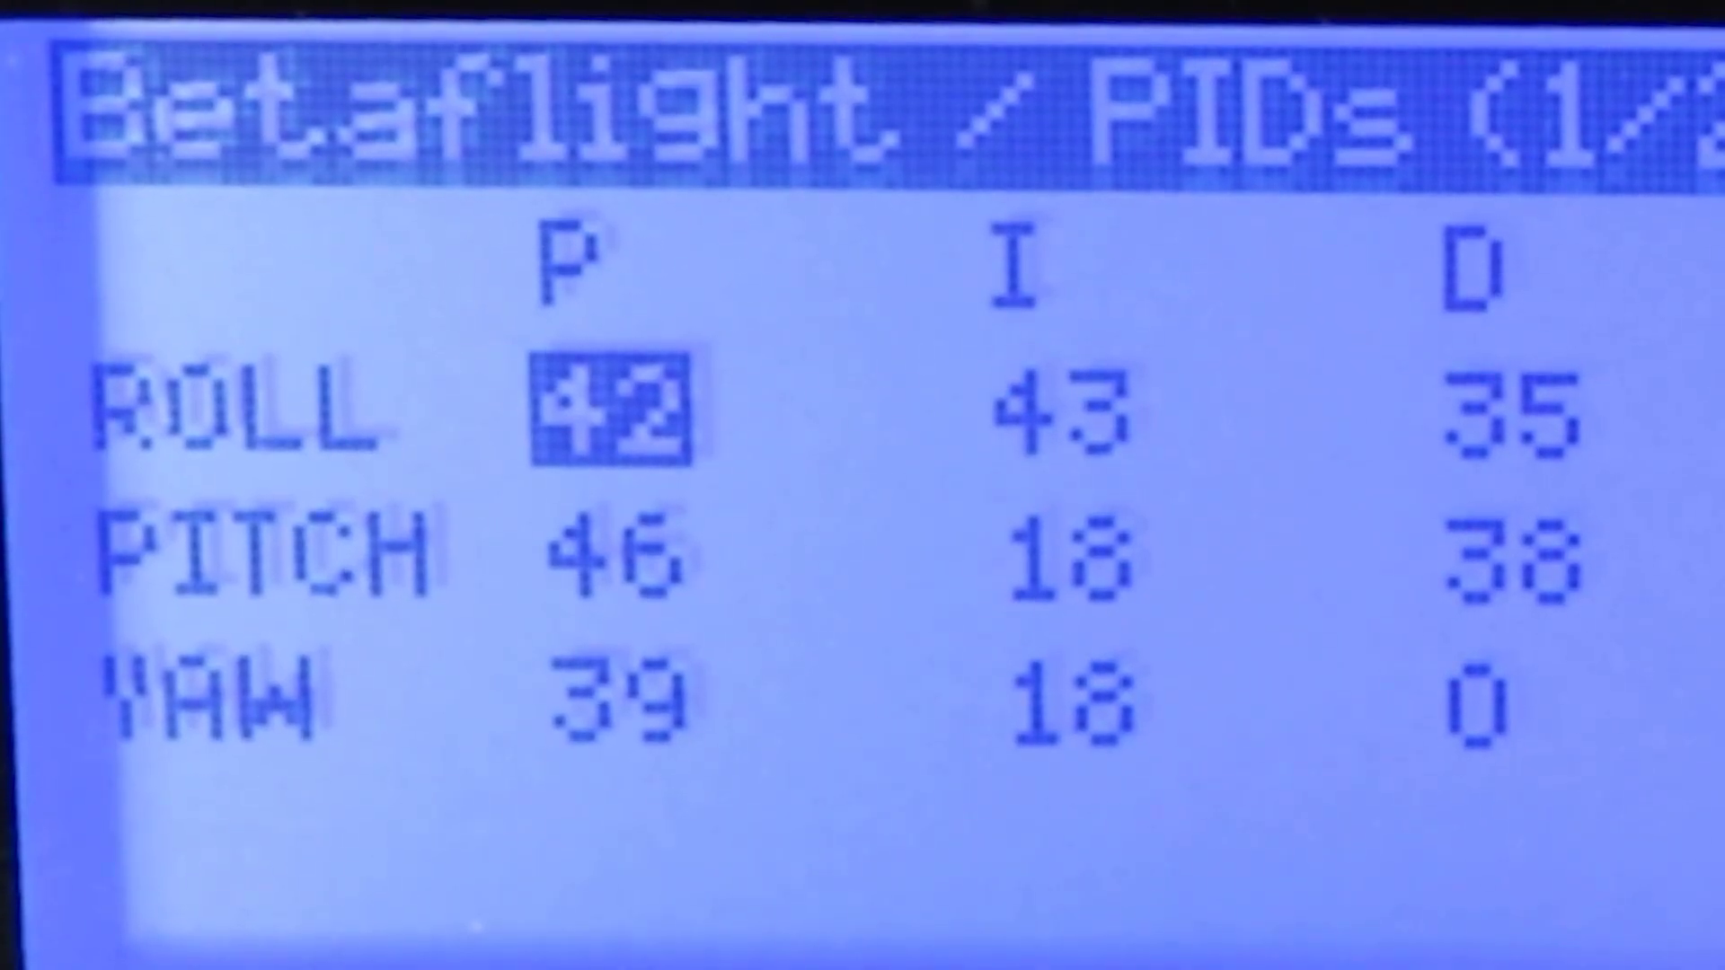
- Move the highlight from roll P (42) to roll I (43) on the radio's Lua PIDs page
{"action": "key", "text": "Right"}
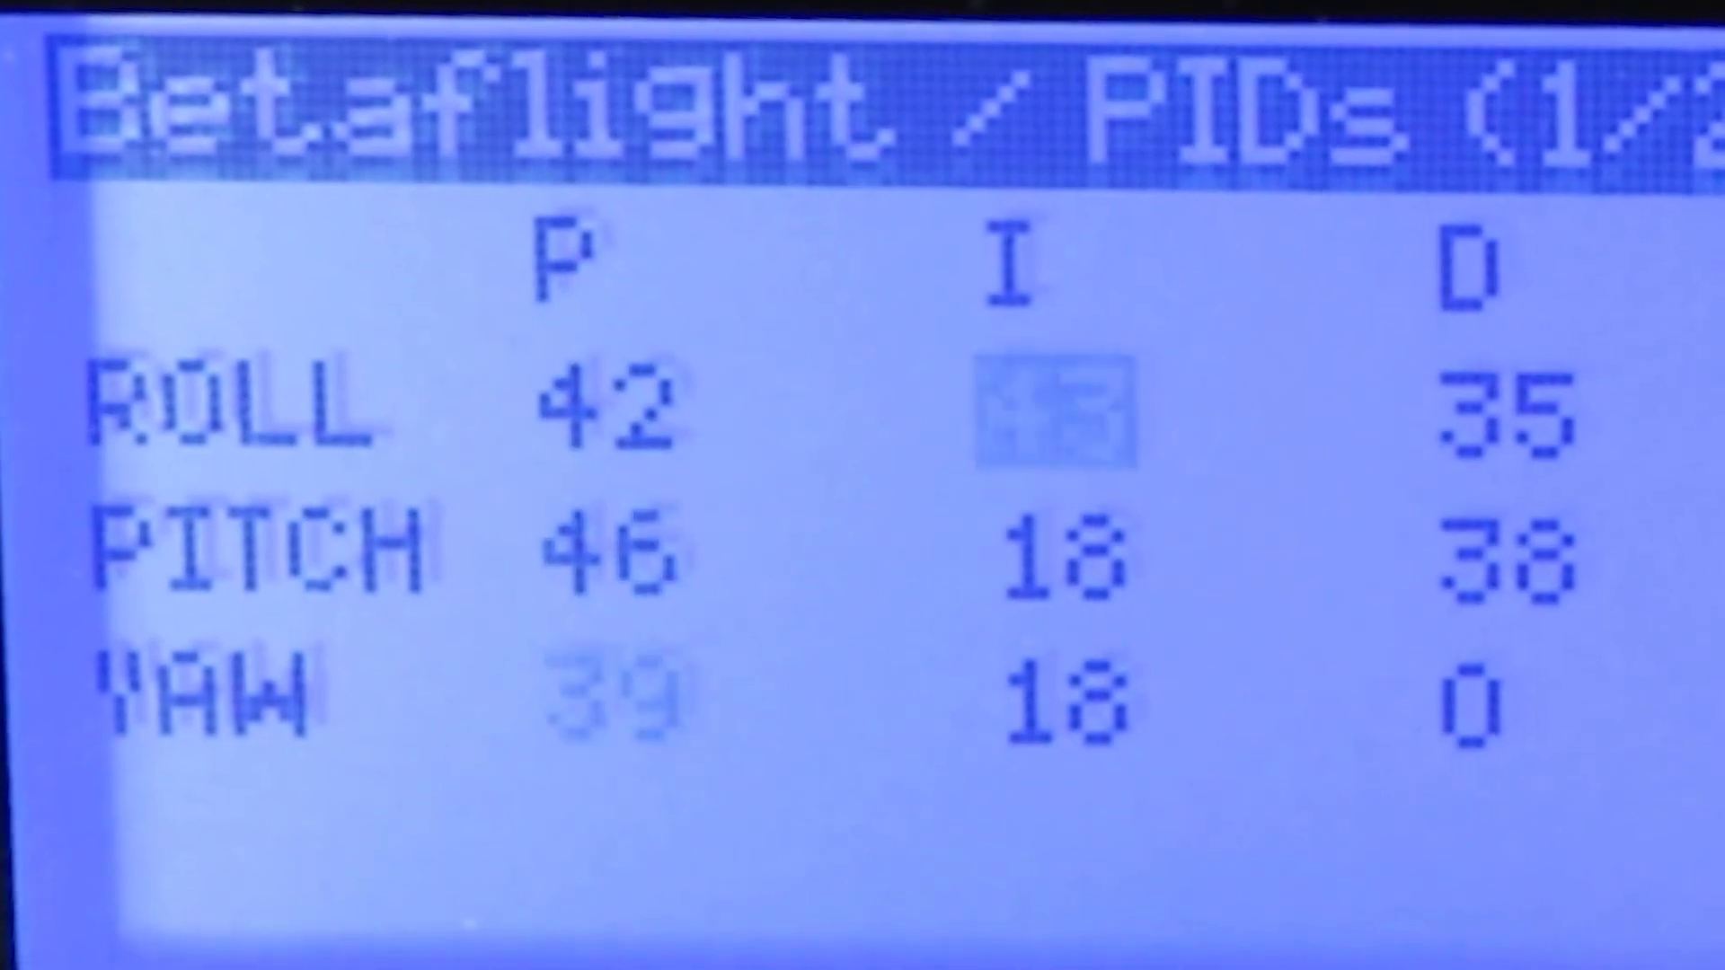